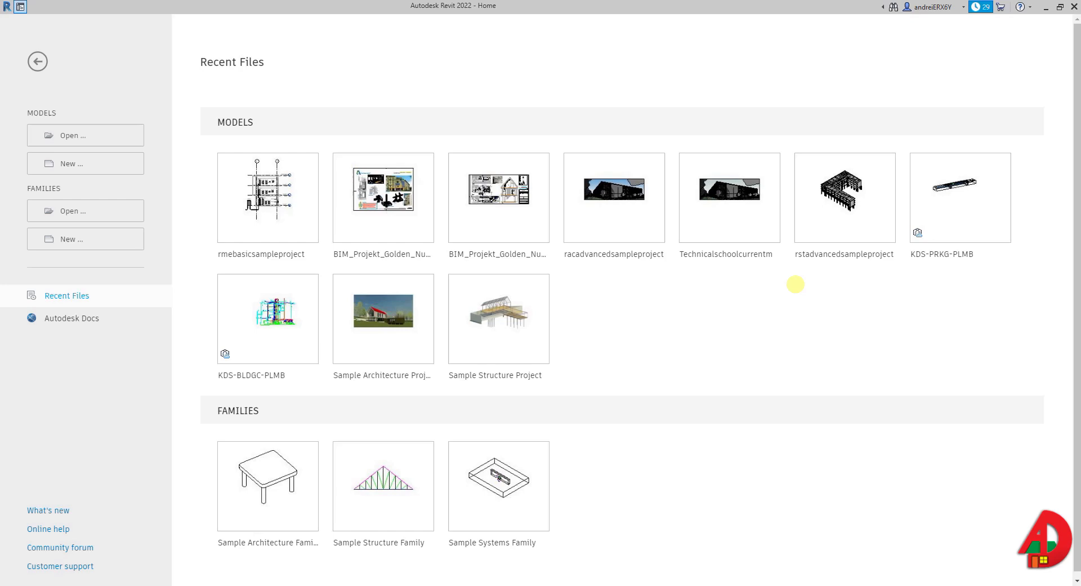
mouse_move(94, 164)
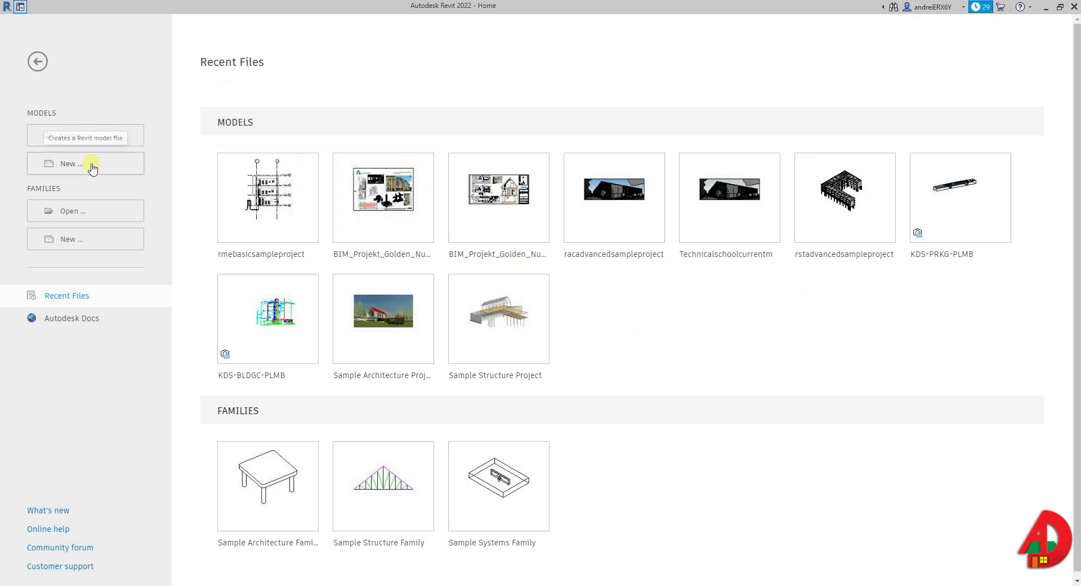
Create a new project from the Plumbing-Default.rte template
left_click(84, 164)
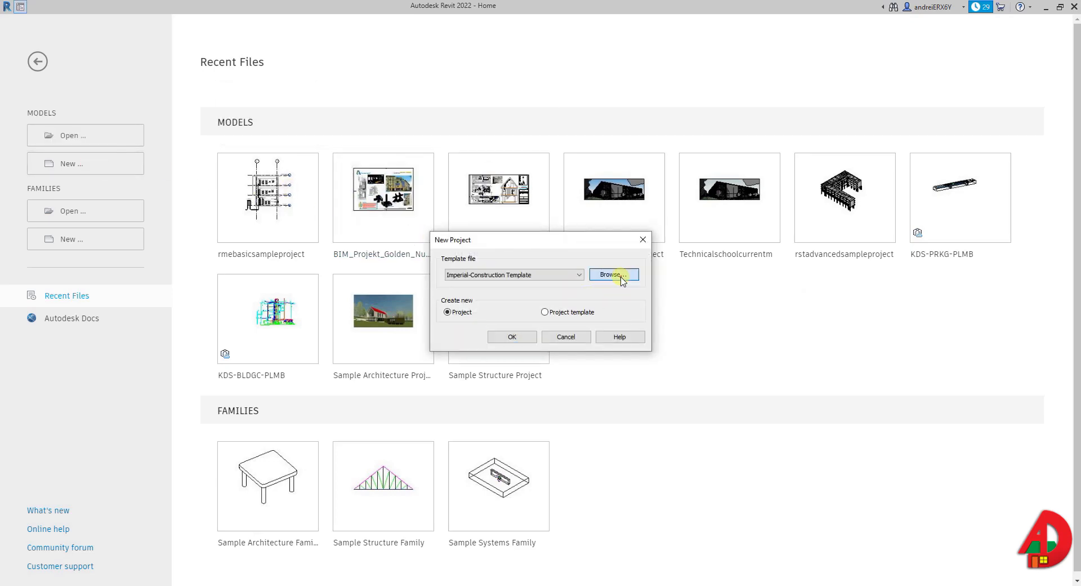
left_click(612, 275)
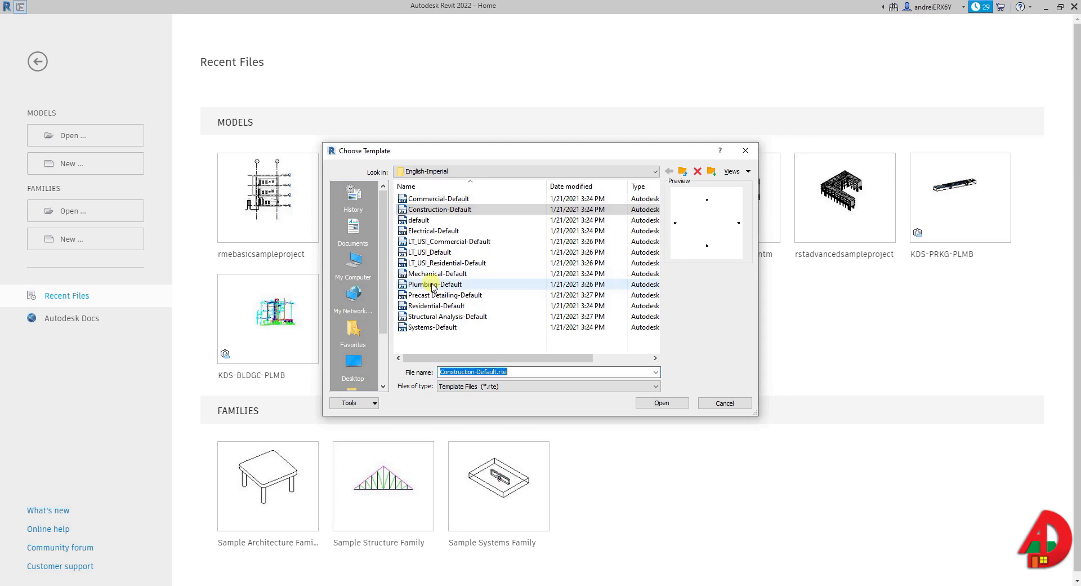
left_click(435, 284)
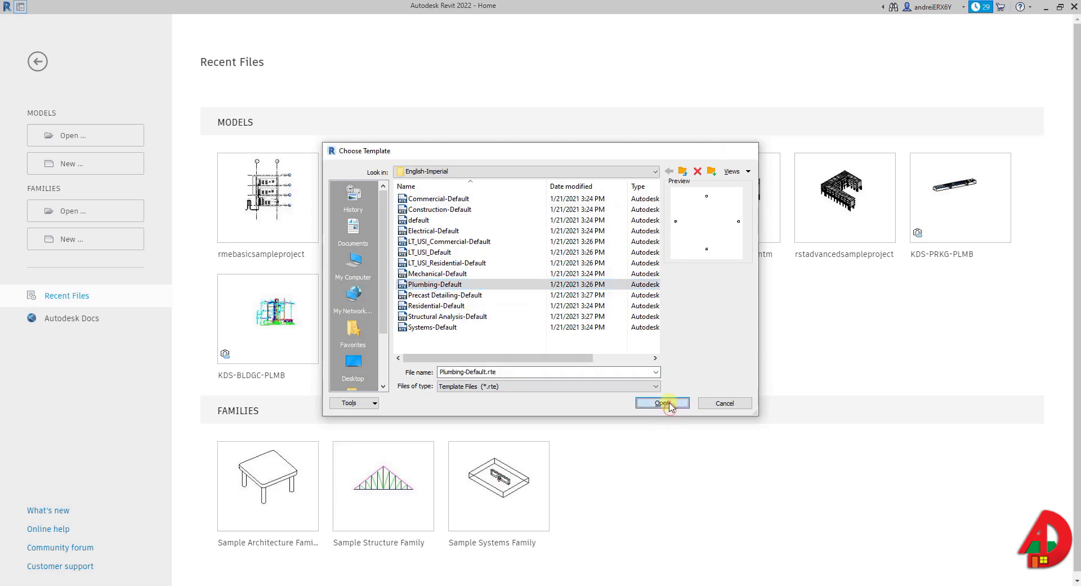
left_click(661, 403)
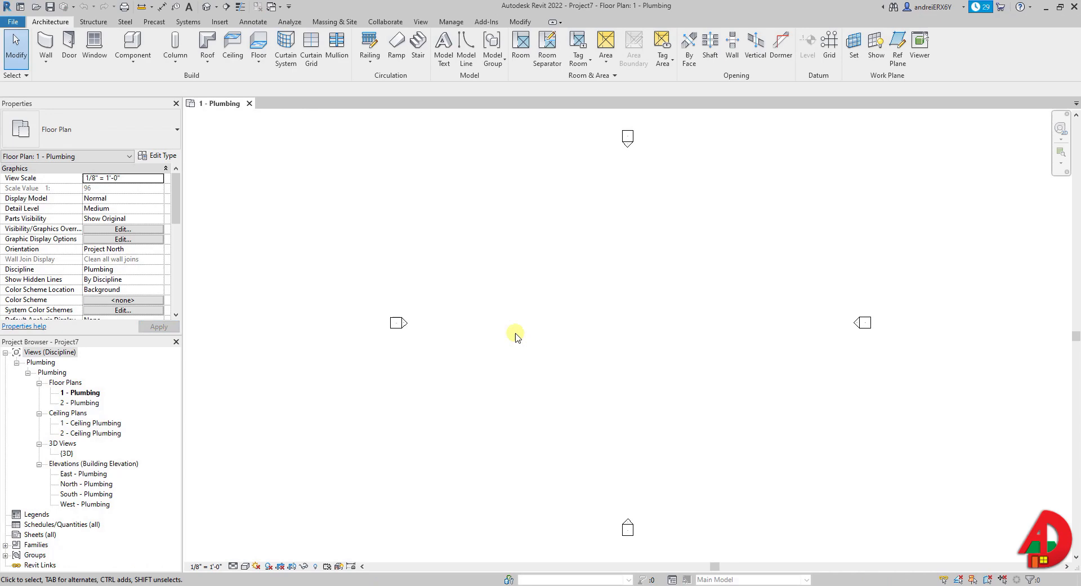
Start Link Revit and browse to Program Files\Autodesk\Revit 2022\Samples
left_click(219, 22)
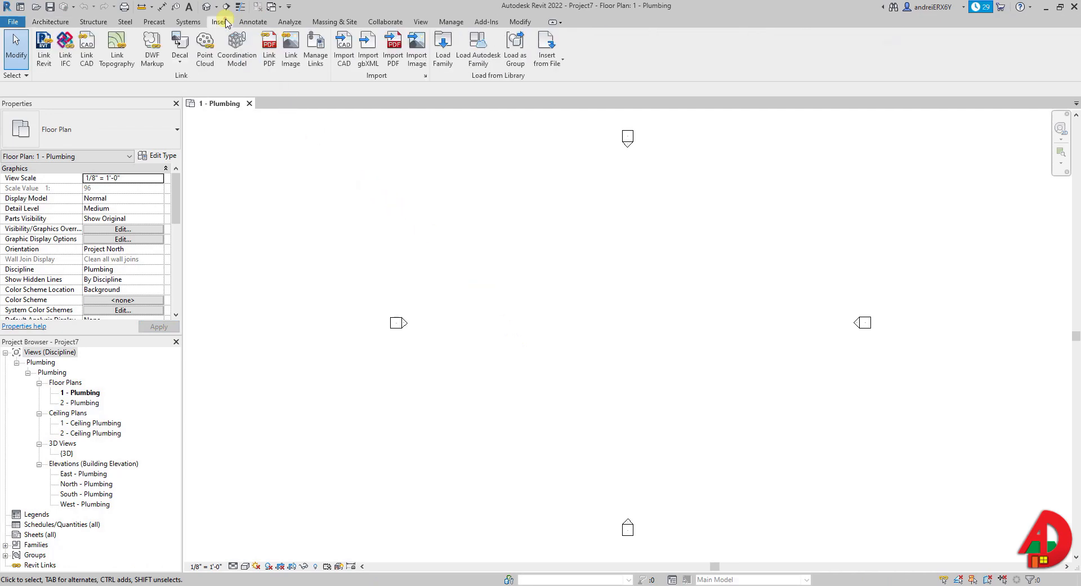
left_click(44, 48)
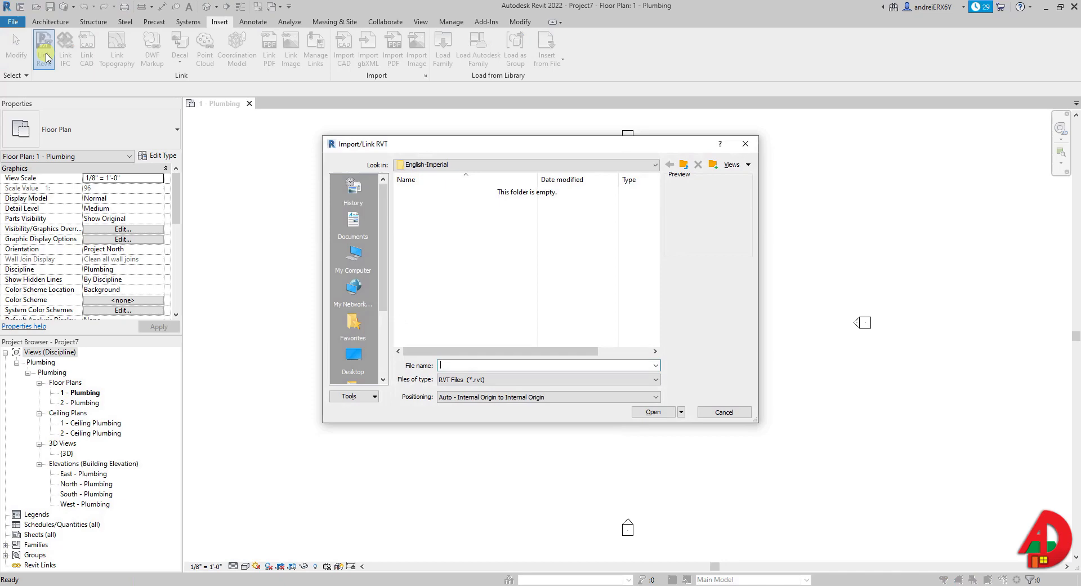
left_click(352, 264)
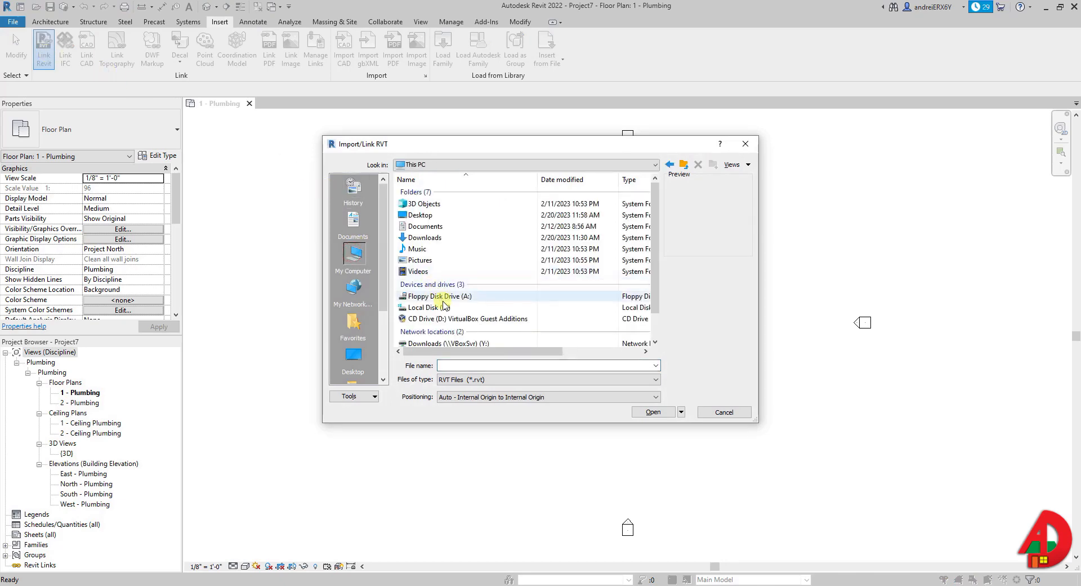
double_click(425, 308)
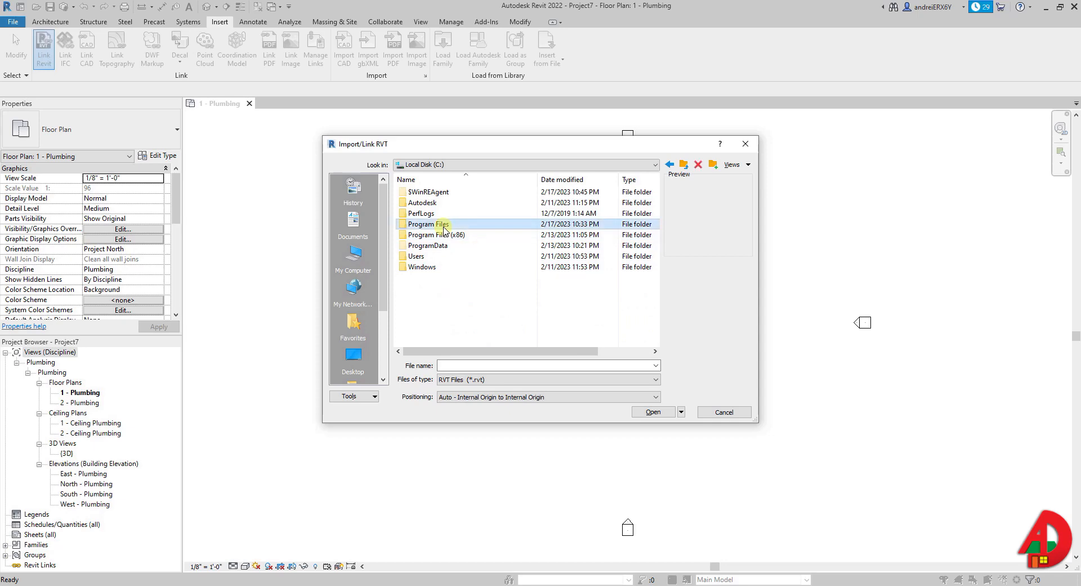
double_click(426, 223)
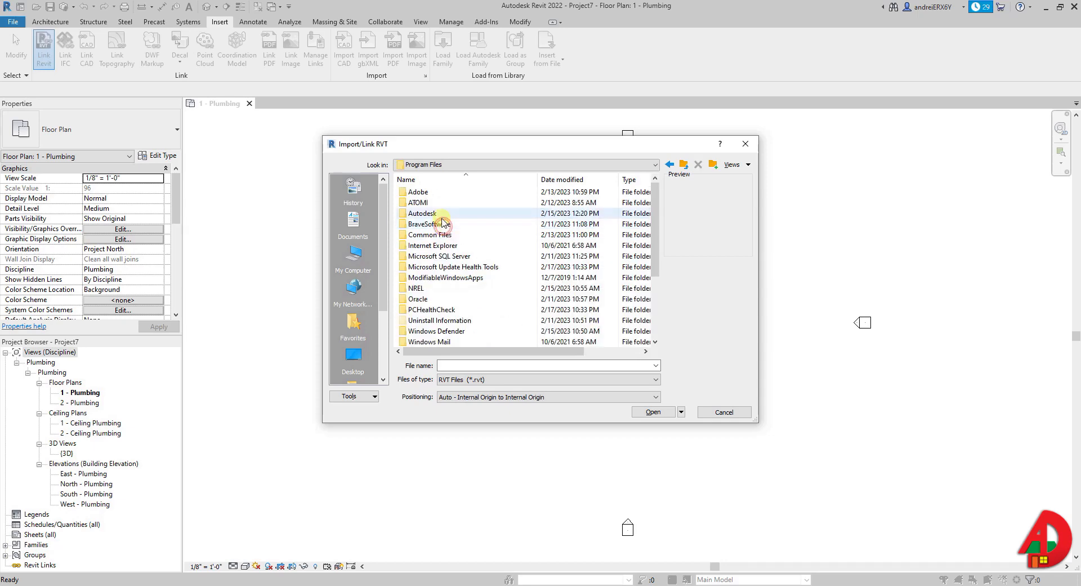
double_click(421, 213)
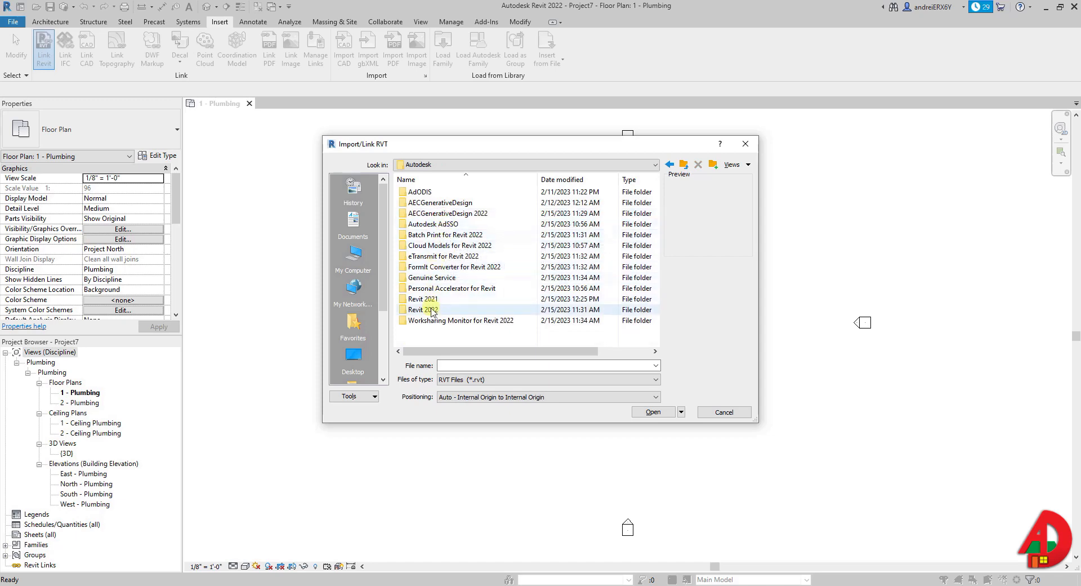
double_click(423, 308)
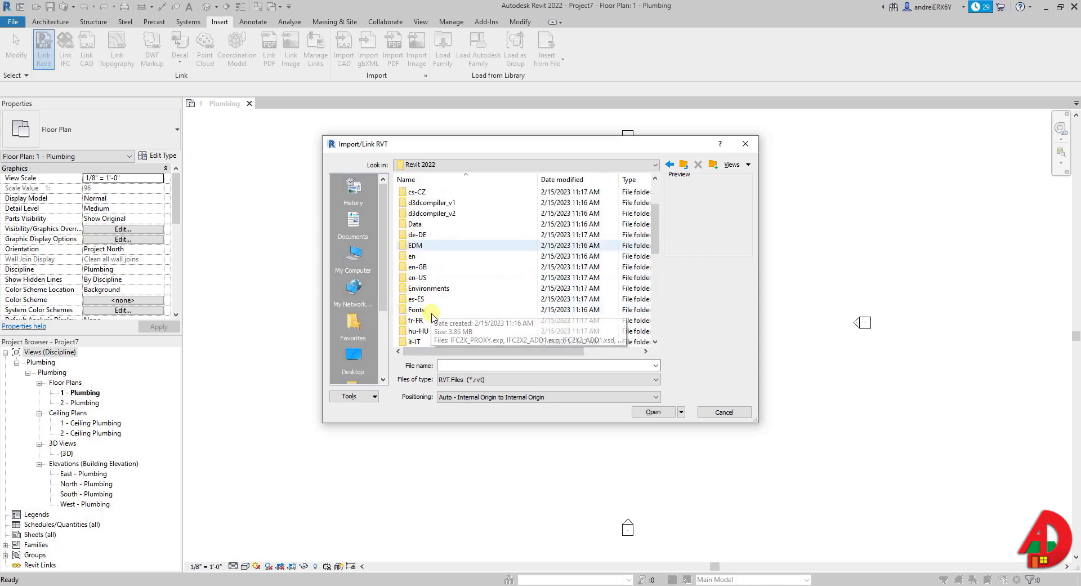
scroll("down", 3)
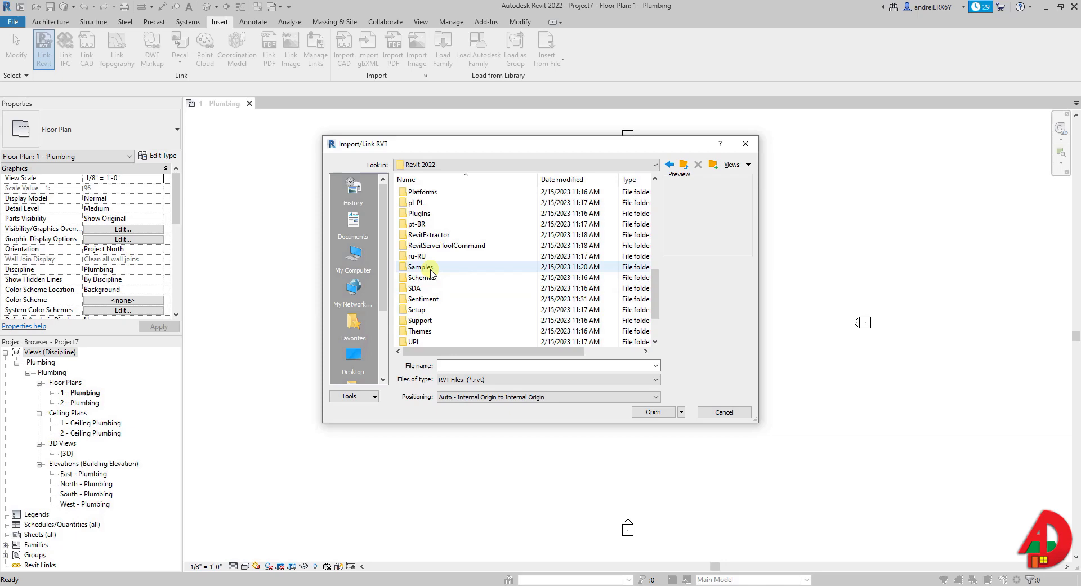
double_click(420, 266)
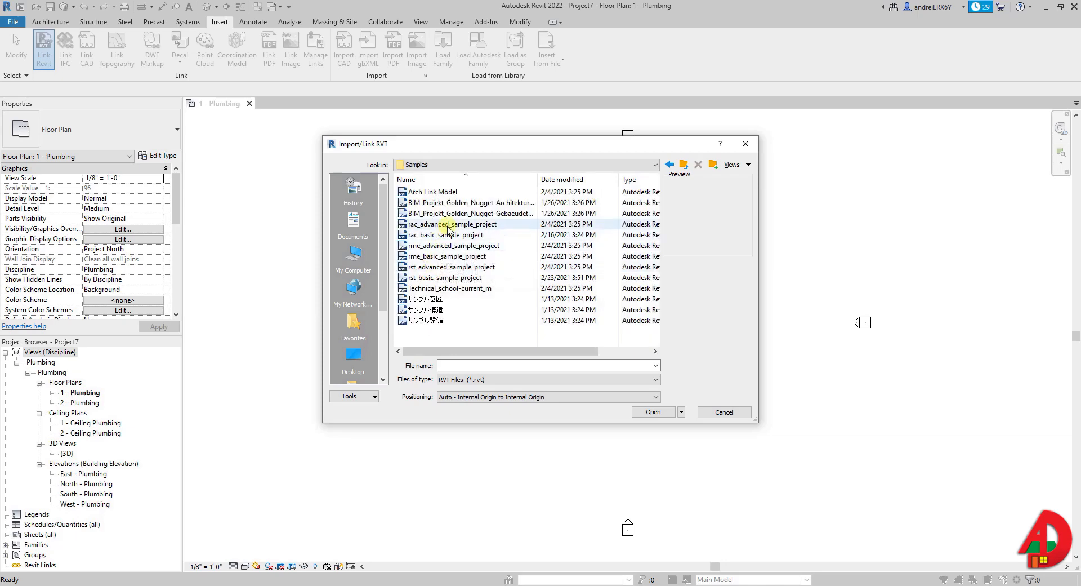
Link rac_advanced_sample_project.rvt into the Plumbing floor plan
left_click(453, 223)
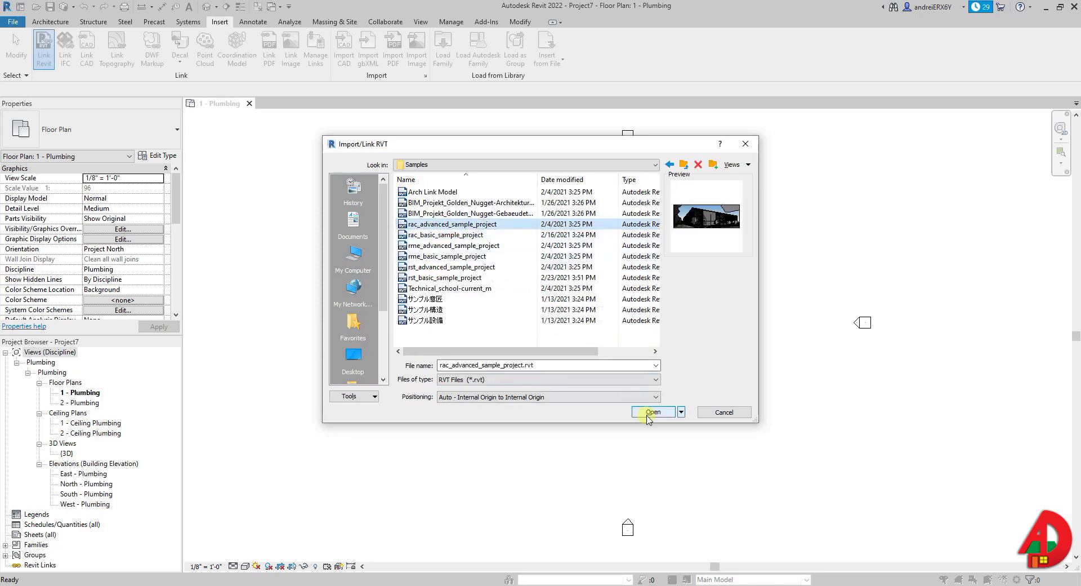
left_click(652, 412)
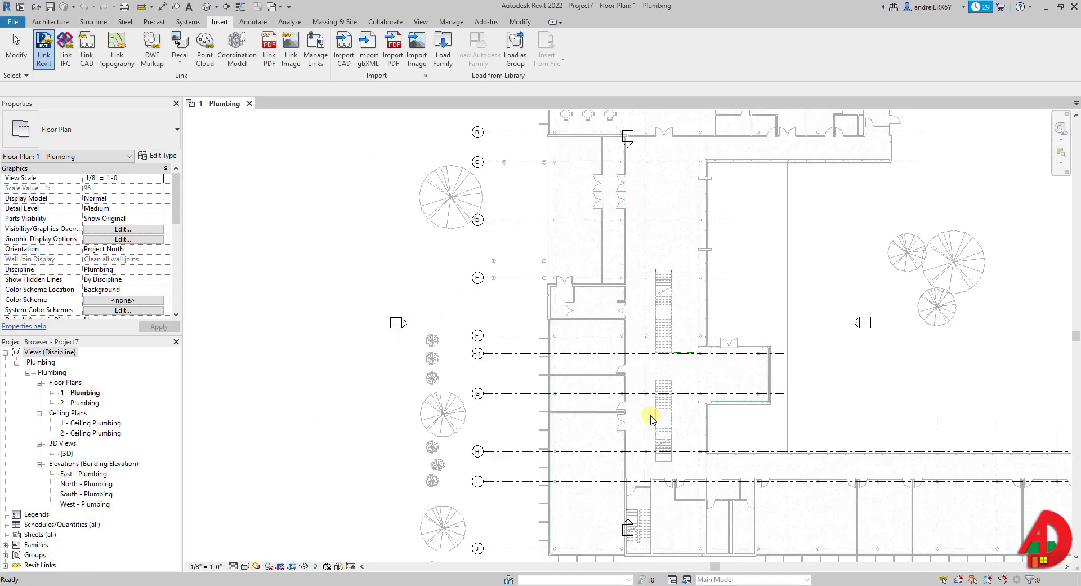
left_click(44, 48)
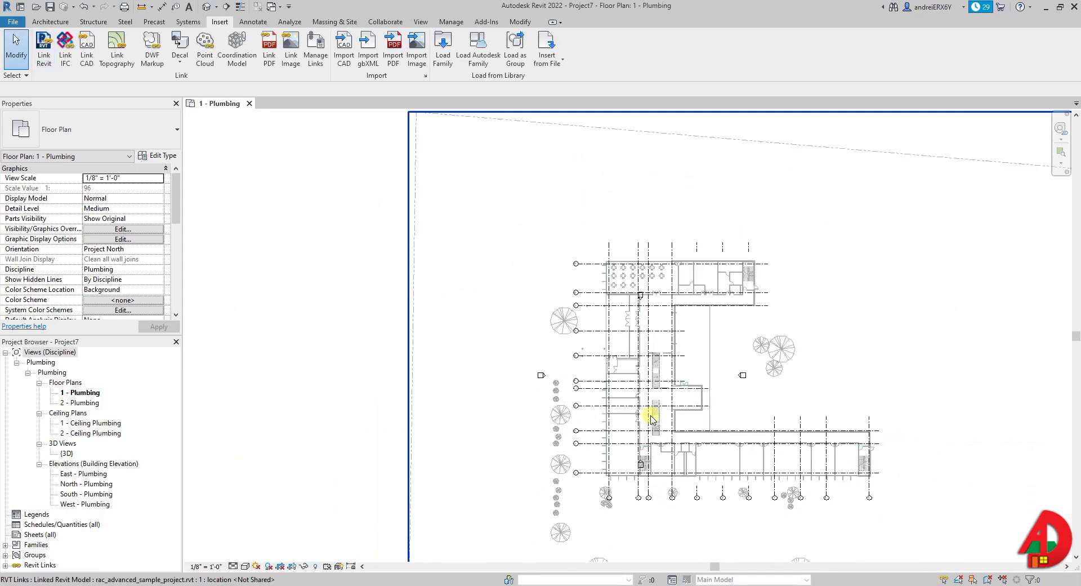
left_click(649, 413)
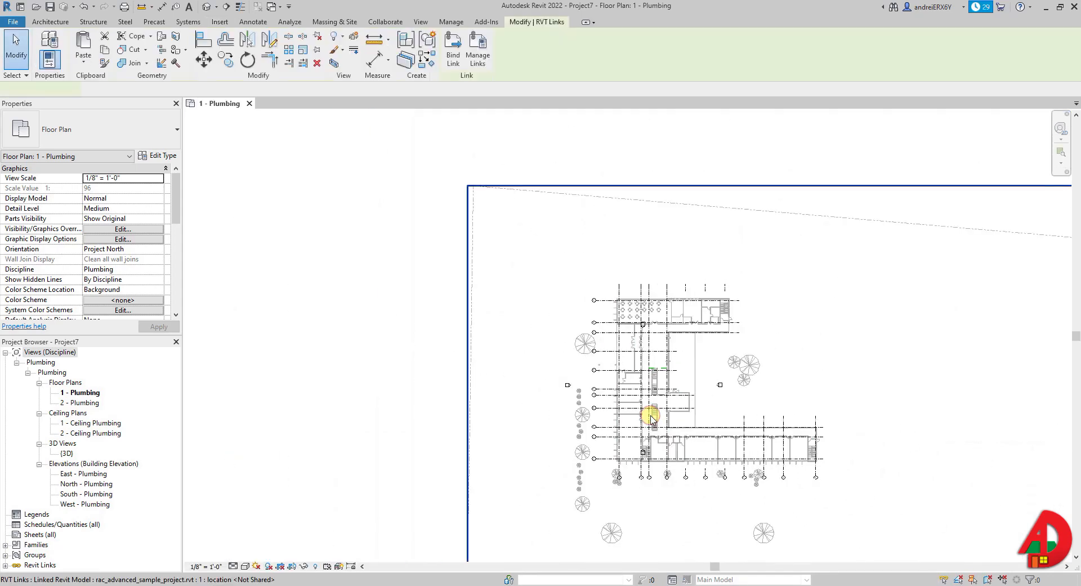
left_click(651, 413)
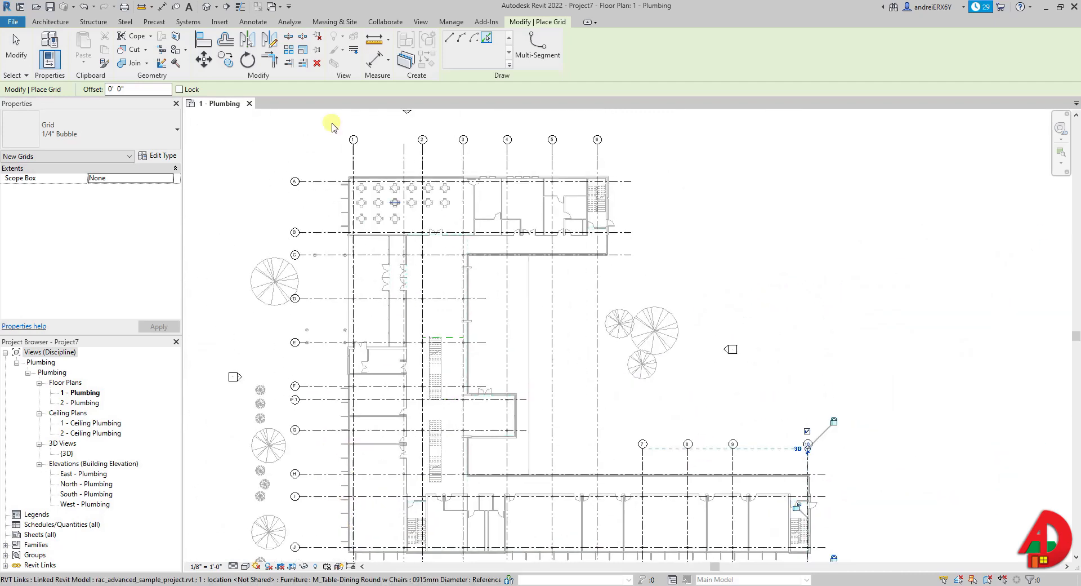
Place a grid along the linked model's top lettered grid line using Pick Lines
left_click(319, 232)
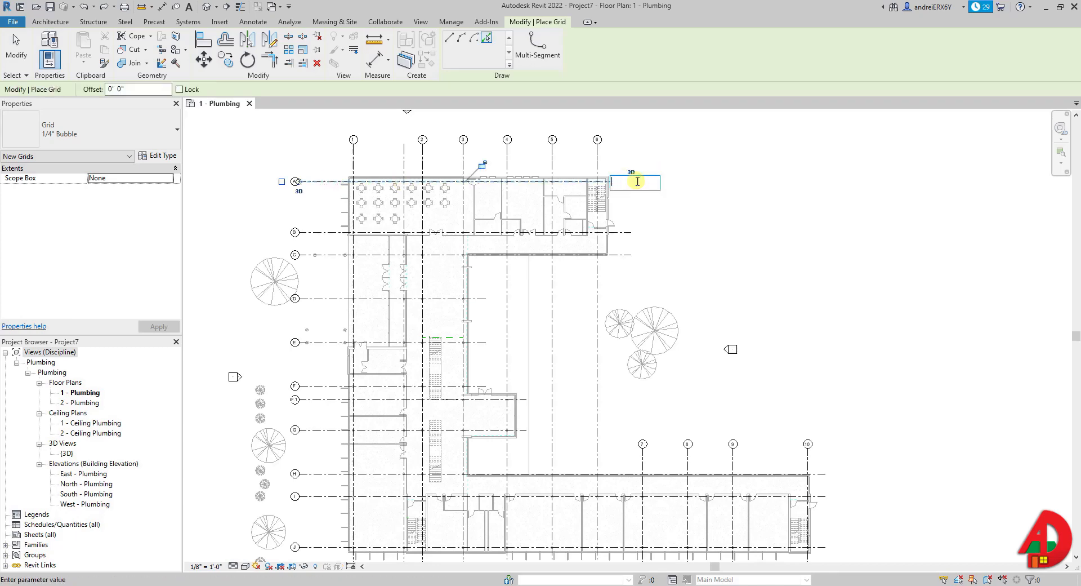
Trace the lettered linked grids, naming bubbles A through F
type("A")
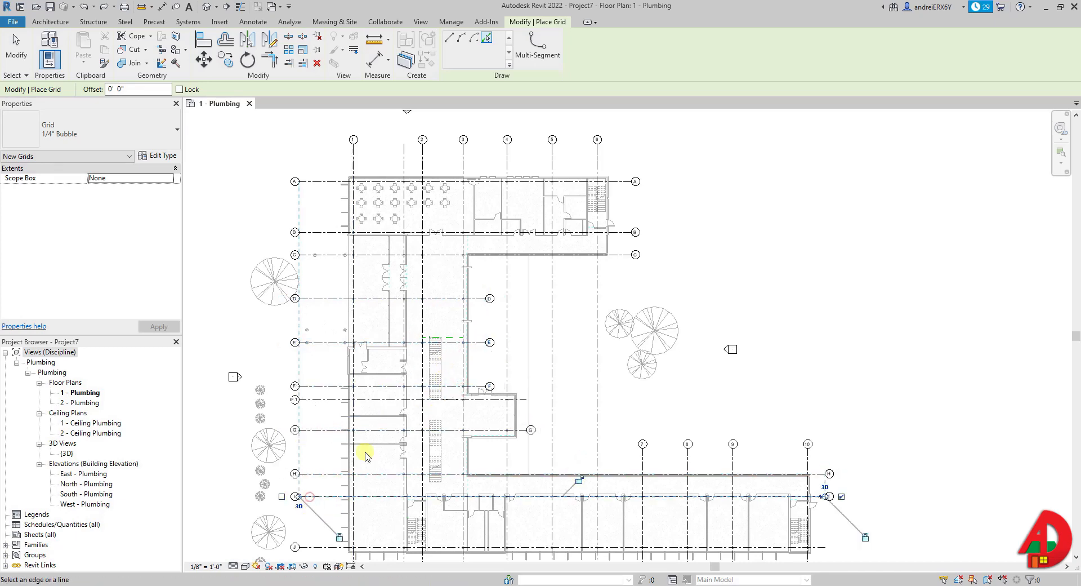
scroll("down", 3)
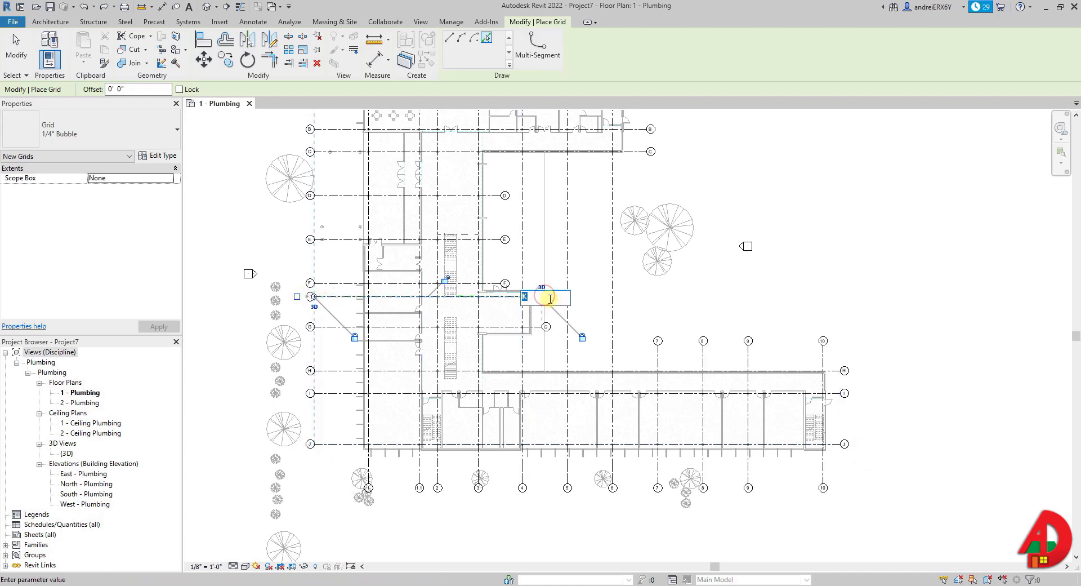
type("F.")
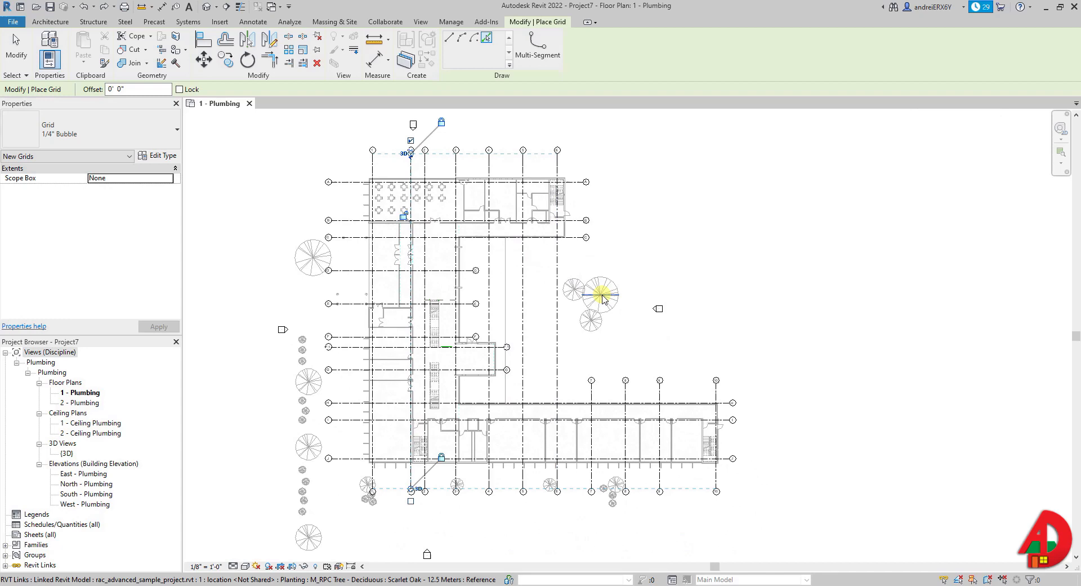
mouse_move(606, 303)
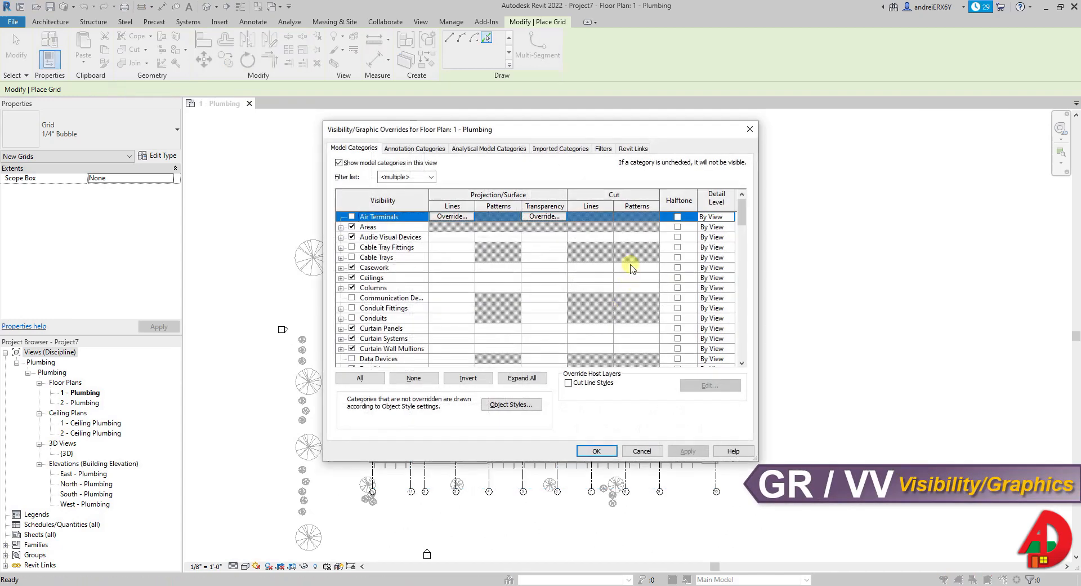
Set the linked model to By Linked View using Floor Plan: 01 - Entry Level
left_click(632, 147)
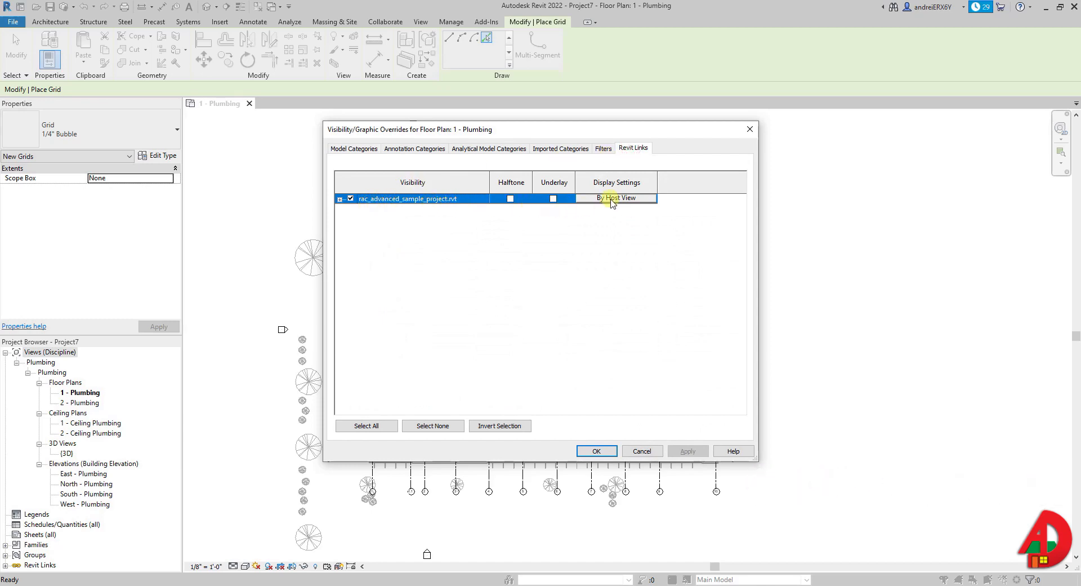
left_click(615, 198)
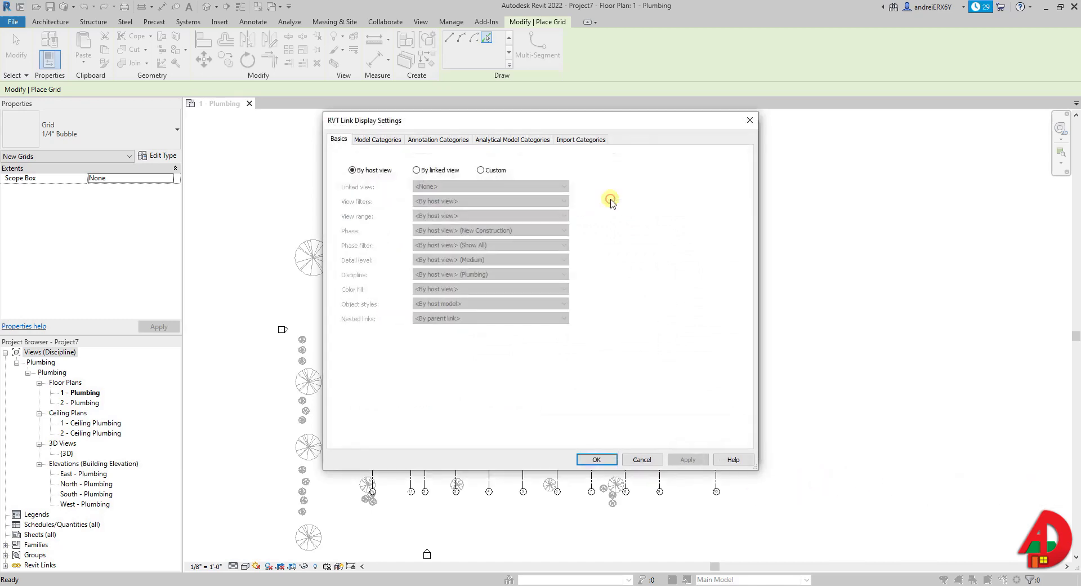
mouse_move(610, 193)
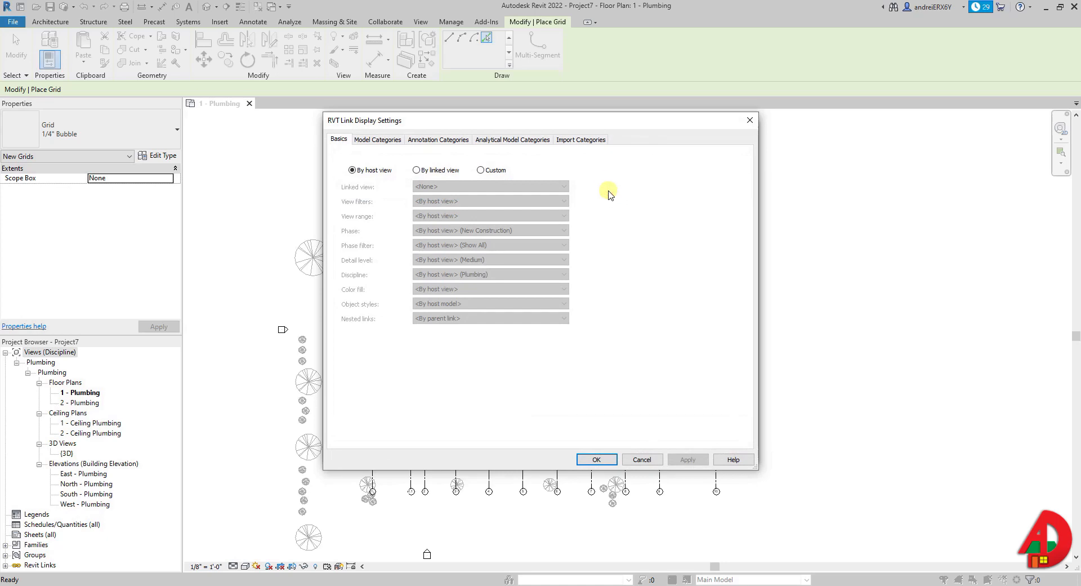
mouse_move(573, 168)
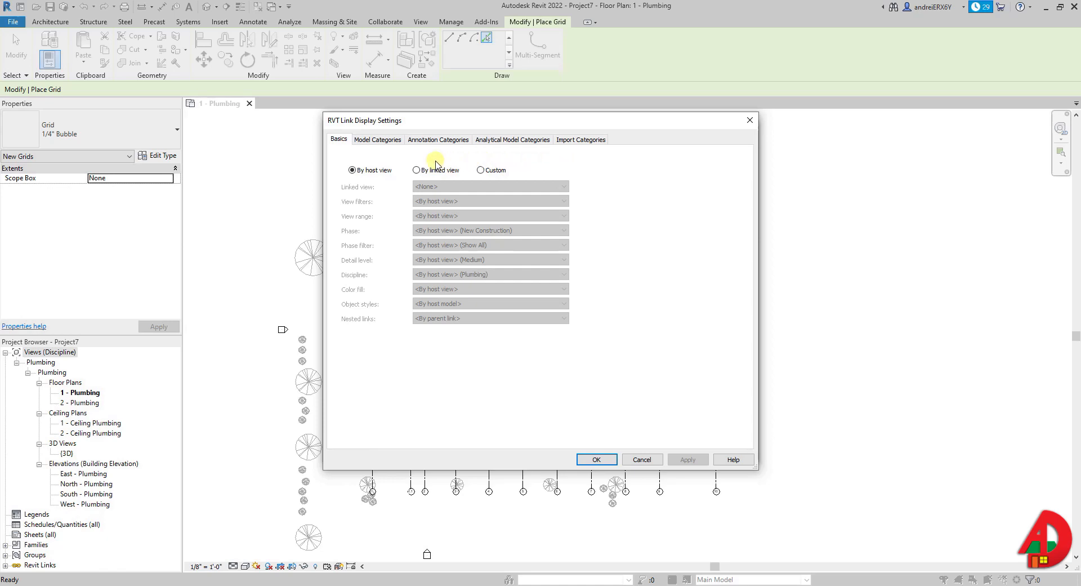
left_click(415, 170)
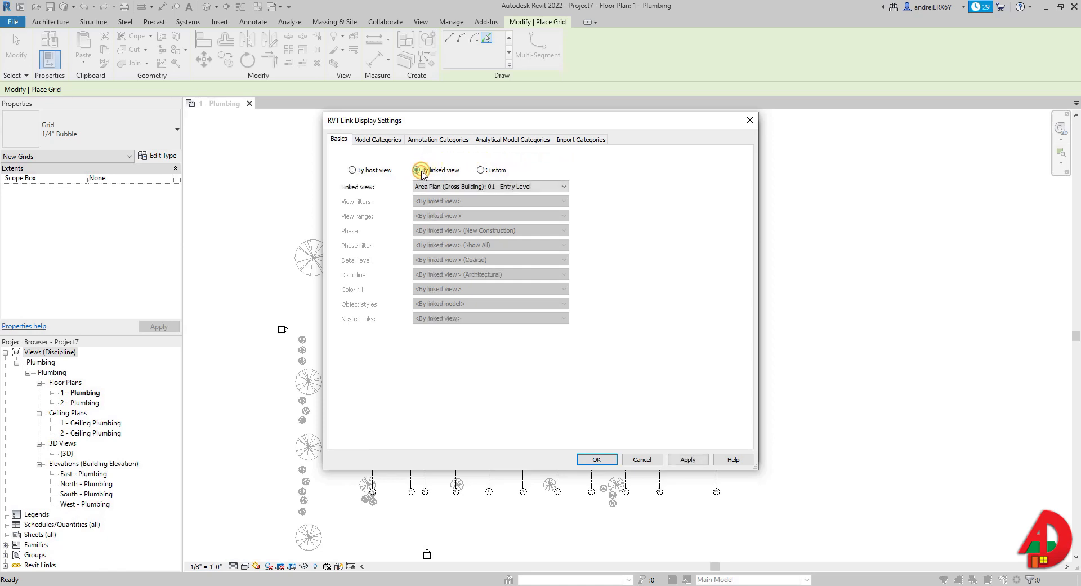
left_click(417, 170)
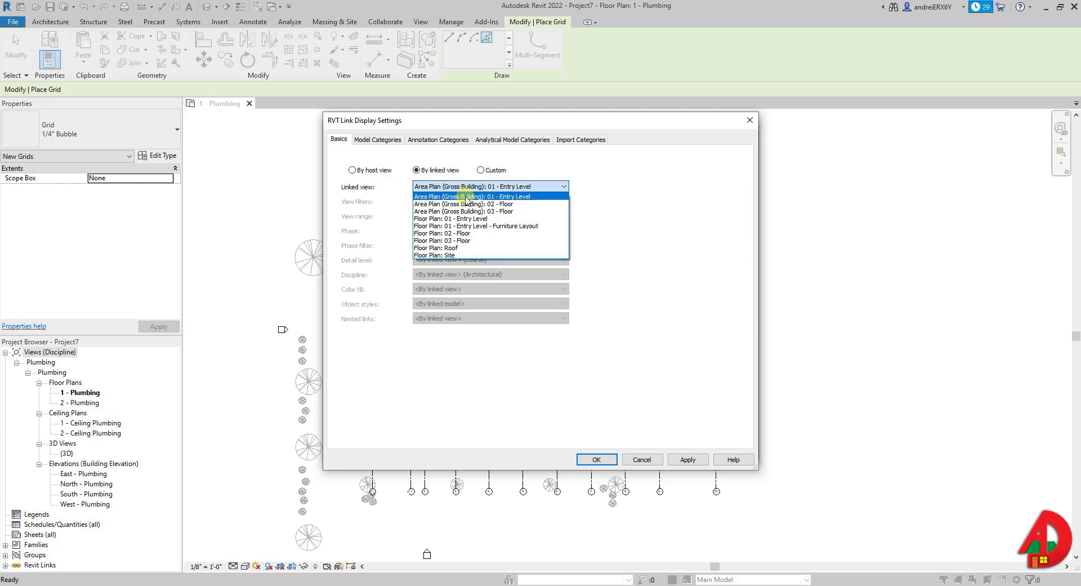
mouse_move(465, 218)
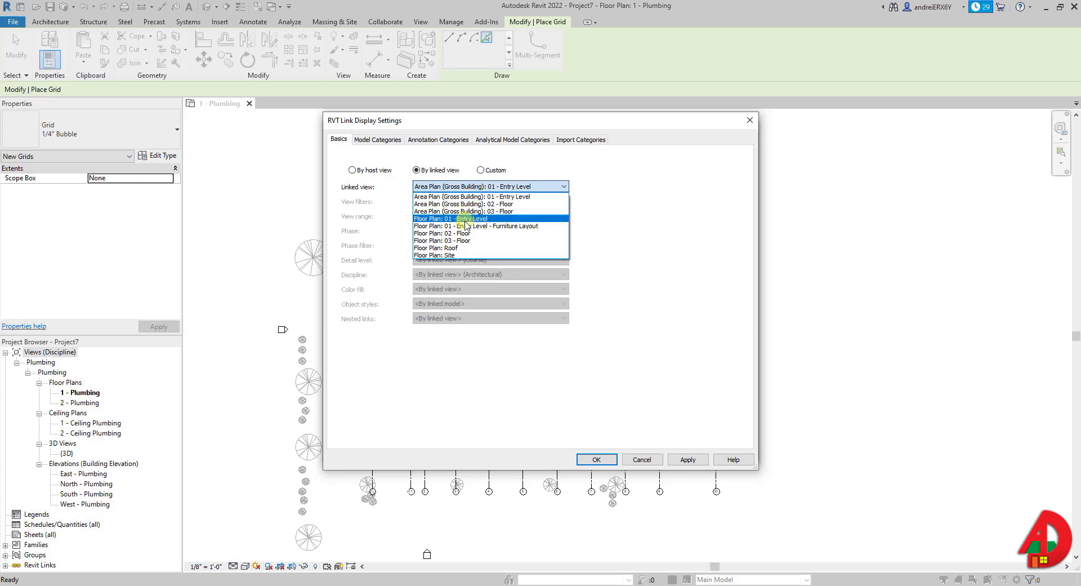
left_click(451, 218)
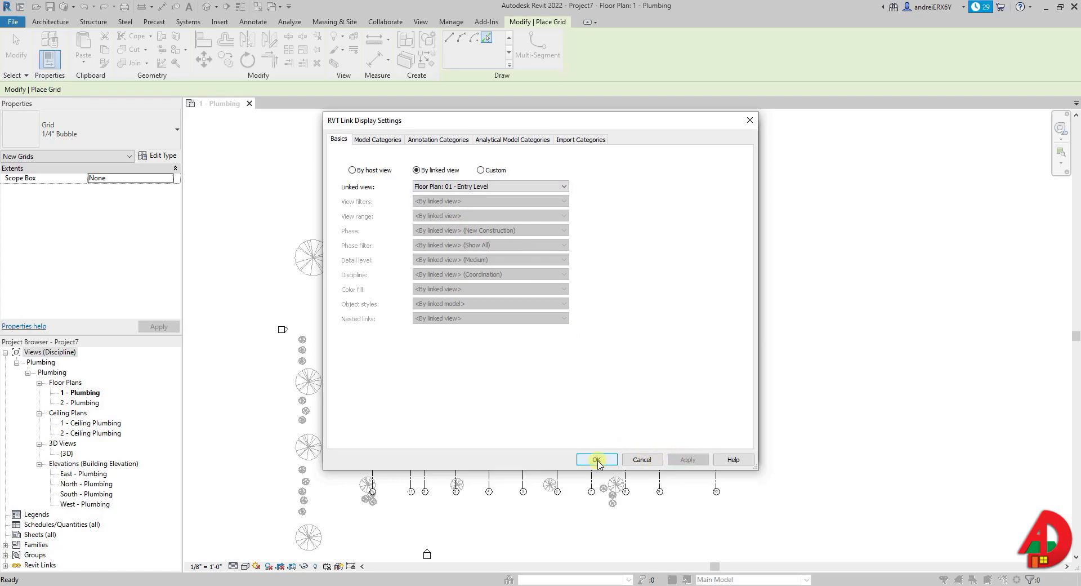
left_click(595, 459)
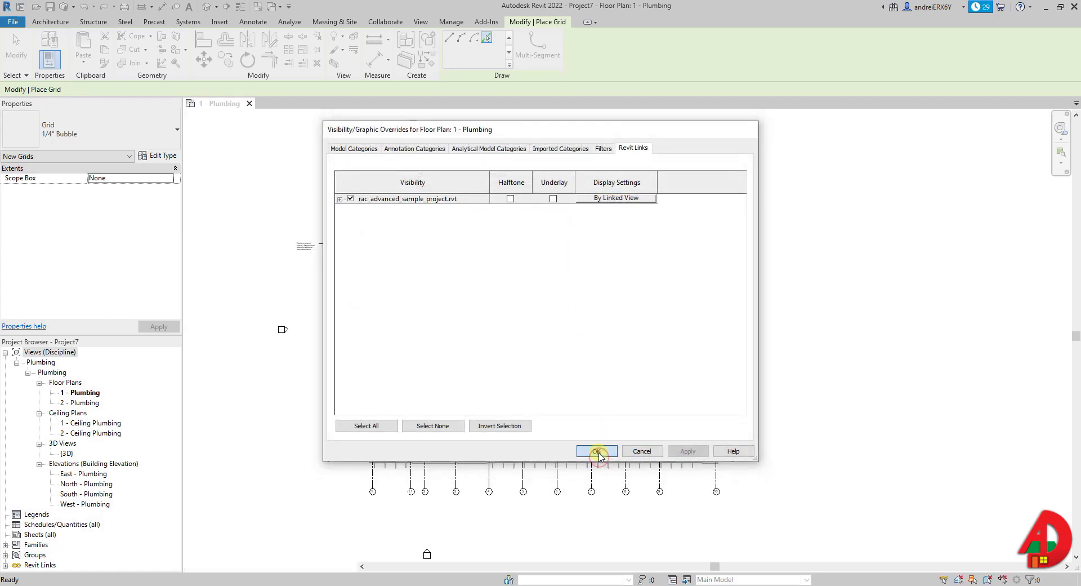
left_click(595, 450)
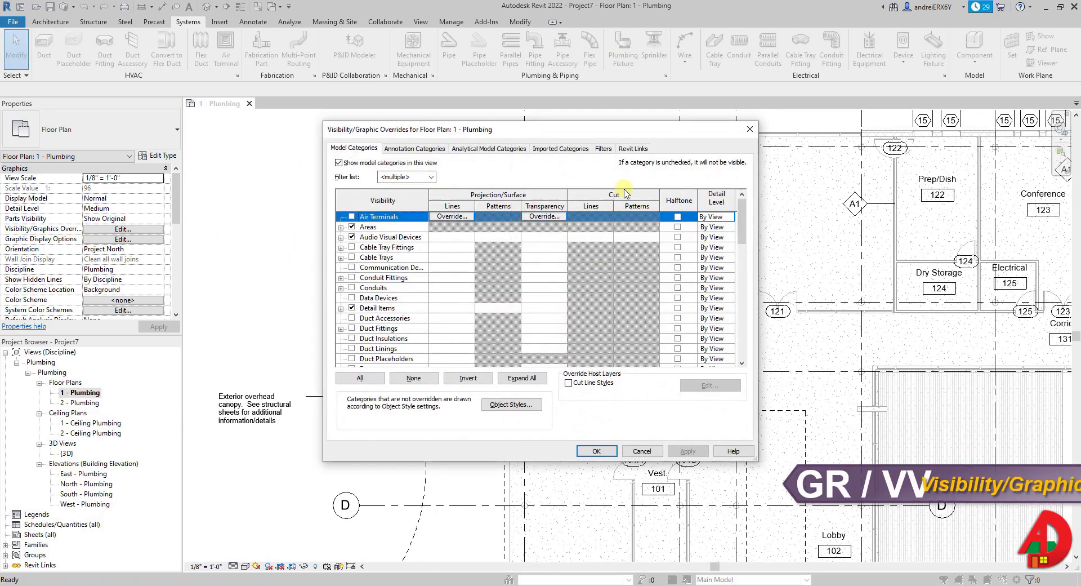
Switch the linked model to Custom display settings and show its Annotation Categories
left_click(631, 148)
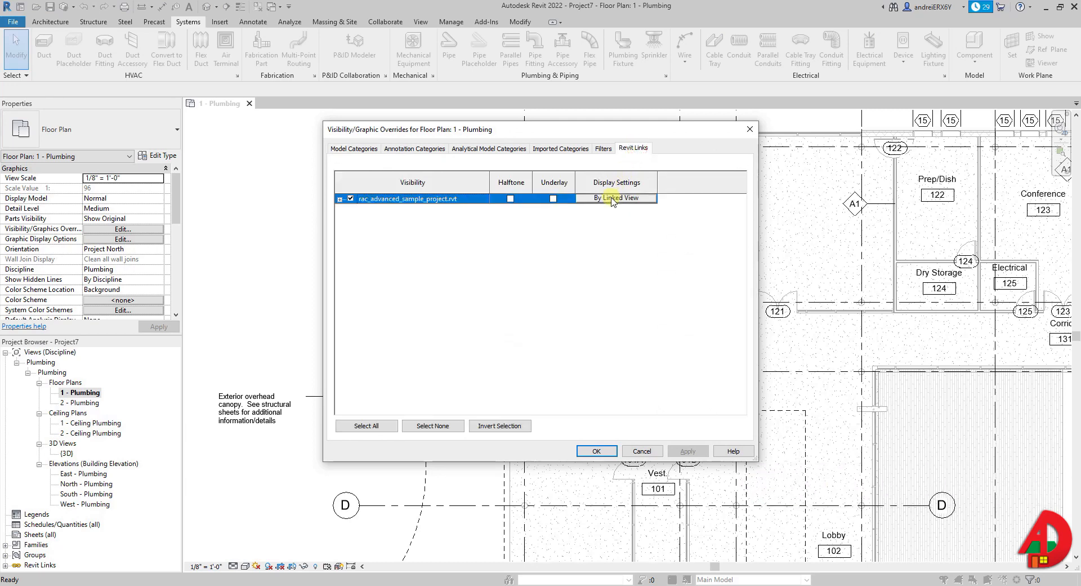
left_click(613, 198)
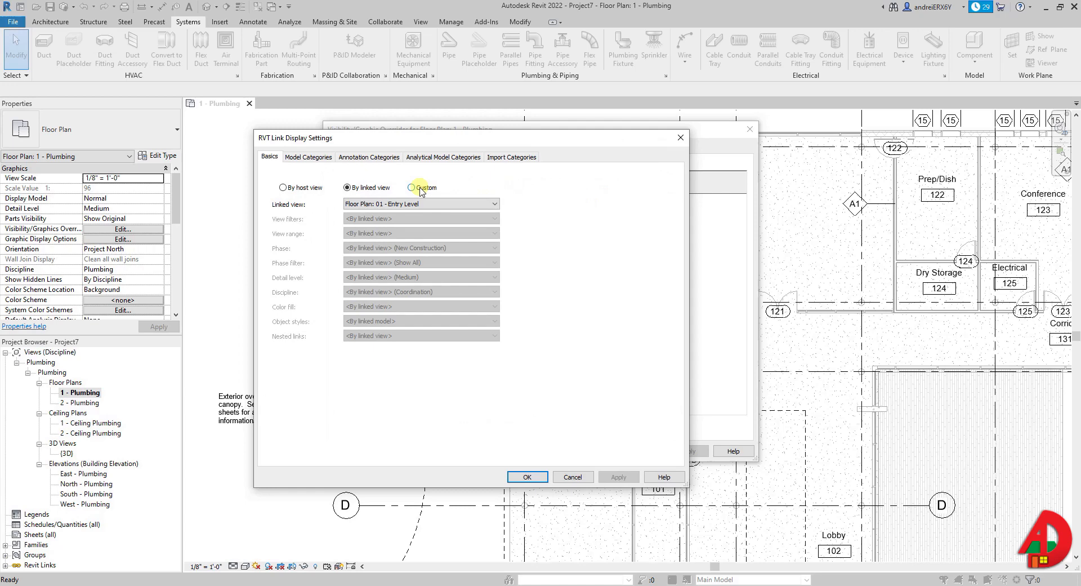
left_click(412, 187)
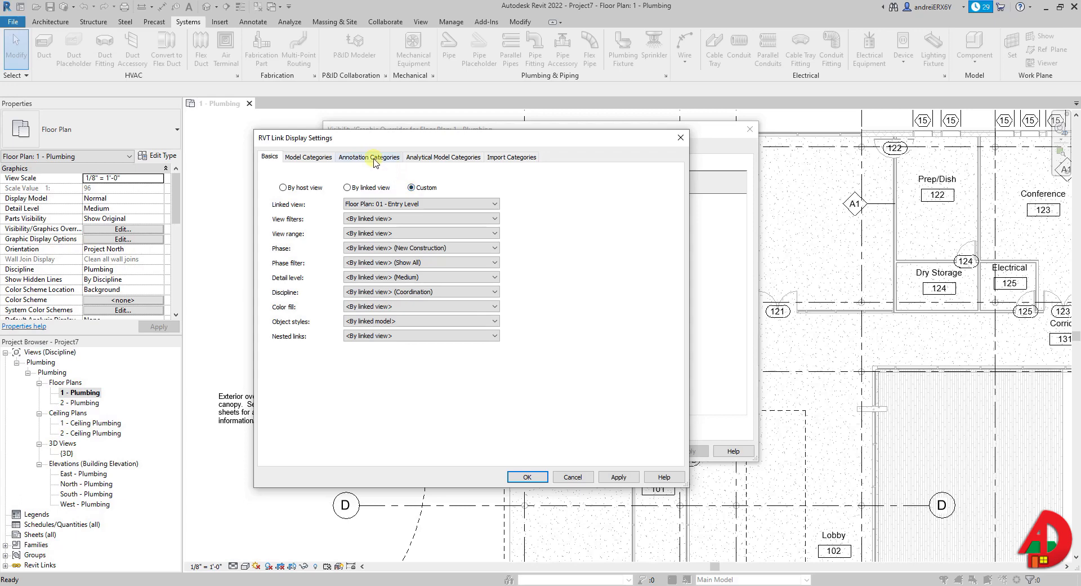
left_click(368, 156)
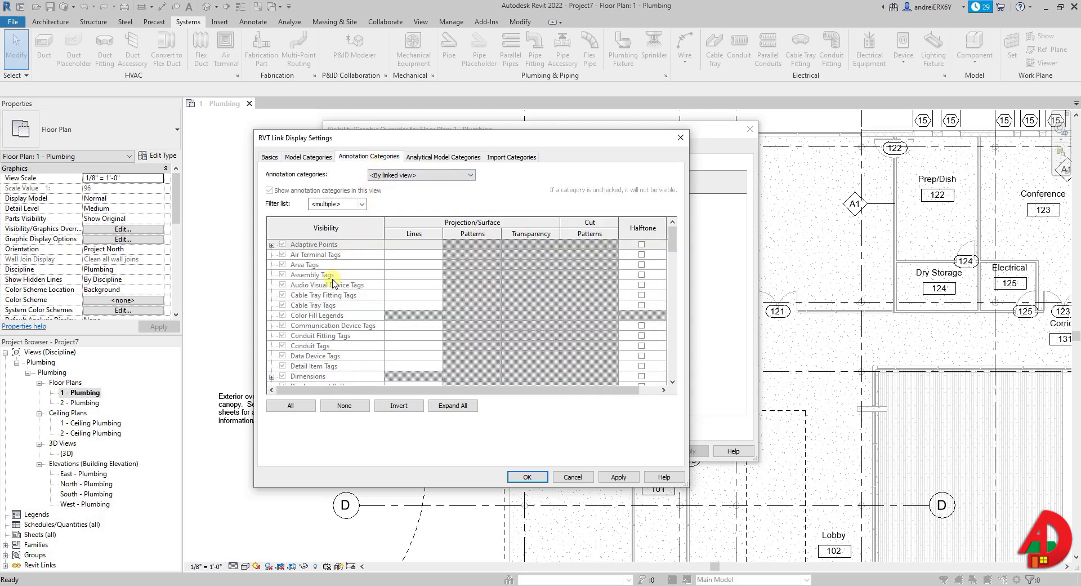
mouse_move(374, 229)
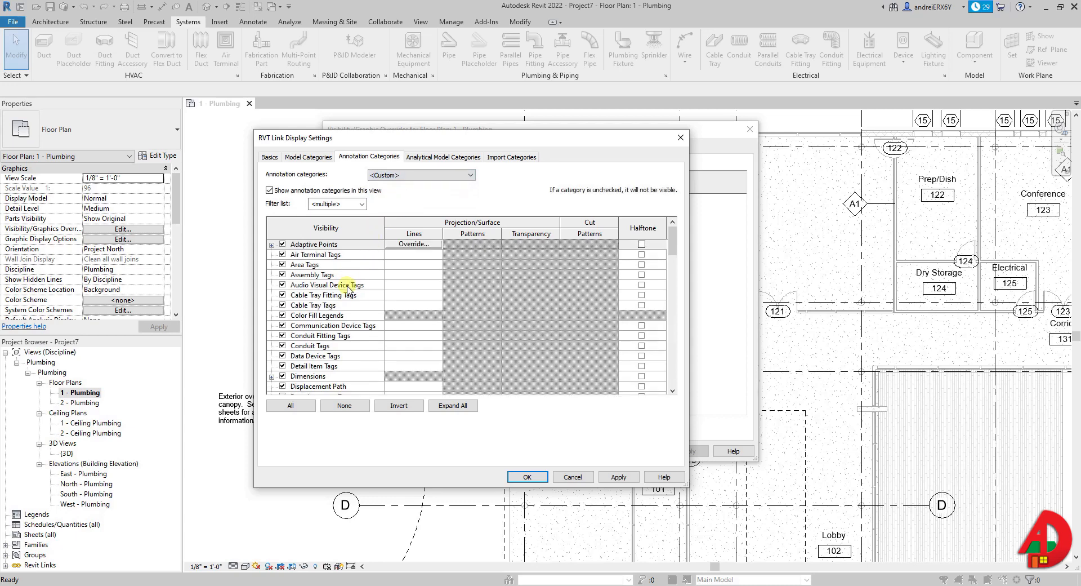
Set annotation categories to Custom, include all disciplines, and apply Grids hidden
left_click(324, 355)
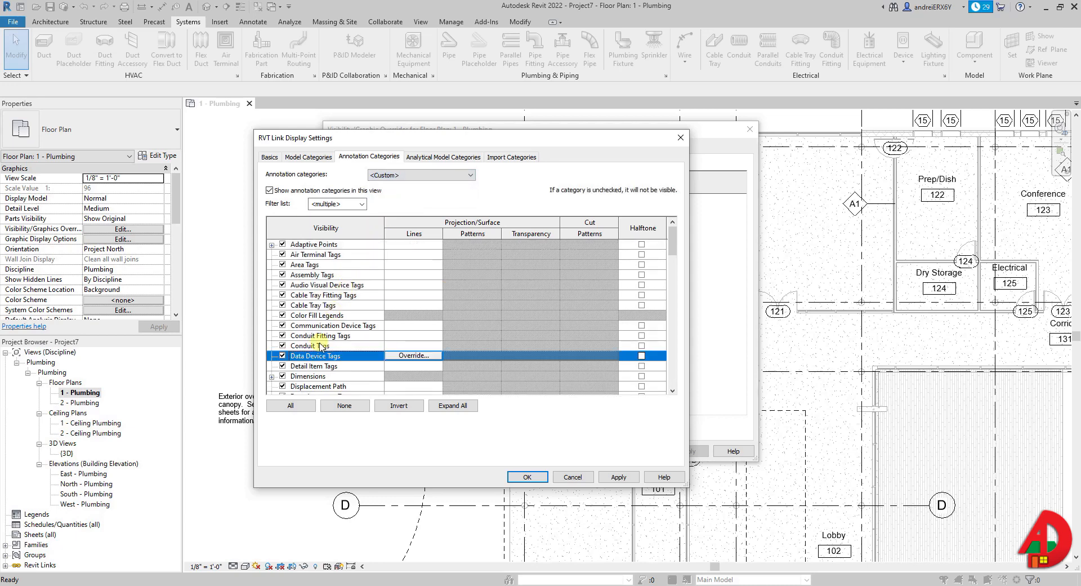
scroll("down", 3)
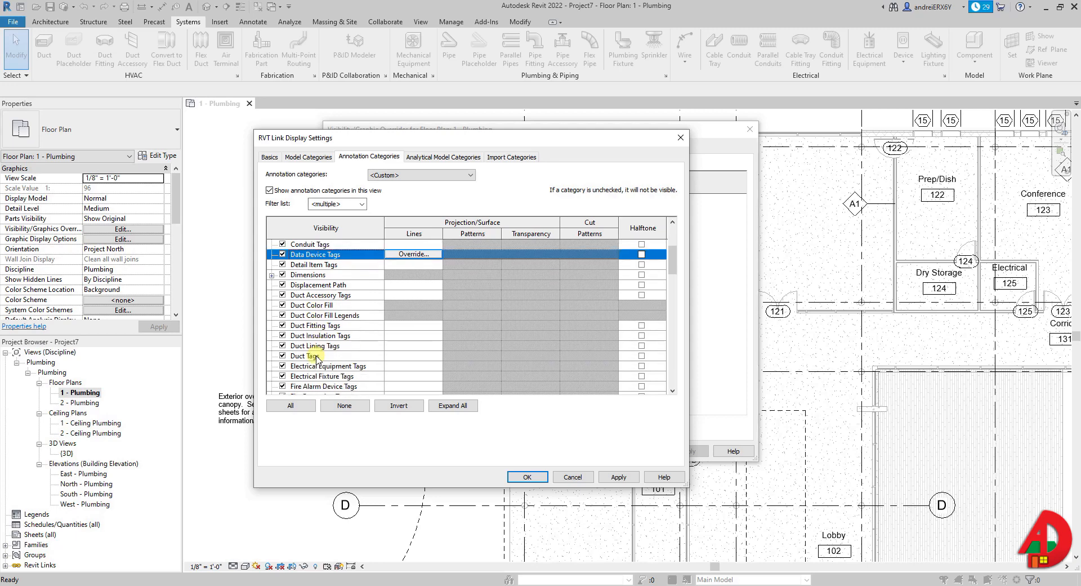
left_click(324, 315)
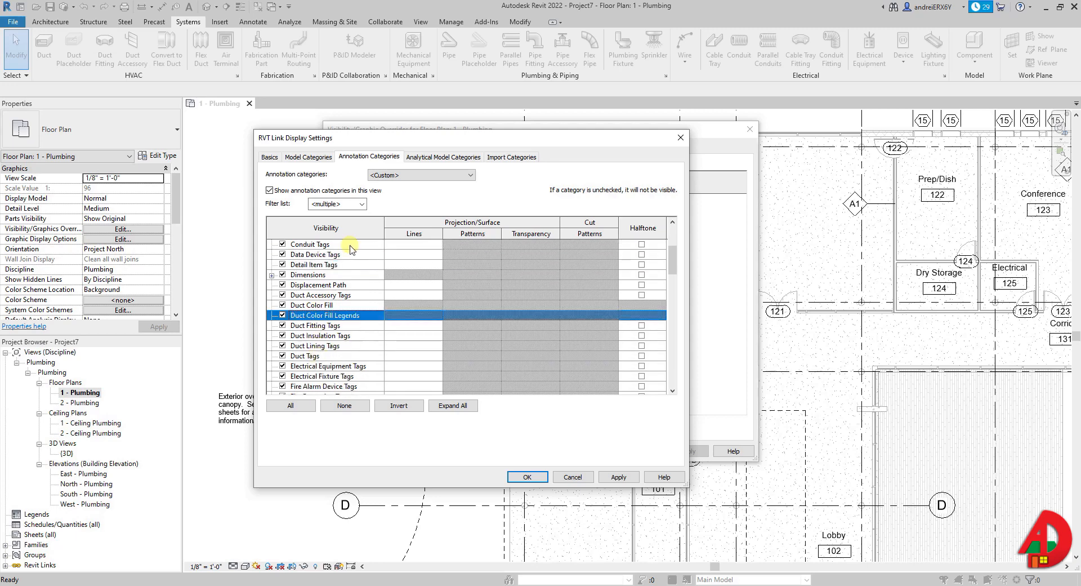
left_click(334, 204)
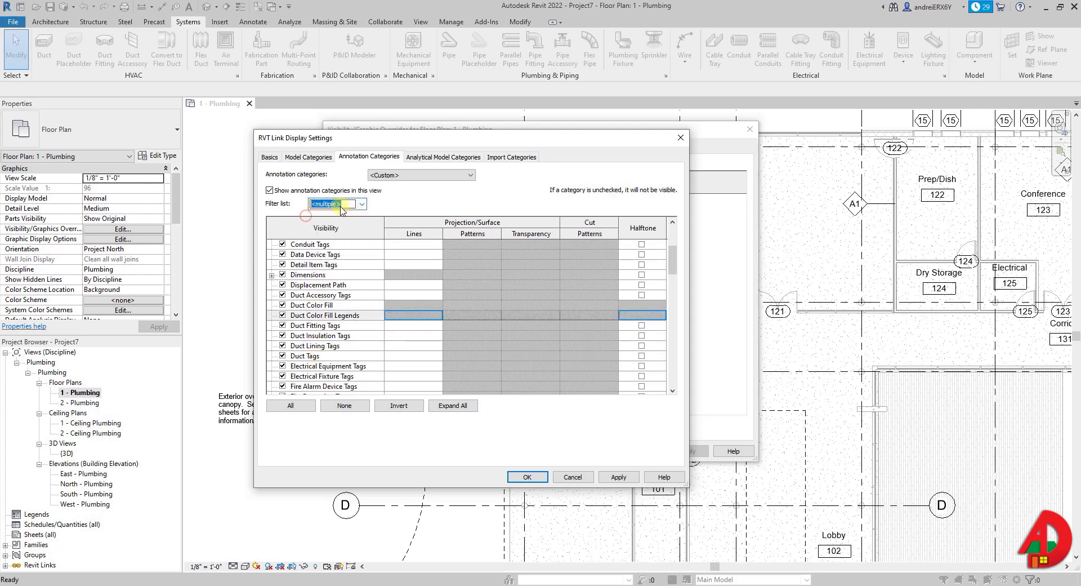
left_click(360, 203)
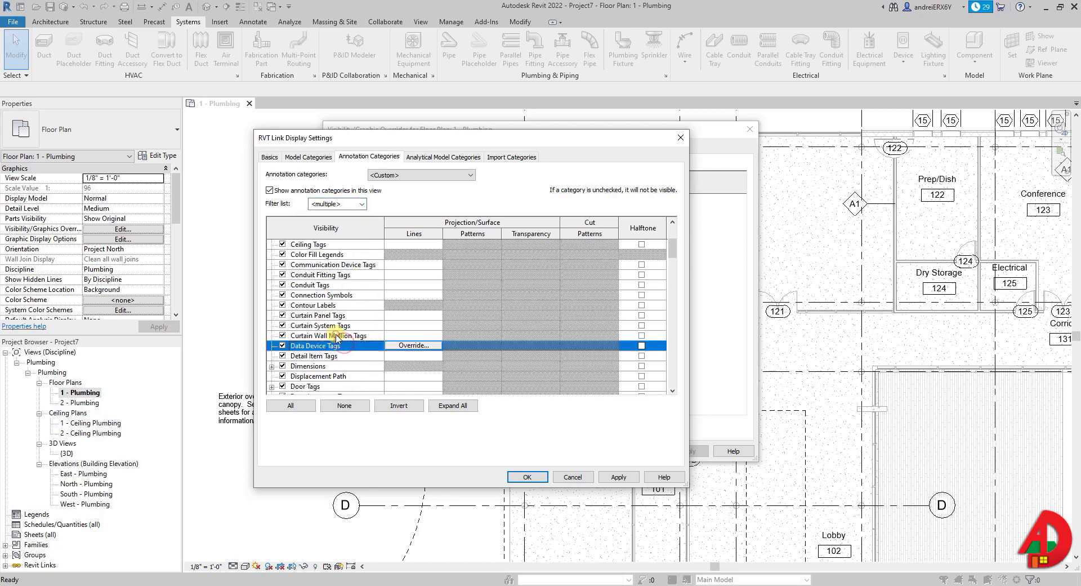
scroll("down", 3)
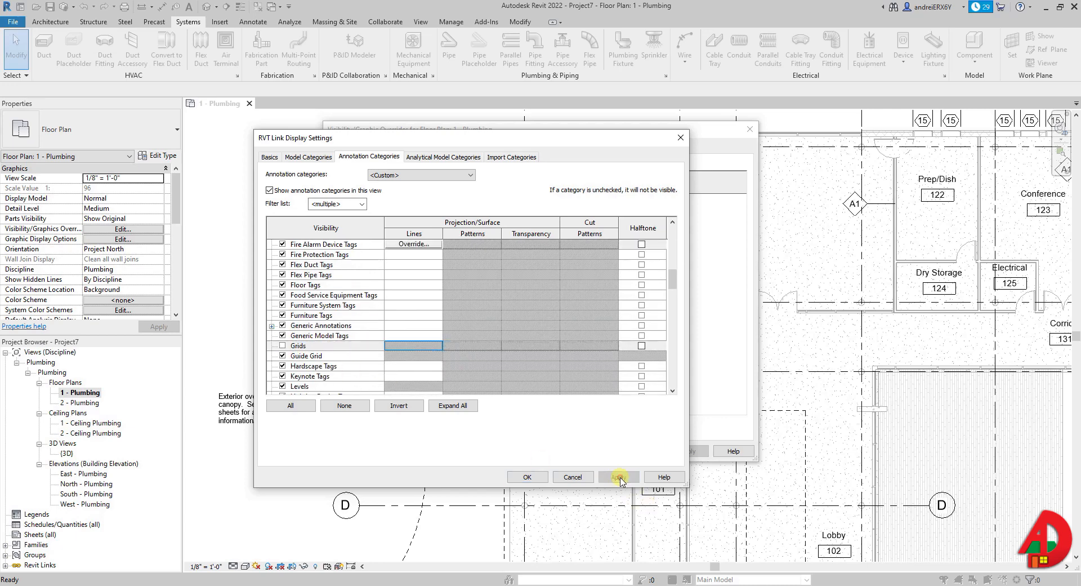
left_click(618, 477)
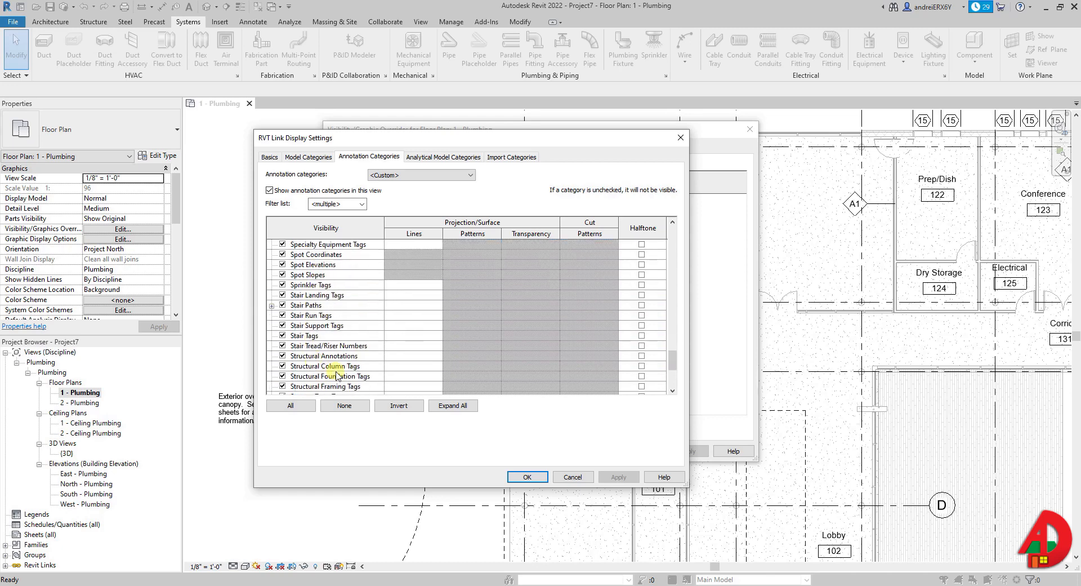
Adjust the annotation filter list and move to the link's Model Categories
left_click(333, 366)
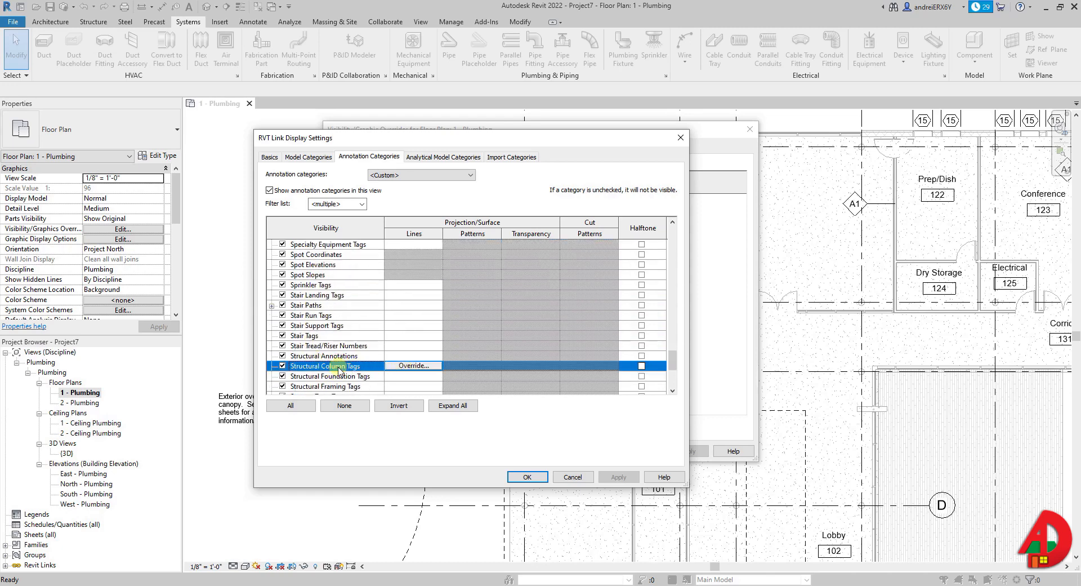
left_click(361, 204)
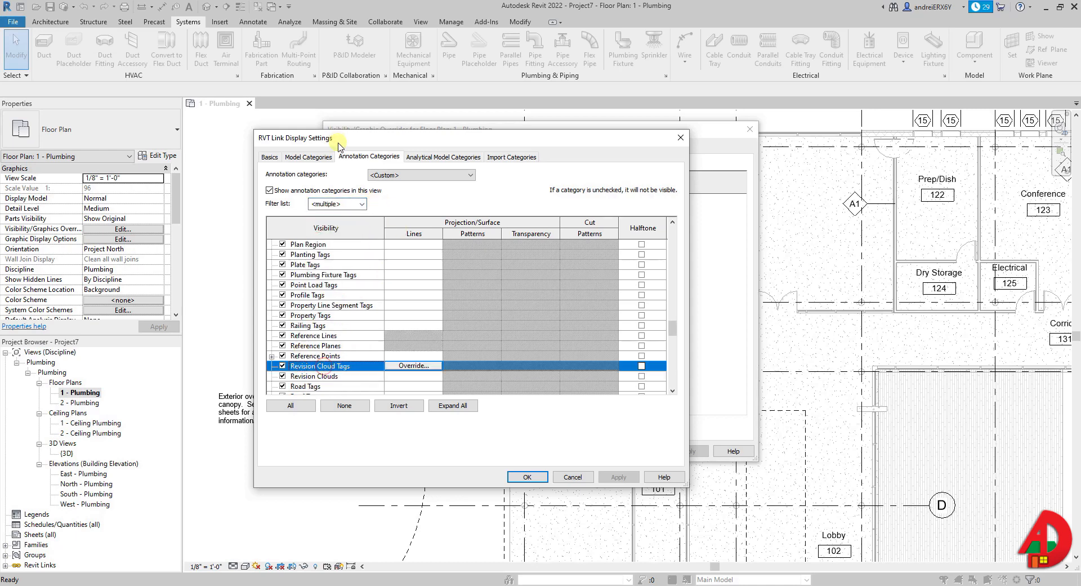
left_click(309, 156)
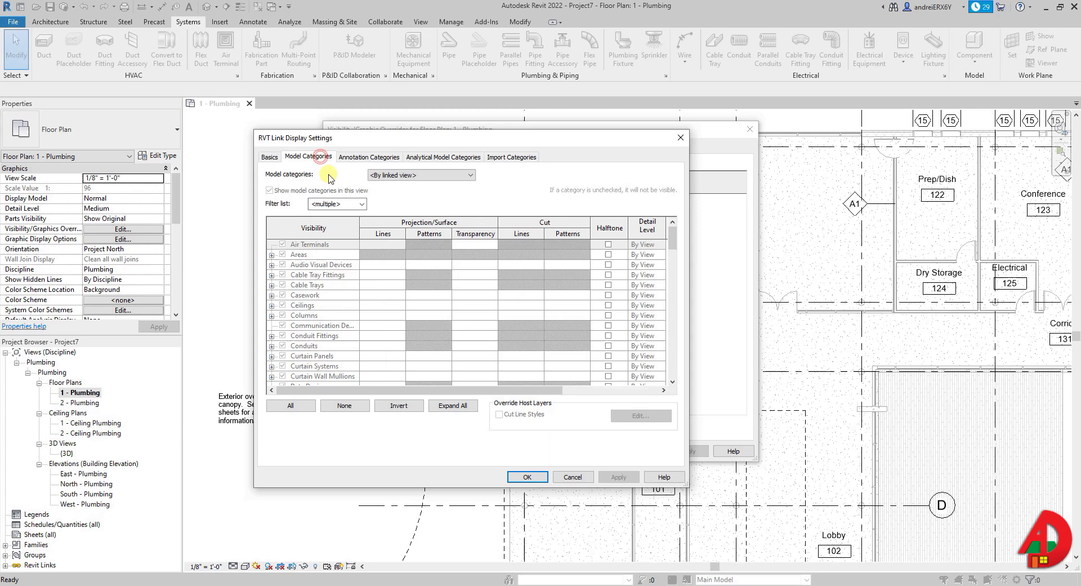
Set model categories Custom and override Structural Columns with a grey Solid fill pattern
left_click(321, 324)
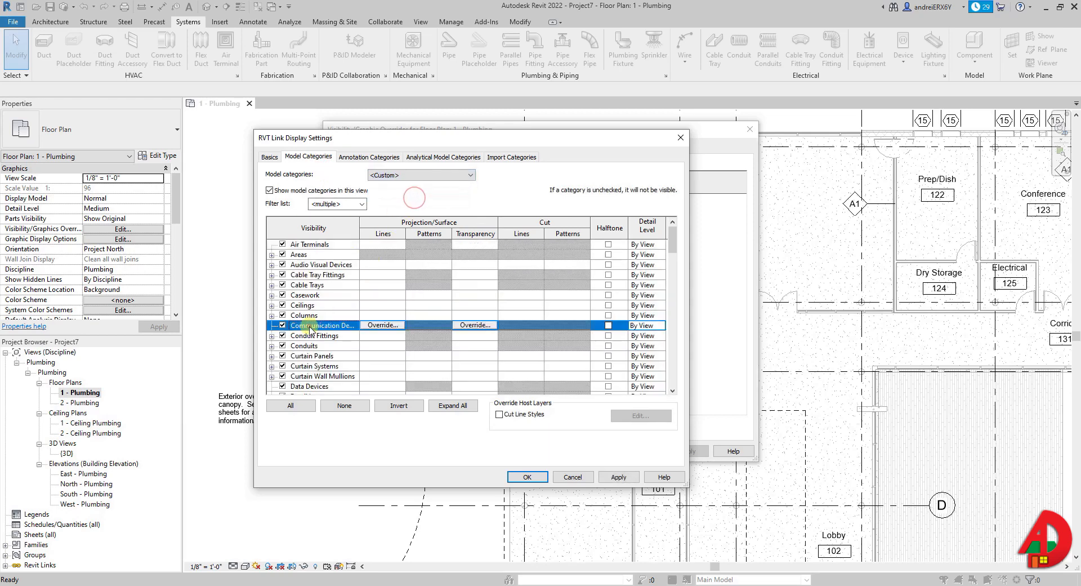
scroll("down", 3)
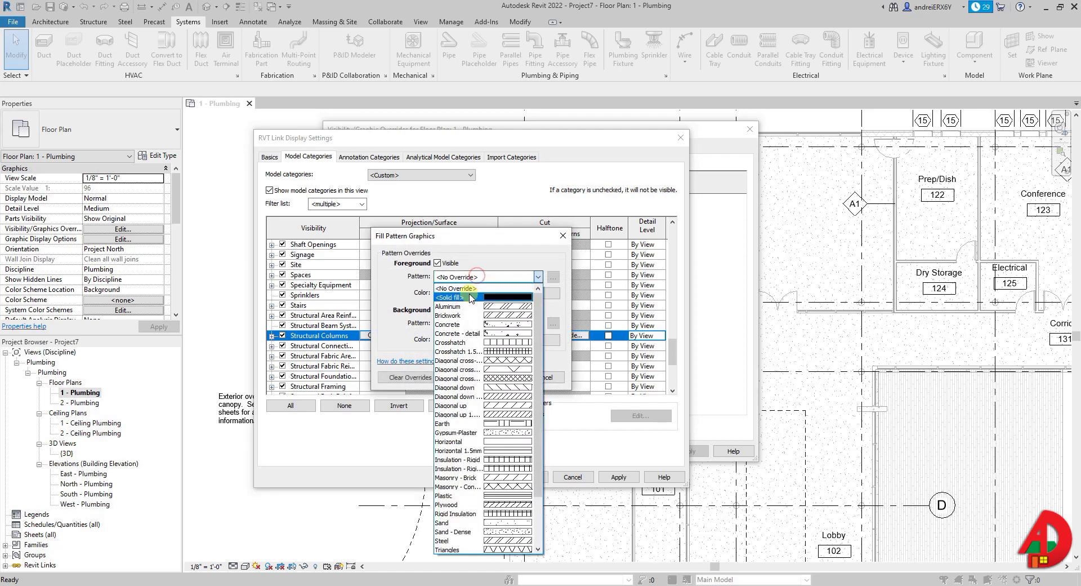
left_click(545, 292)
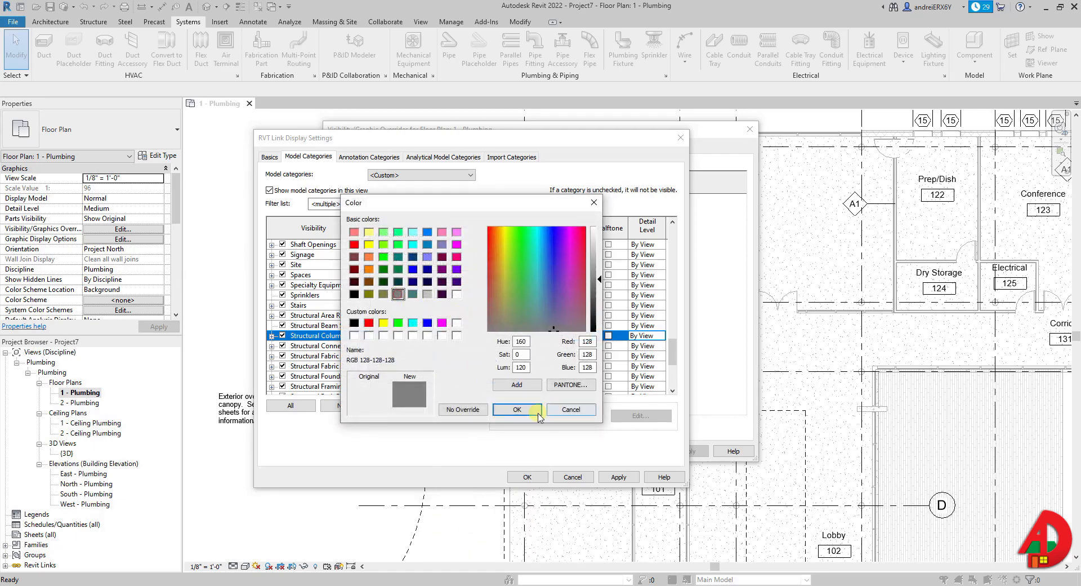
left_click(517, 409)
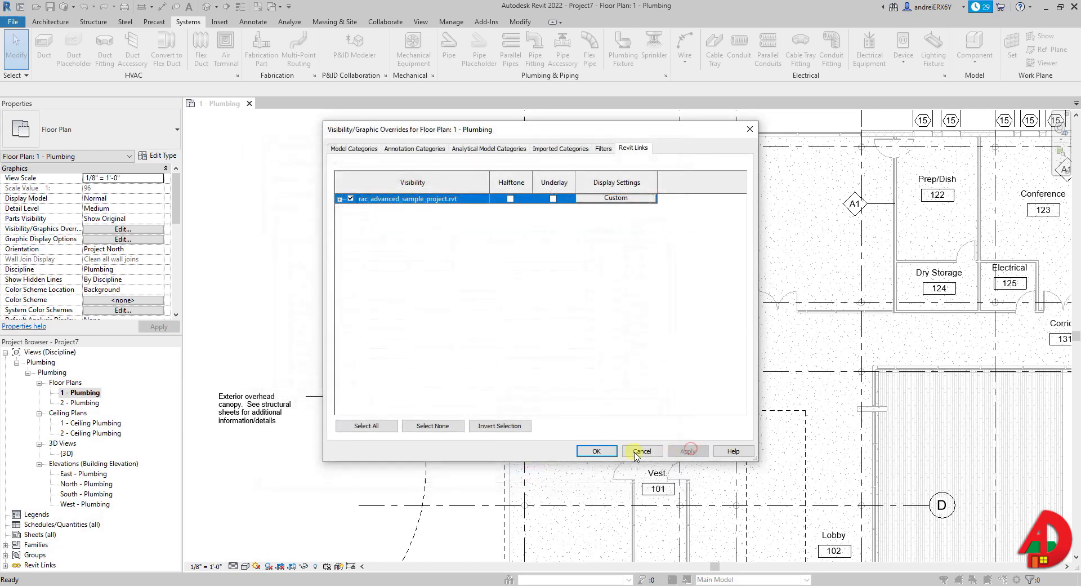
Accept the overrides and set the 1 - Plumbing view discipline to Coordination
left_click(641, 450)
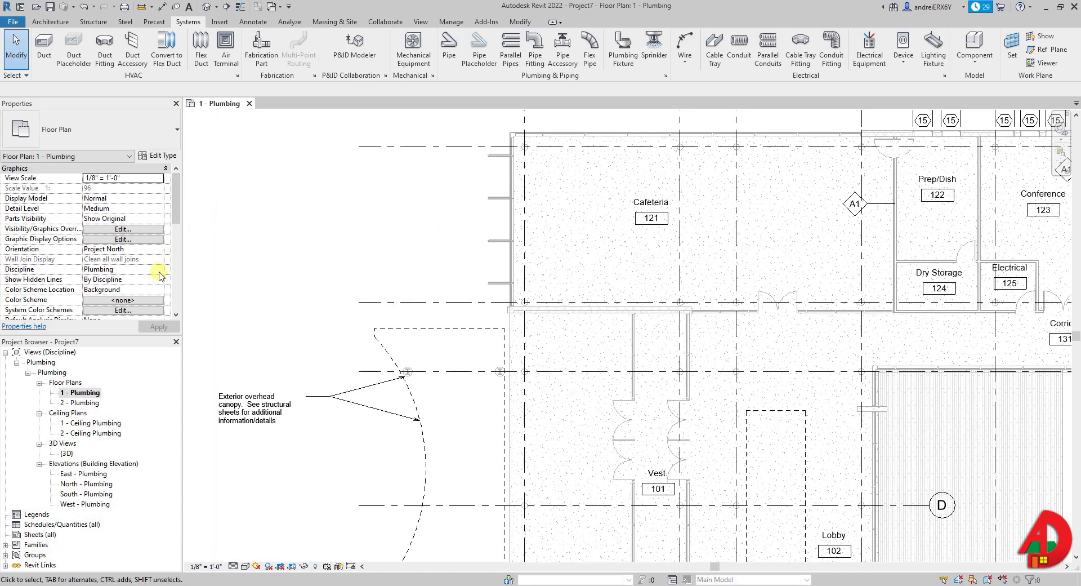
left_click(158, 269)
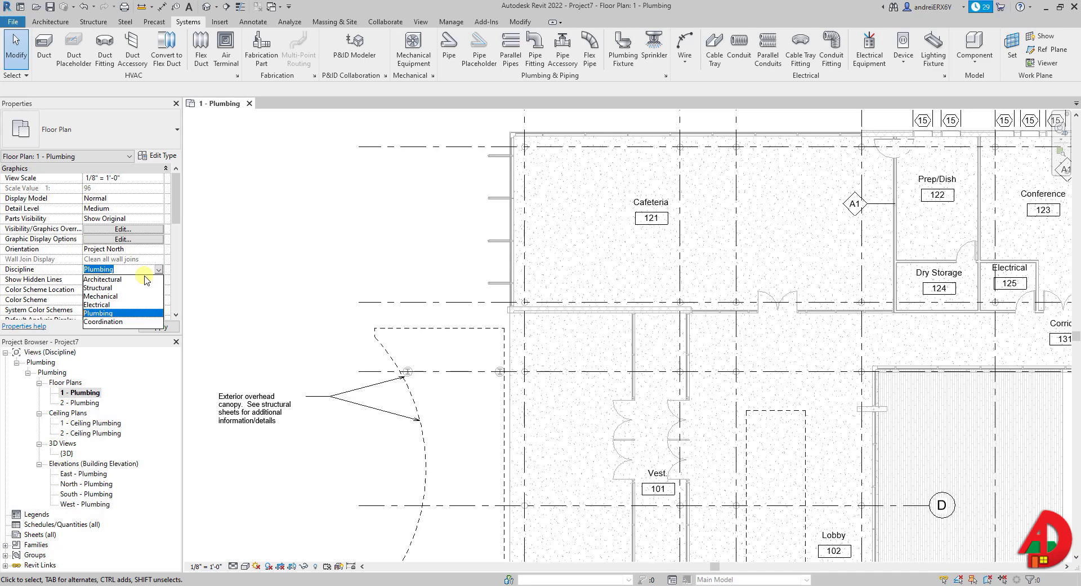
left_click(103, 321)
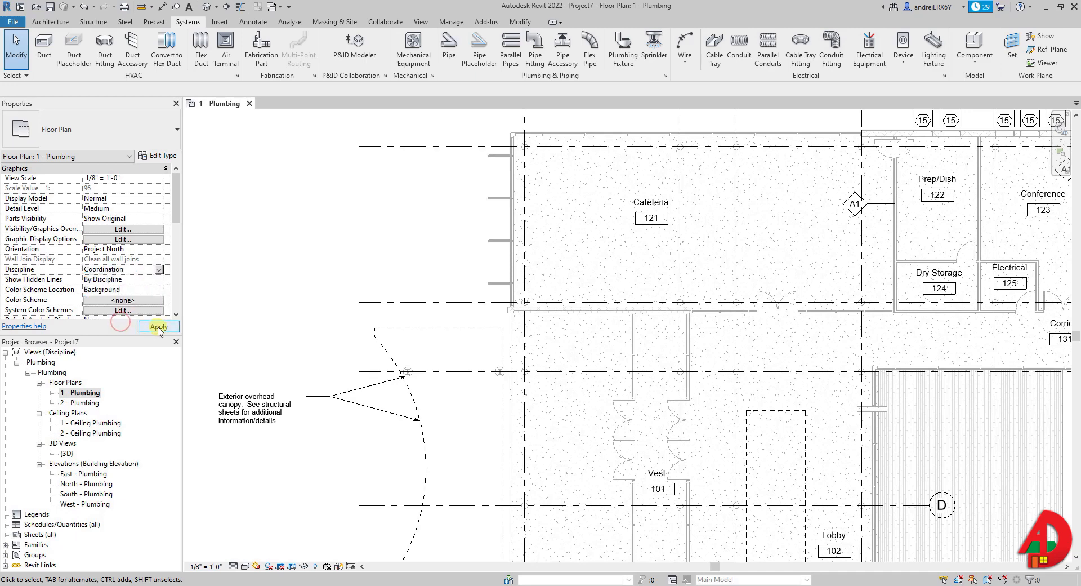
left_click(158, 326)
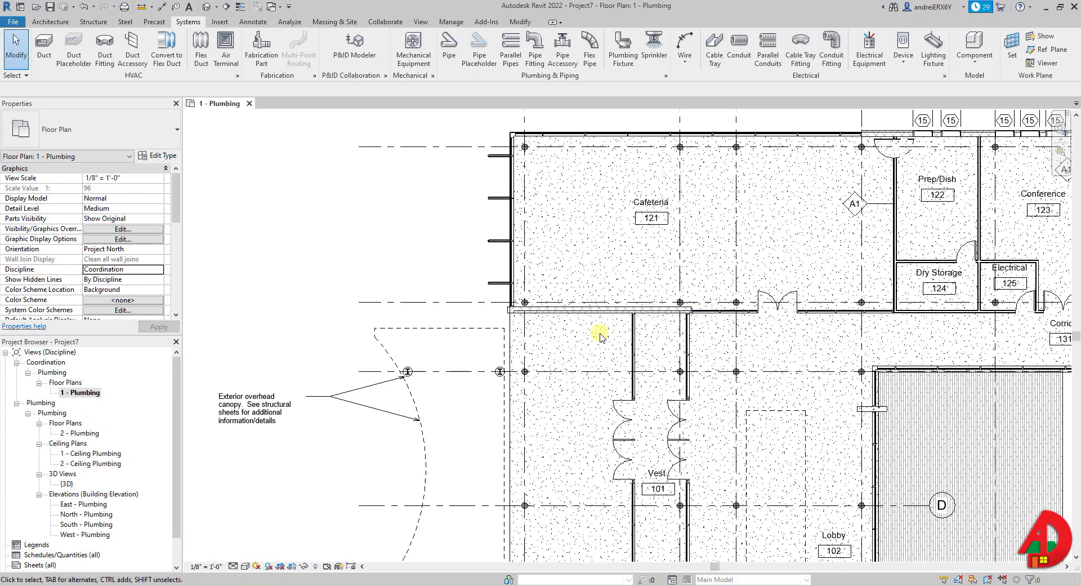
mouse_move(338, 252)
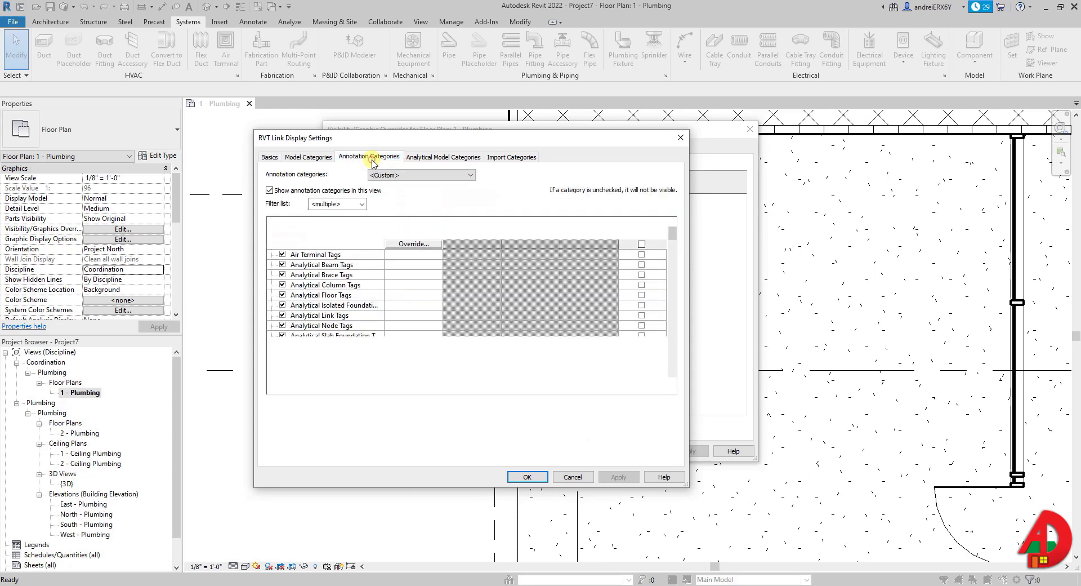
Confirm the Structural Columns solid fill with colour RGB 128-128-128 and close the overrides
left_click(309, 157)
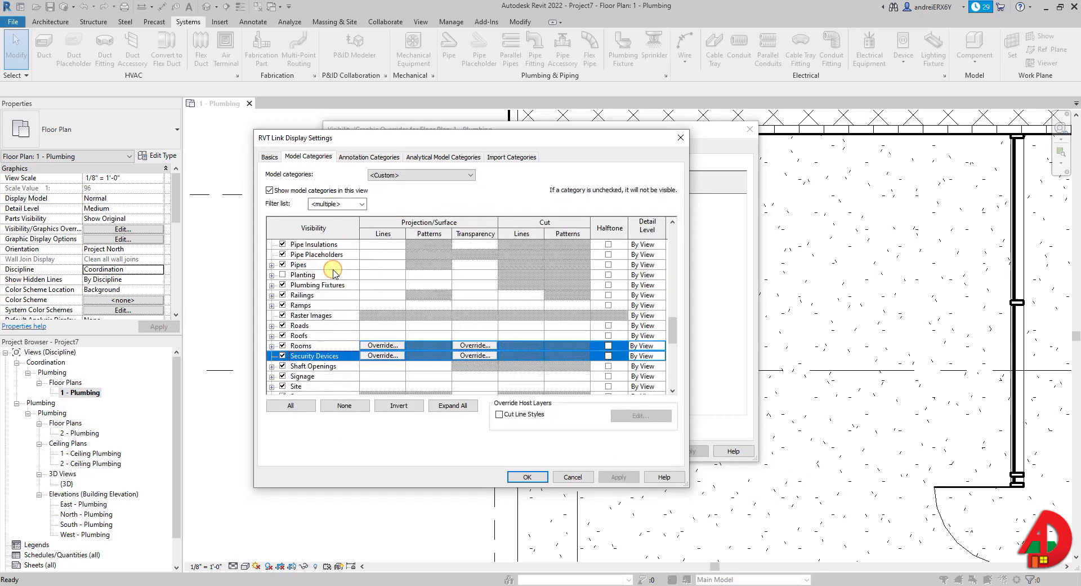
scroll("down", 3)
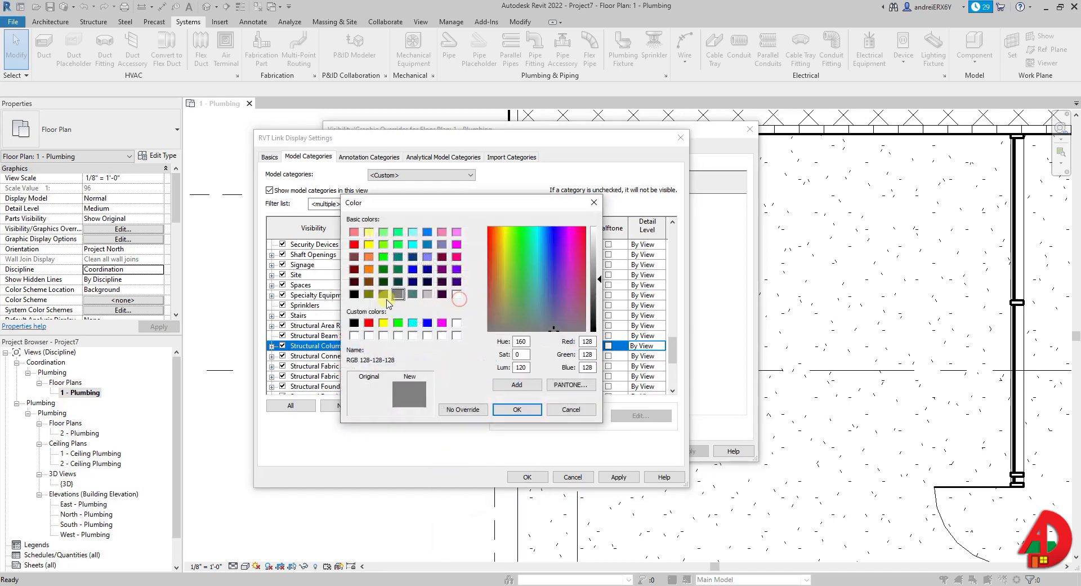
left_click(516, 409)
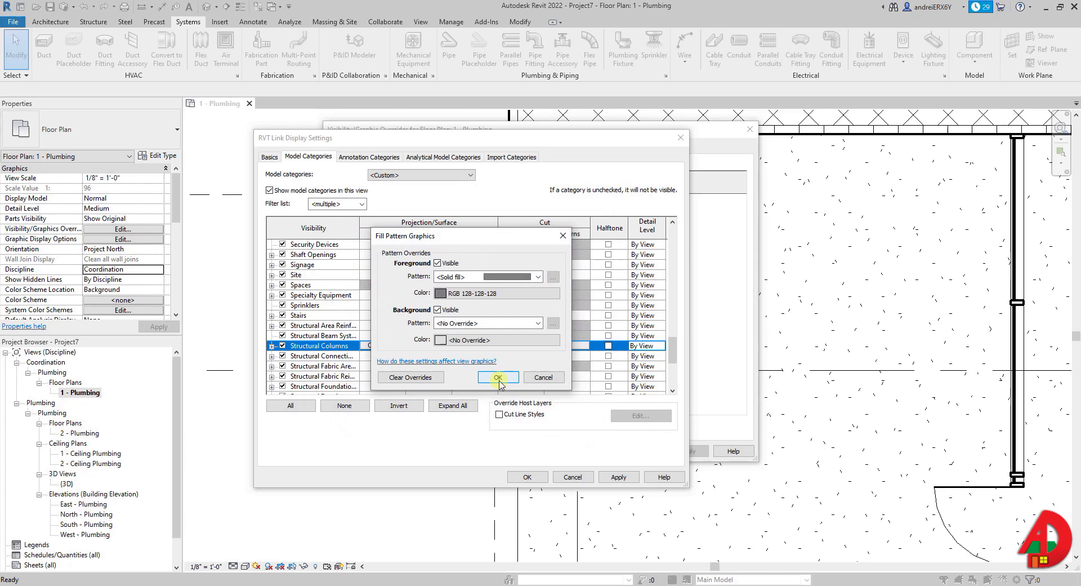
left_click(497, 377)
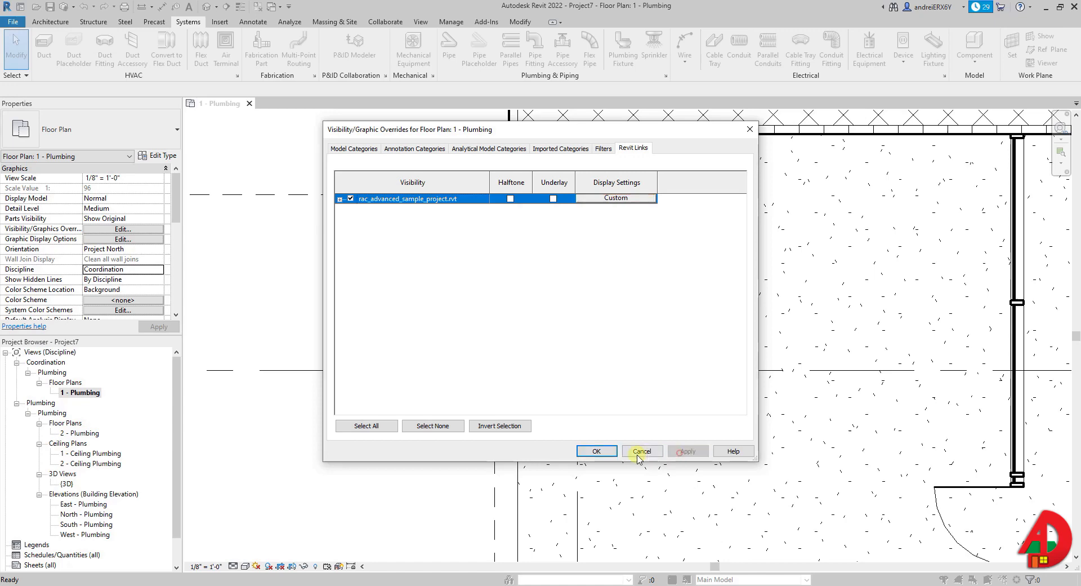
left_click(640, 450)
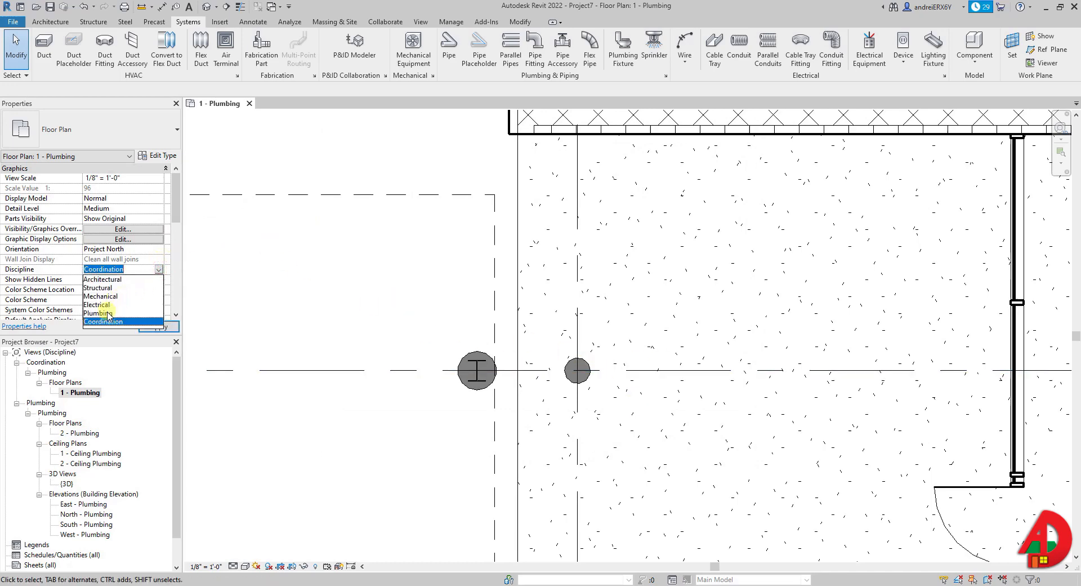
Set the view discipline to Plumbing and draw the crossing pipe runs with the Pipe tool
left_click(97, 312)
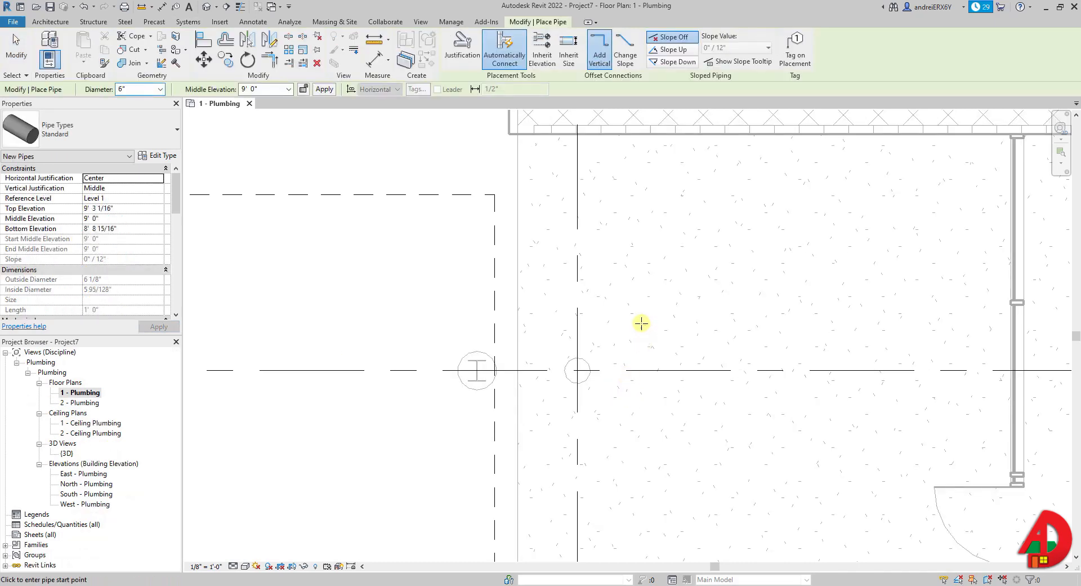
left_click(641, 323)
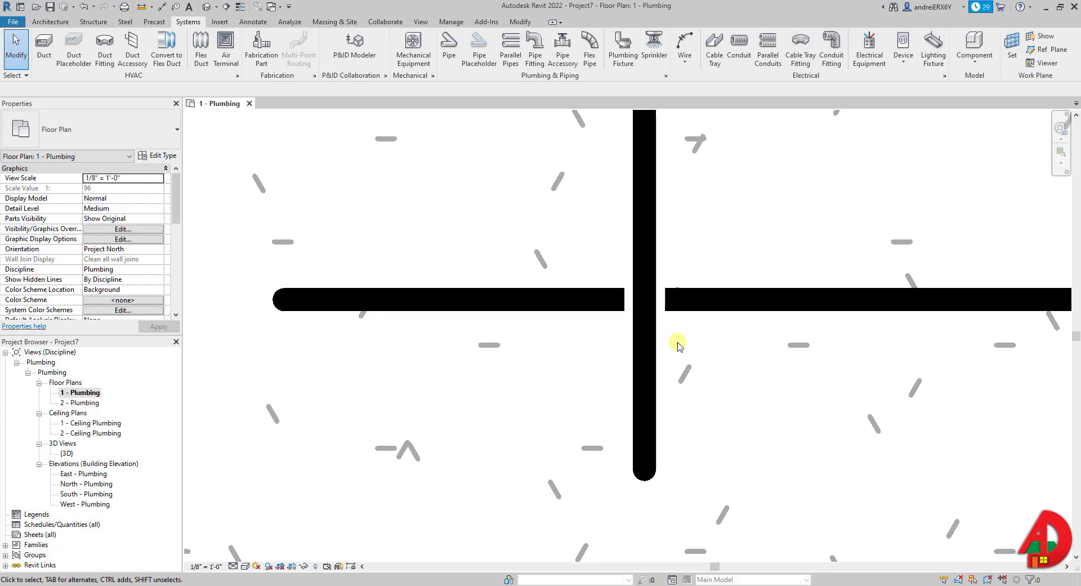
left_click(234, 565)
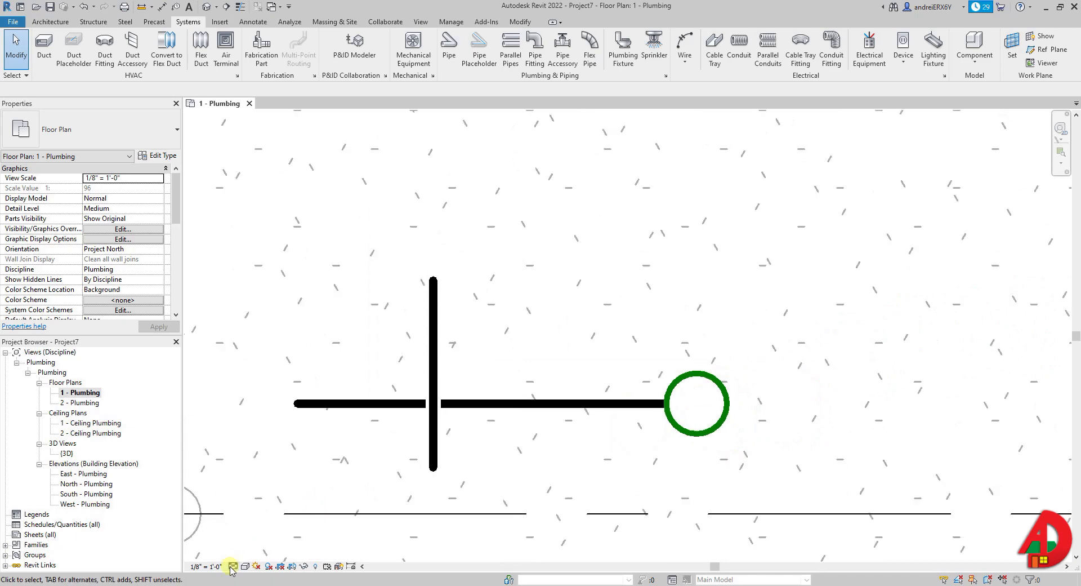
Show the pipes in Consistent Colors, try Fine detail, then return the plan to Coarse detail
left_click(243, 565)
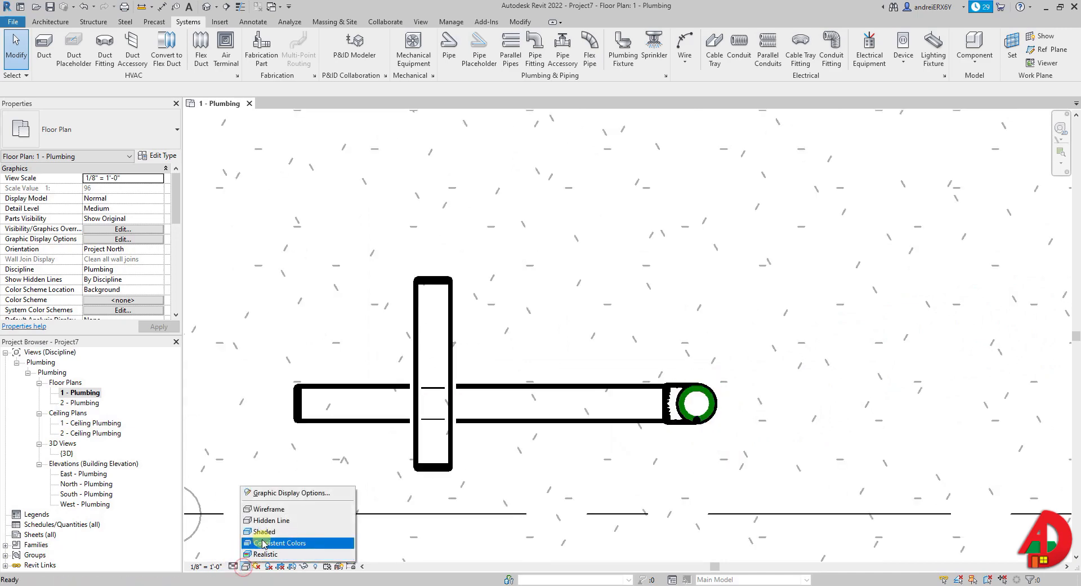
left_click(279, 543)
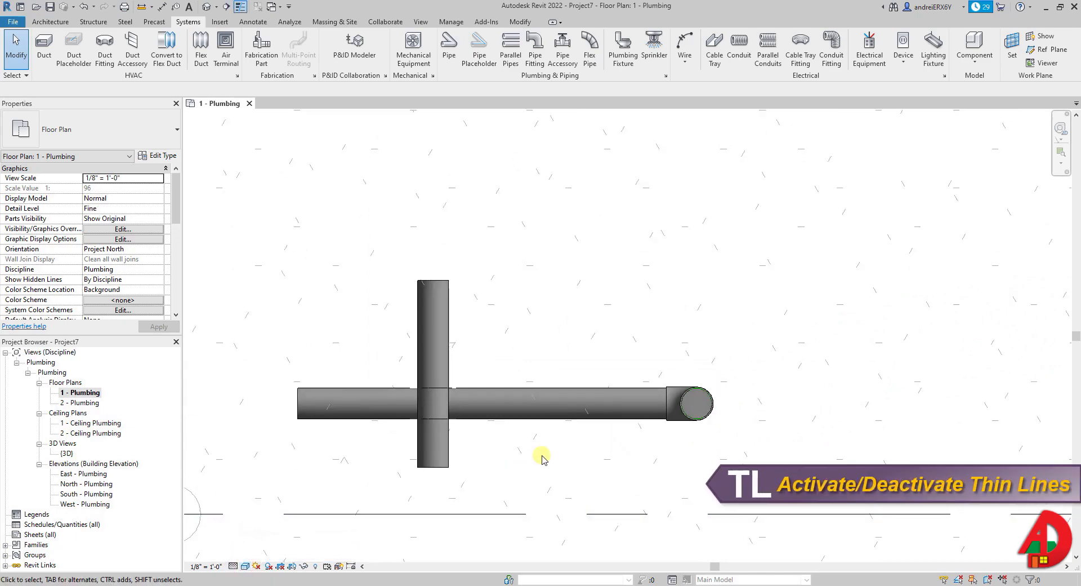
left_click(234, 565)
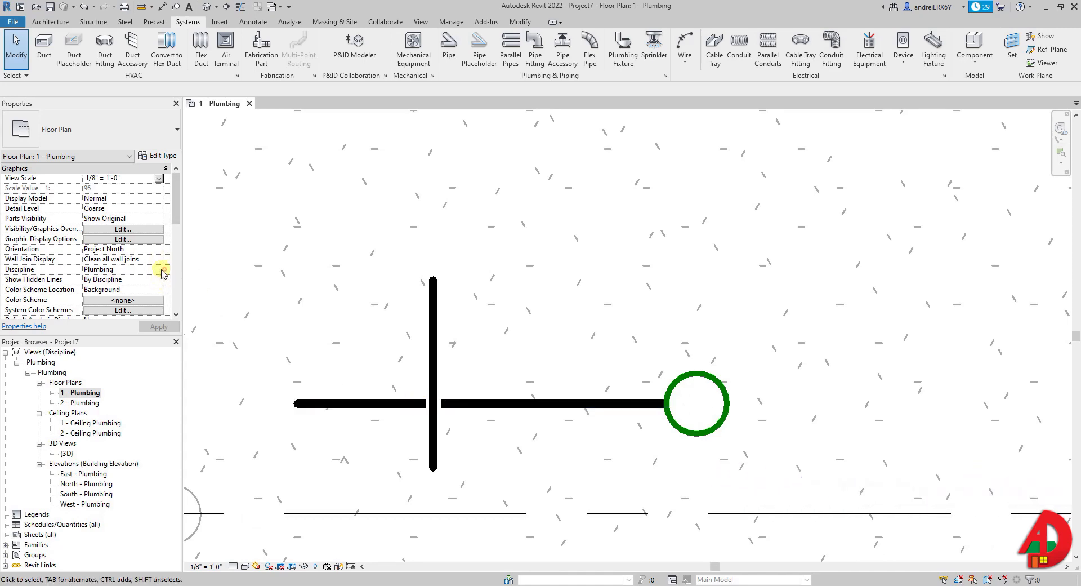
Set the 1 - Plumbing view's Discipline back to Coordination in Properties
left_click(124, 269)
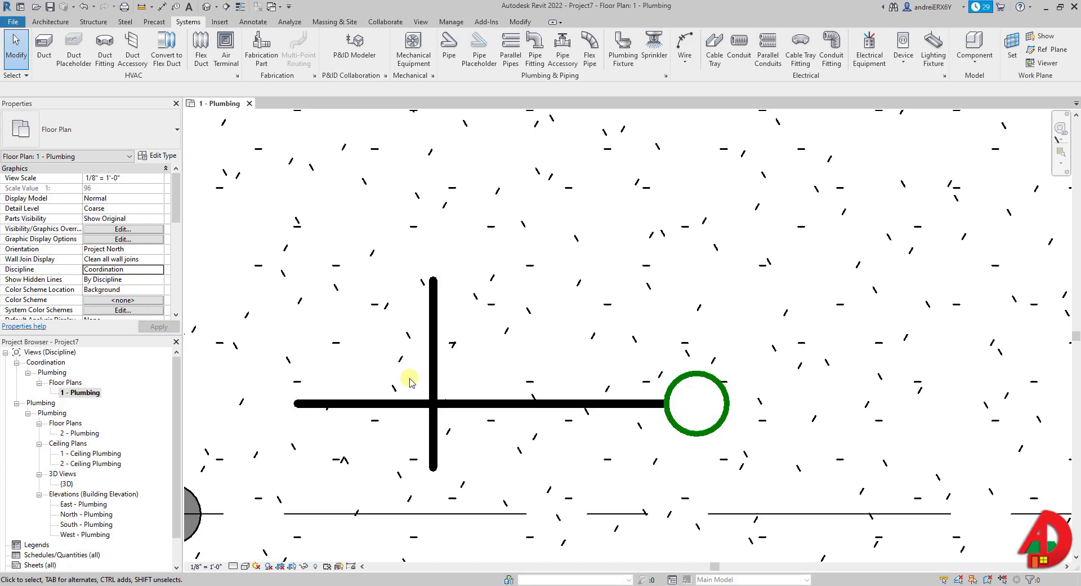
left_click(124, 269)
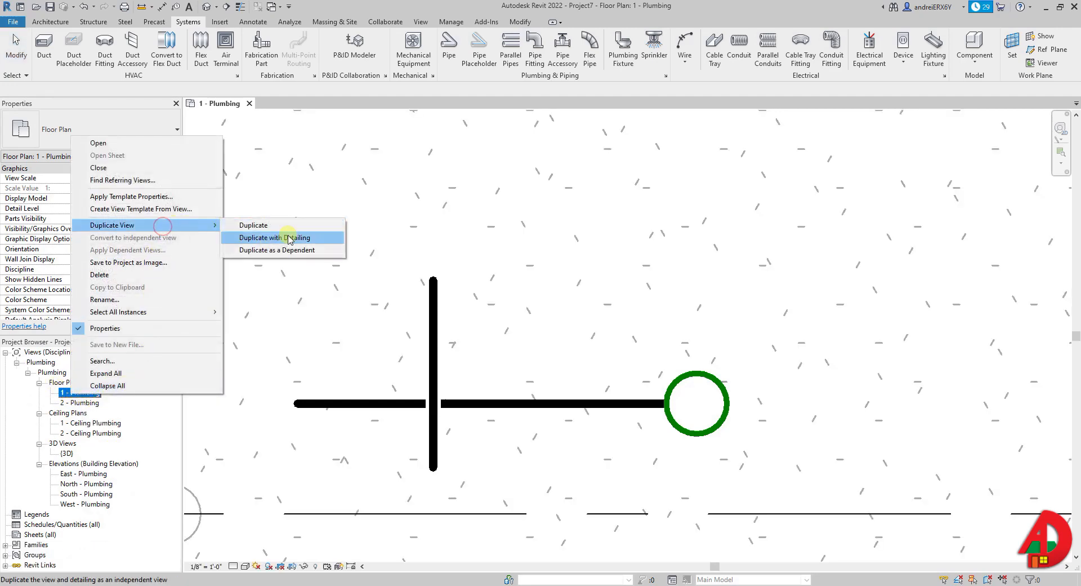
Duplicate 1 - Plumbing with detailing as '1 - Background' and set its Discipline to Coordination
left_click(272, 237)
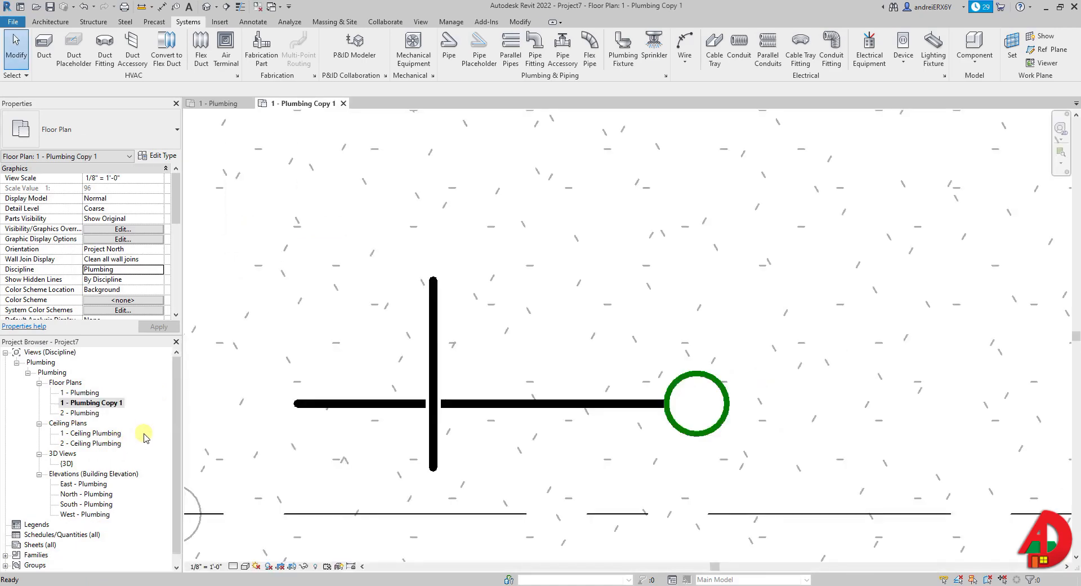
left_click(94, 402)
type("1 - Background")
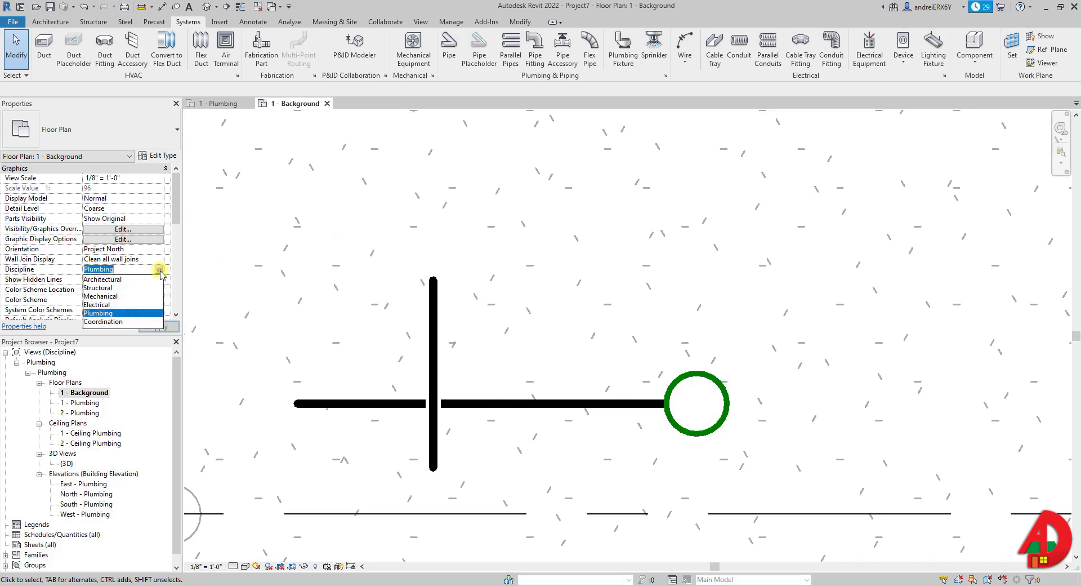
left_click(103, 321)
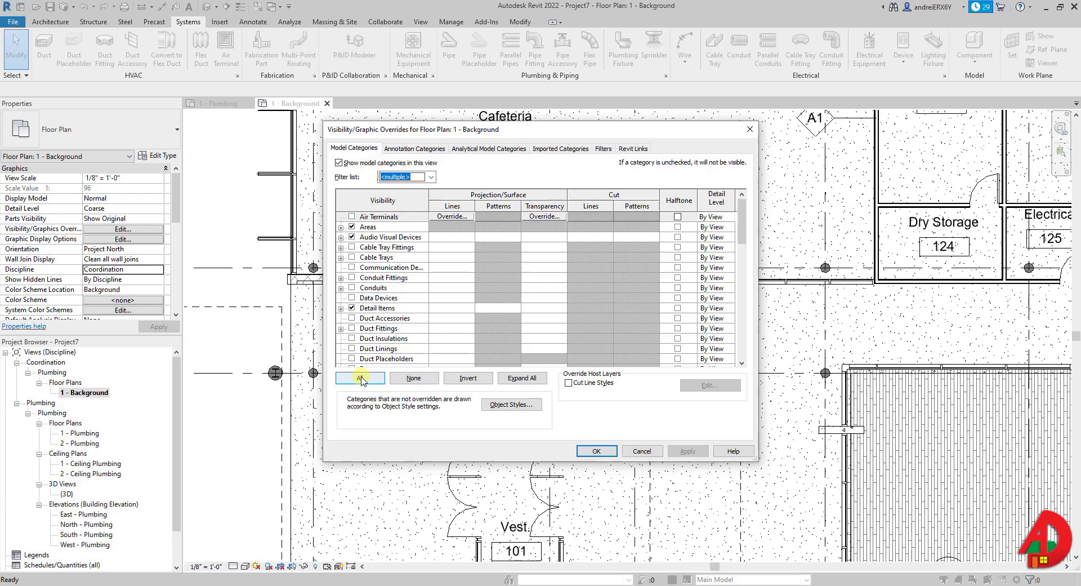
Hide every host model category in the 1 - Background view's Visibility/Graphics
left_click(360, 377)
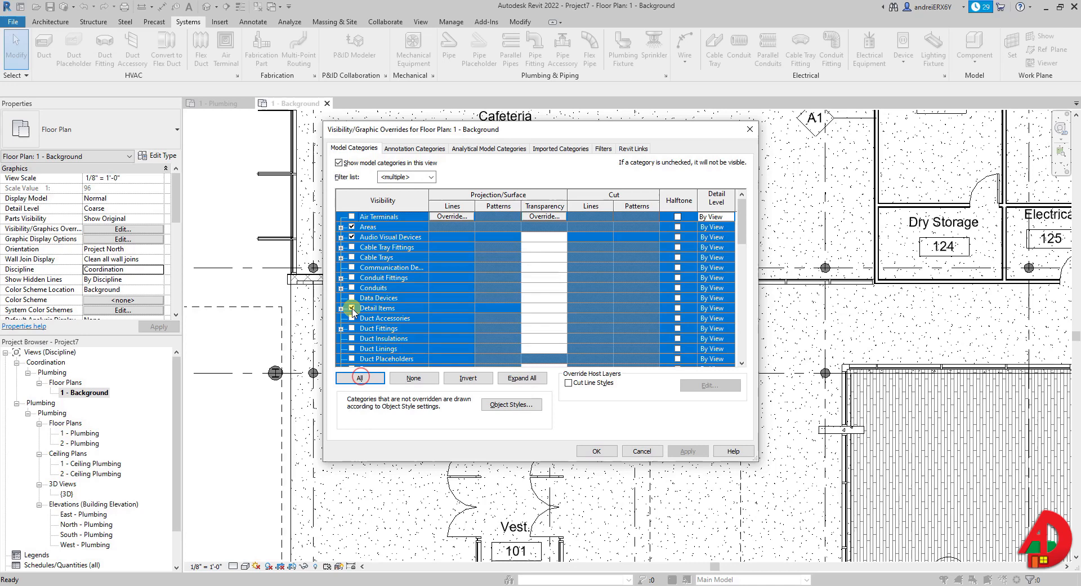
left_click(413, 377)
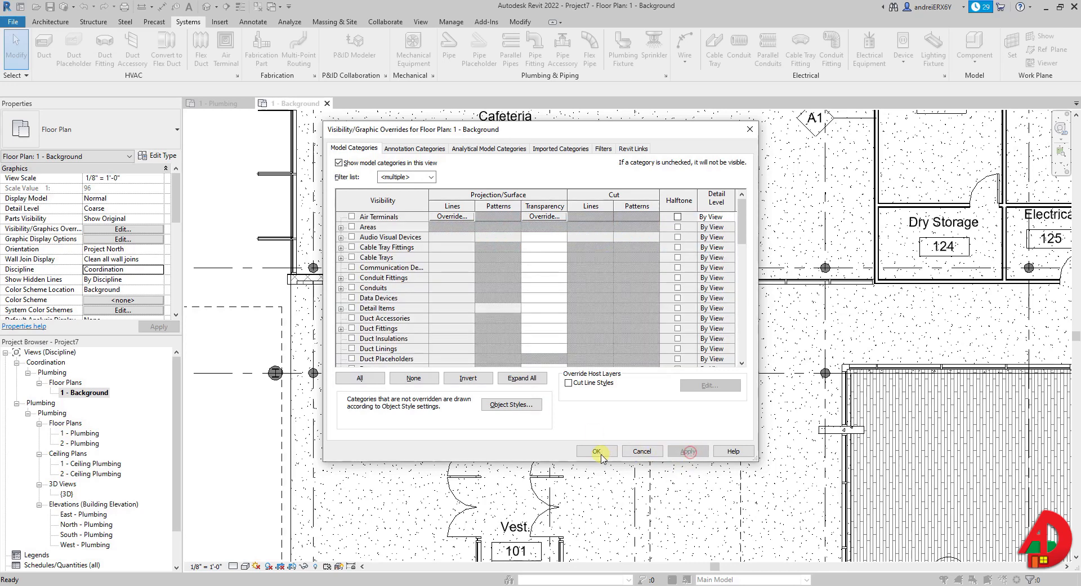
left_click(390, 216)
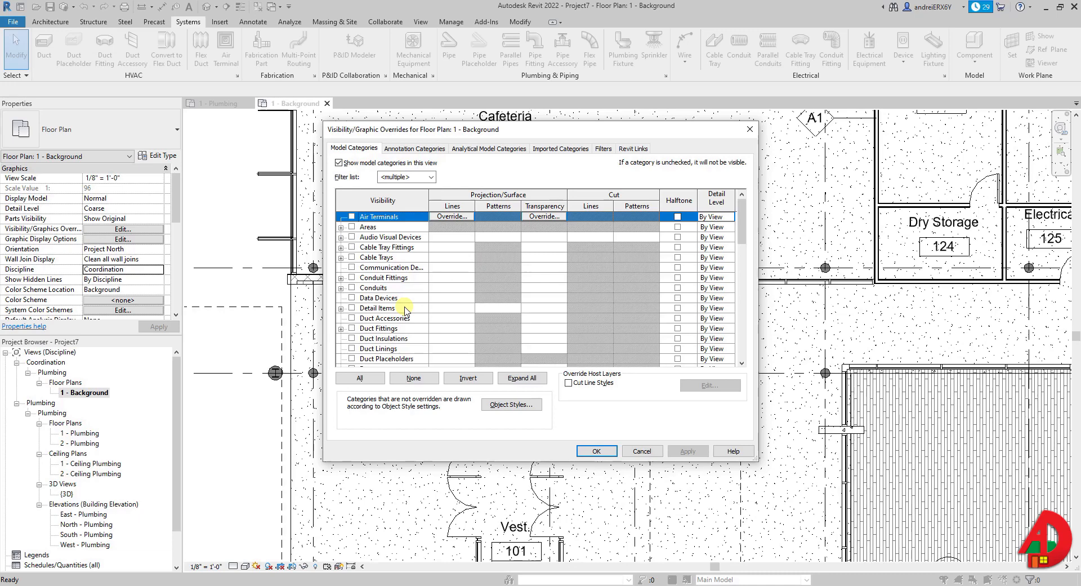
left_click(596, 451)
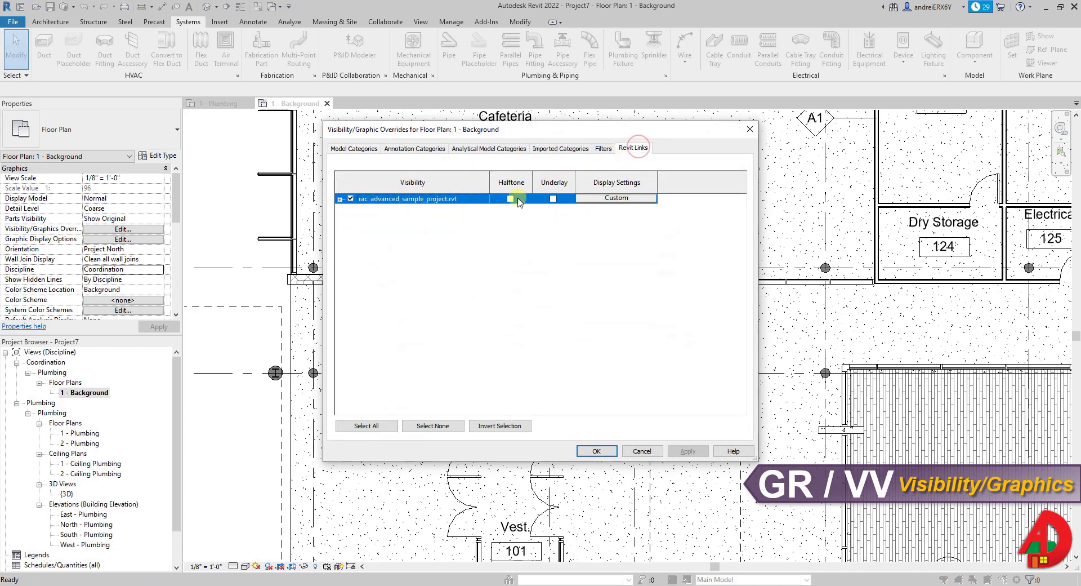
Show the linked Revit model in halftone and confirm the visibility overrides
left_click(509, 198)
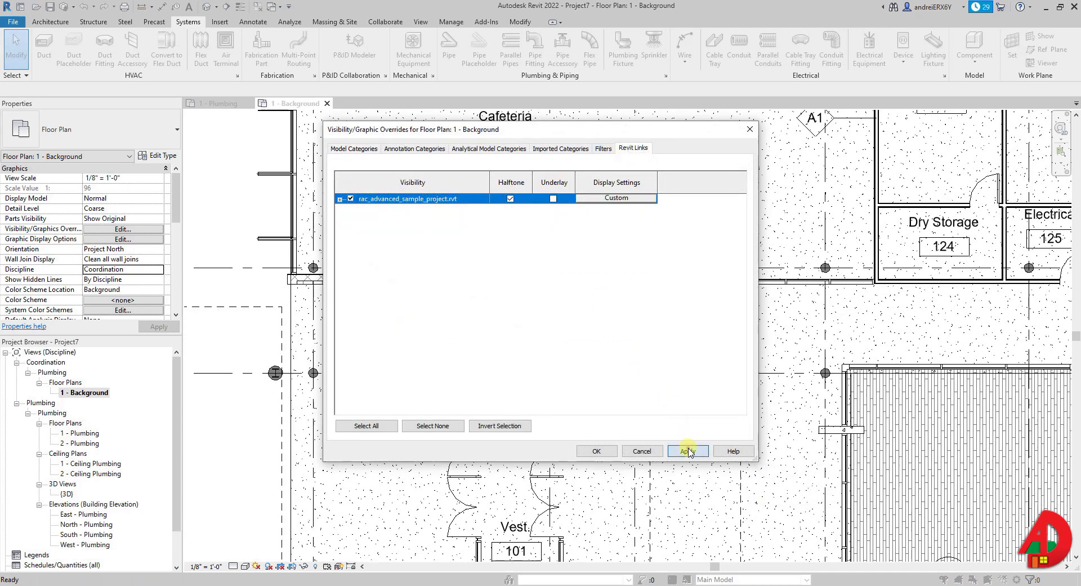
left_click(687, 450)
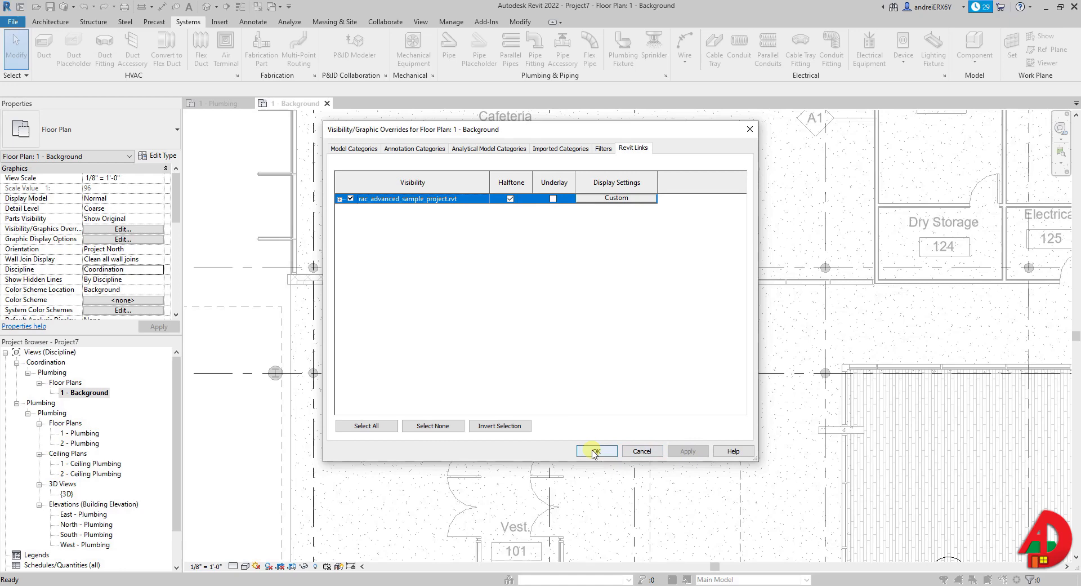
left_click(594, 450)
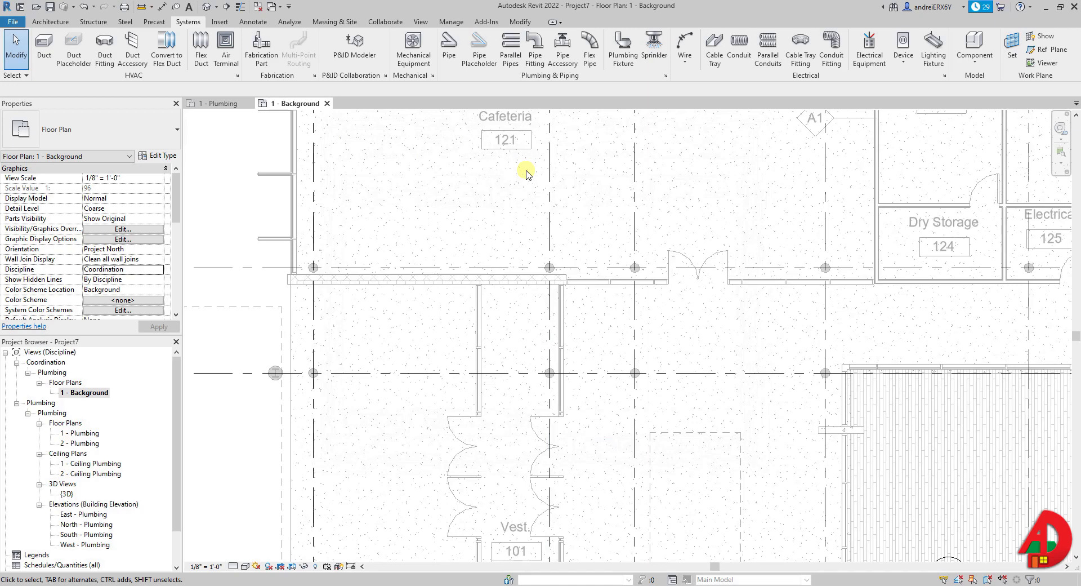
Raise the project's Halftone/Underlay brightness from 50 to 60 via Manage > Additional Settings
left_click(450, 21)
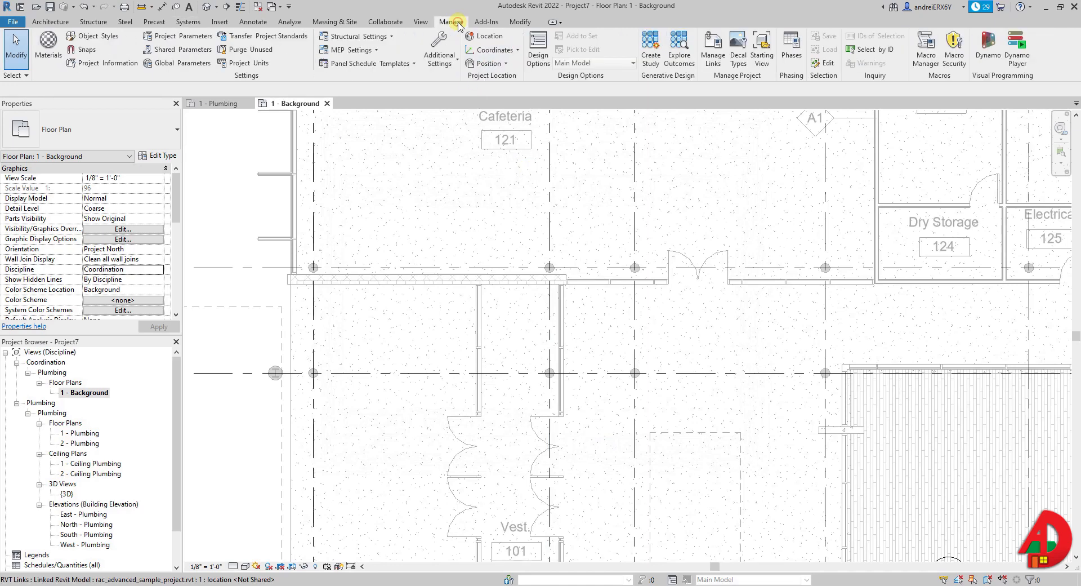
left_click(438, 49)
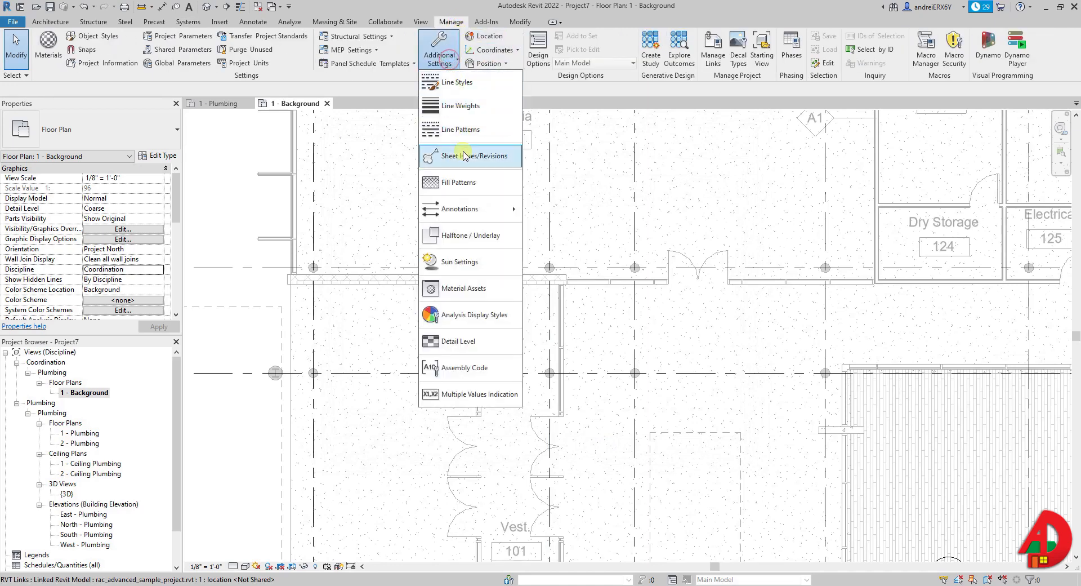
left_click(463, 234)
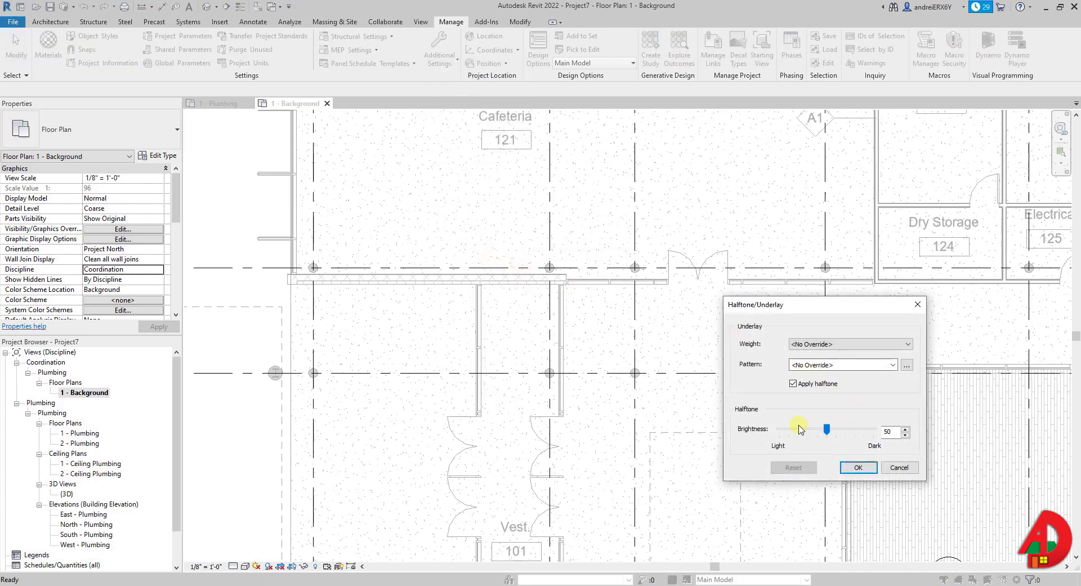
left_click_drag(825, 430, 838, 430)
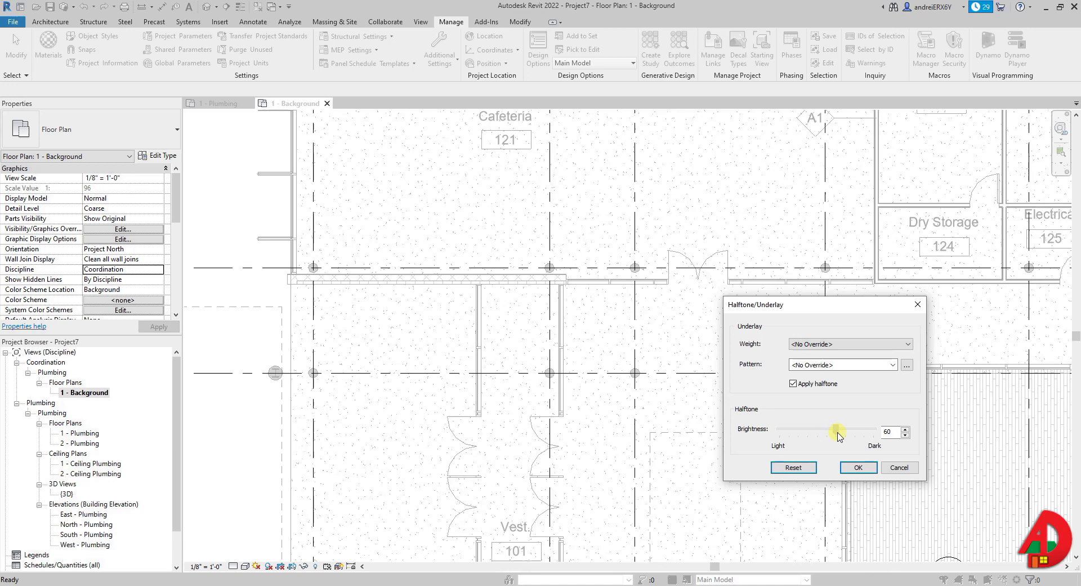
left_click(858, 467)
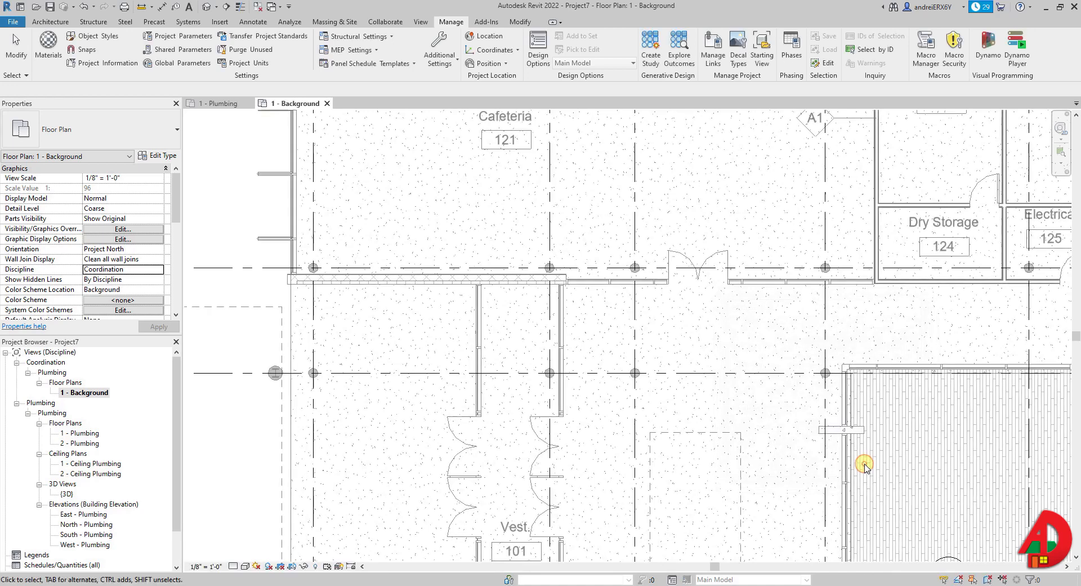
mouse_move(737, 372)
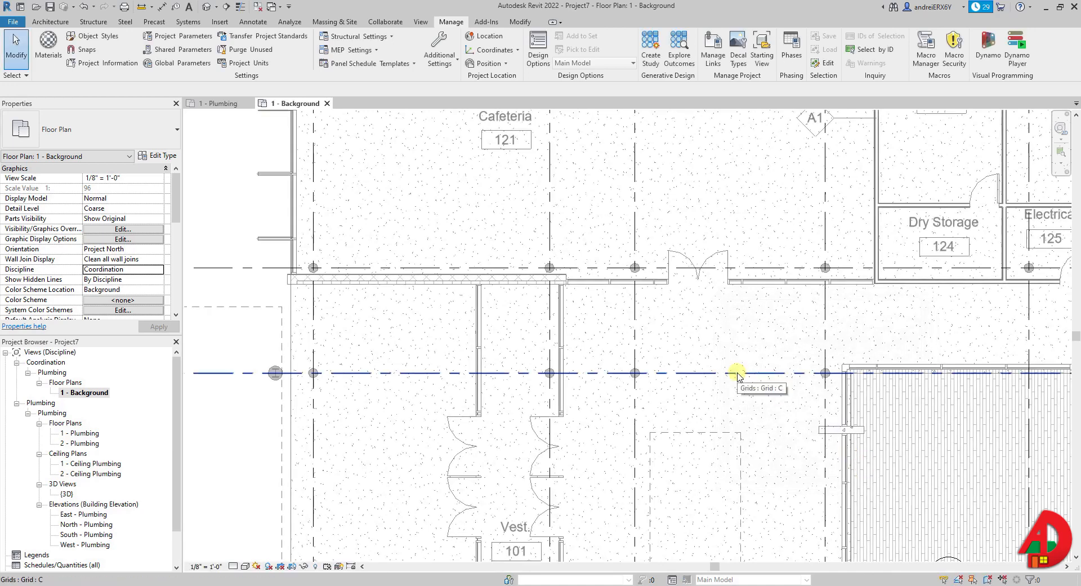
scroll("down", 3)
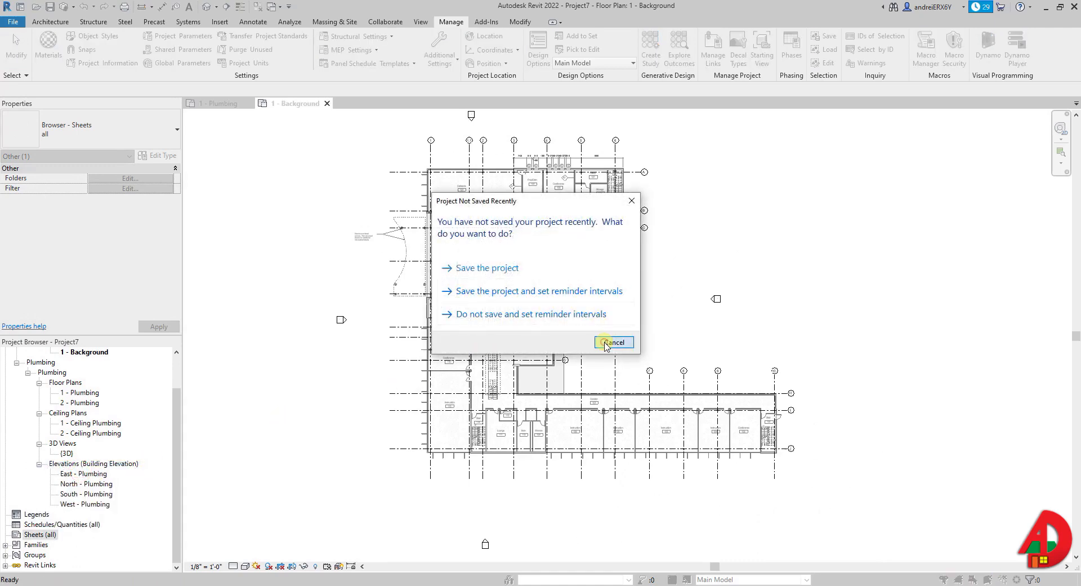
Place the 1 - Plumbing plan on sheet A101 at 1/16" = 1'-0" and drag the viewport aside
left_click(613, 343)
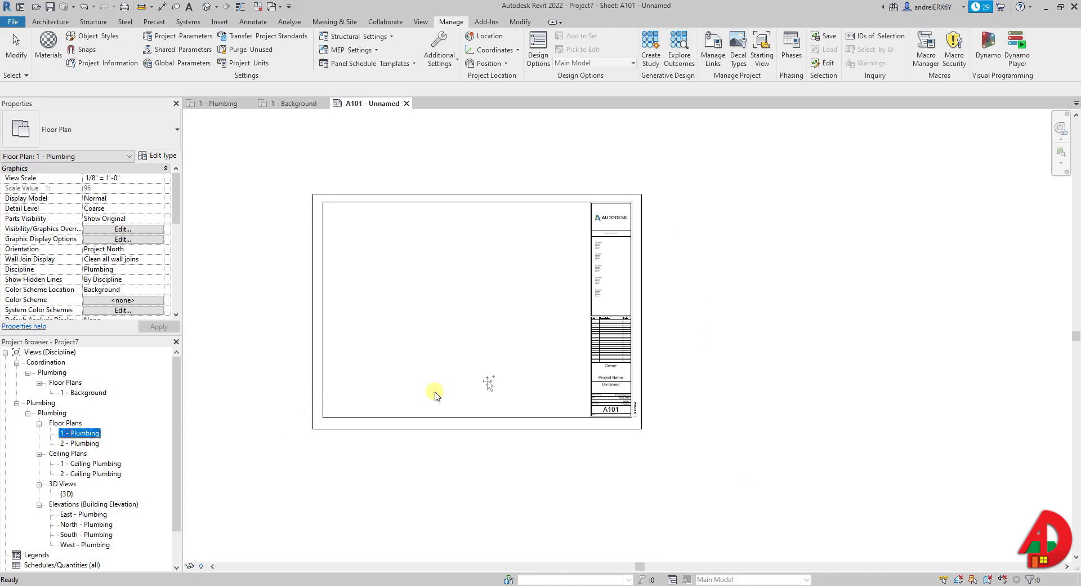
left_click(435, 395)
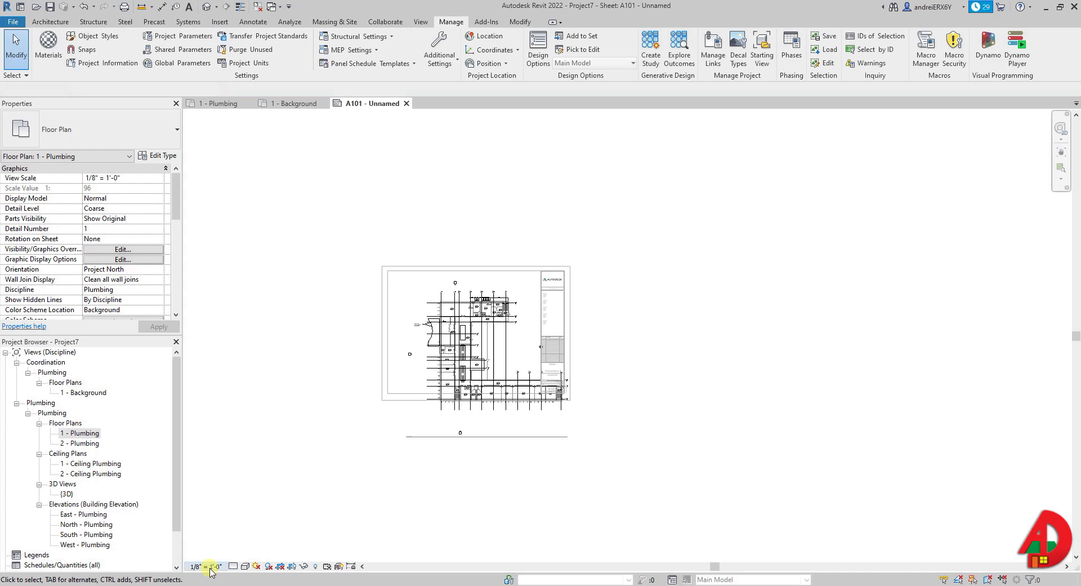
left_click(202, 565)
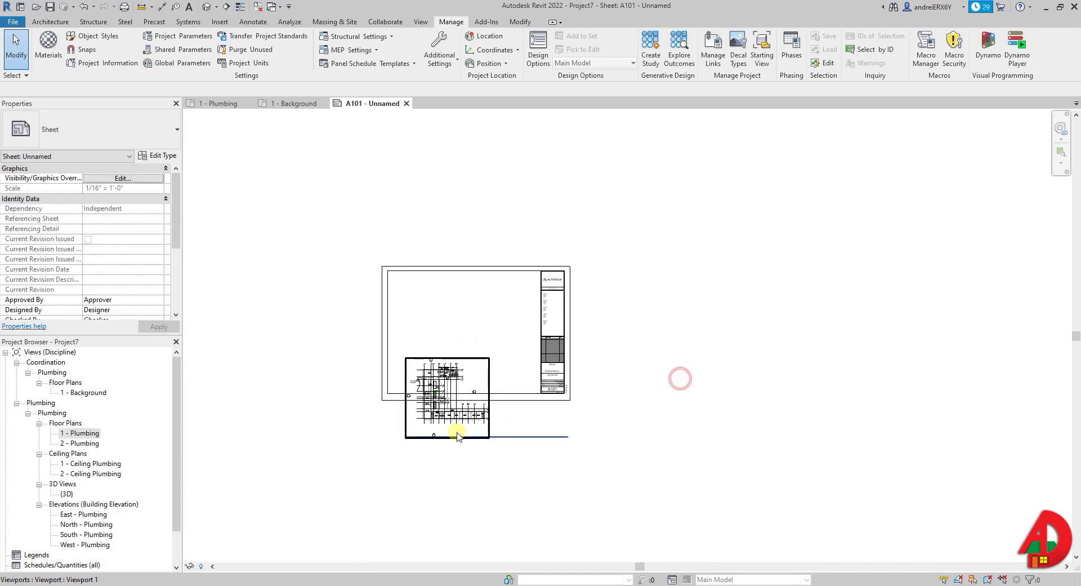
left_click(448, 413)
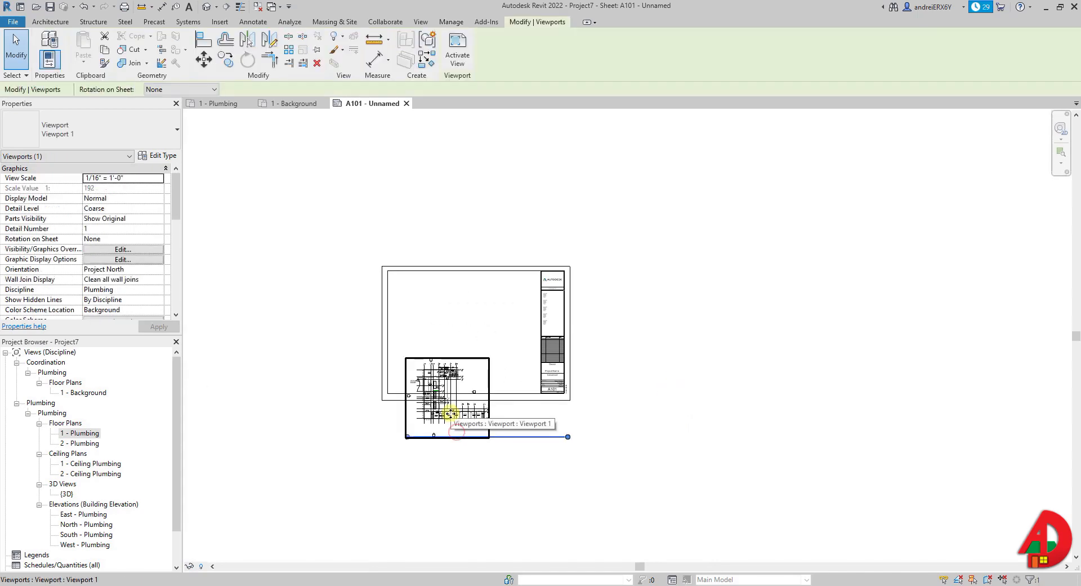
left_click_drag(449, 403, 624, 283)
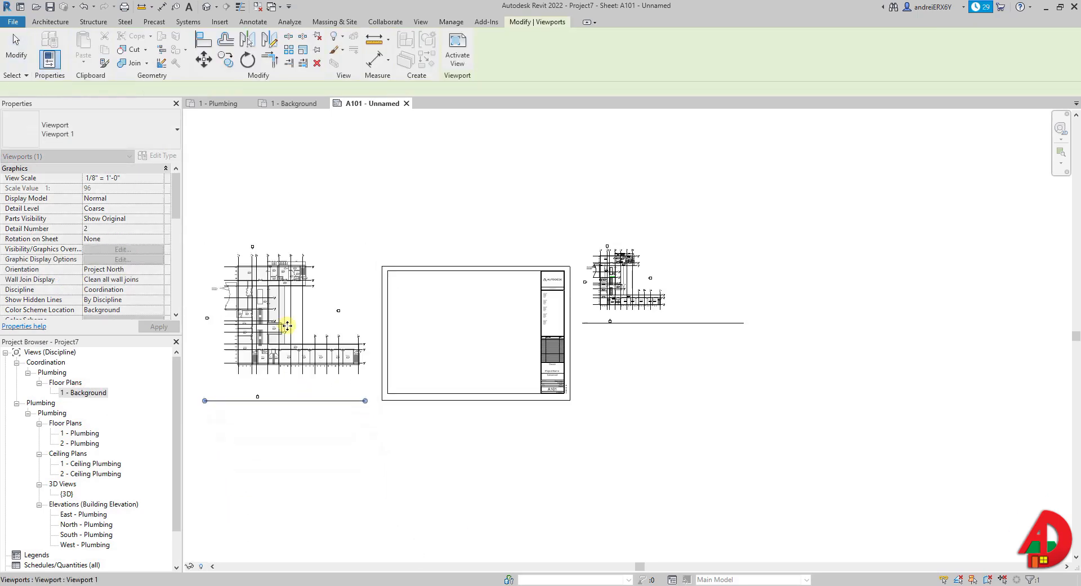
Rescale the 1 - Background viewport on A101 to 1/16" = 1'-0" and select it
left_click(203, 565)
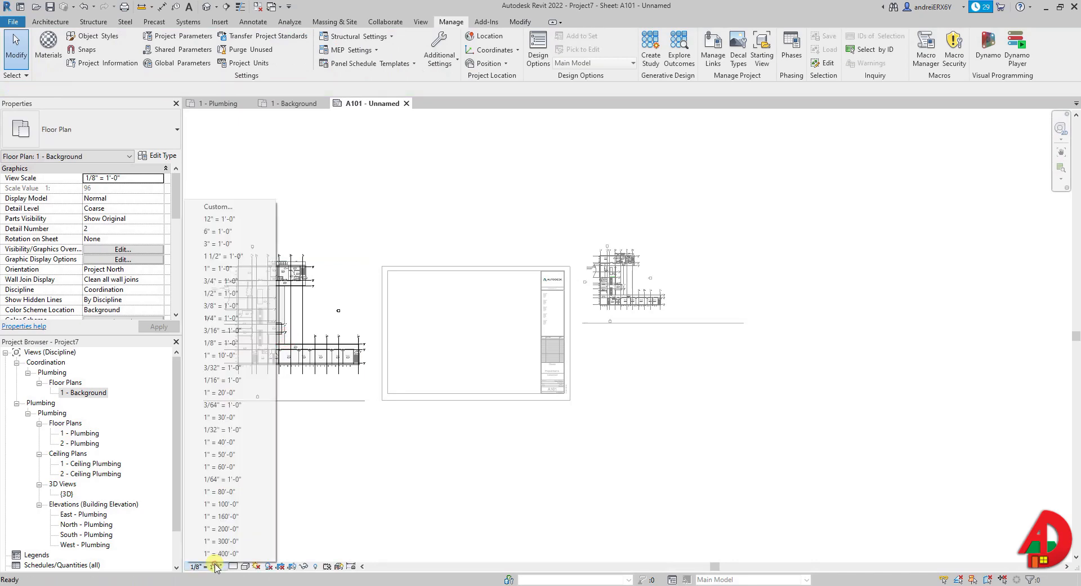
left_click(219, 379)
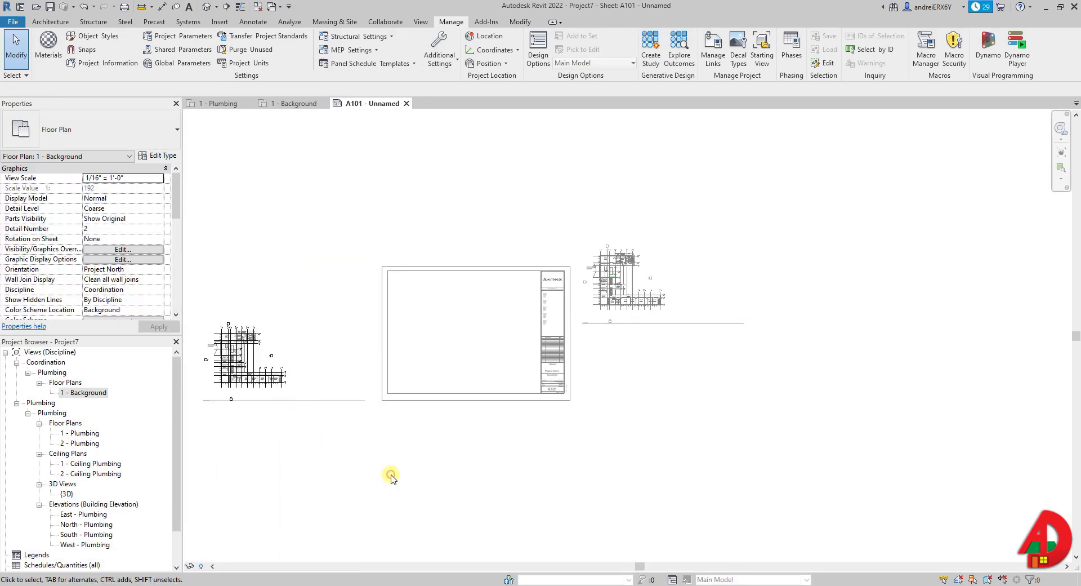
left_click(244, 362)
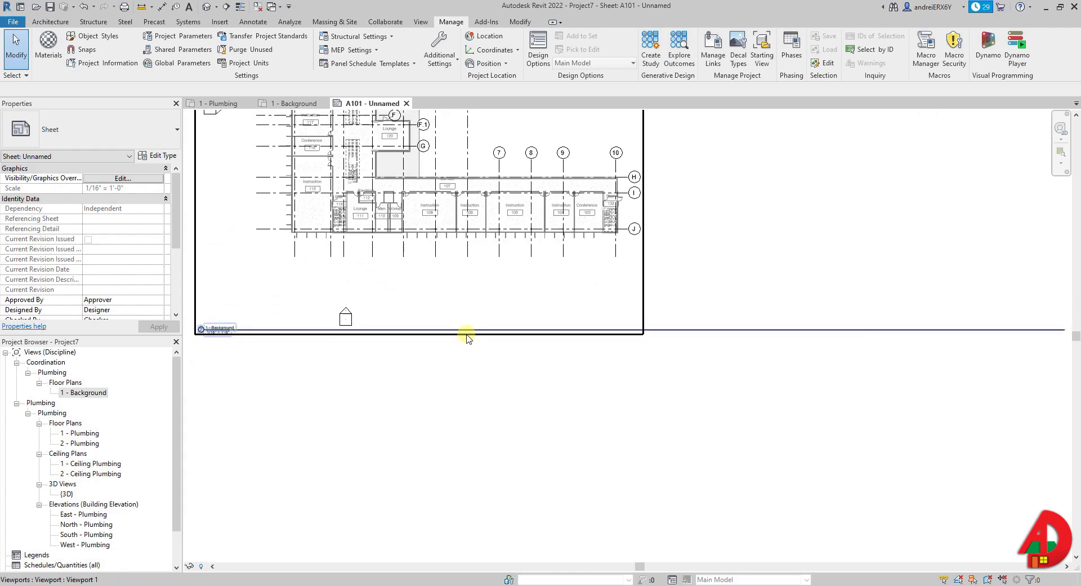
left_click(466, 338)
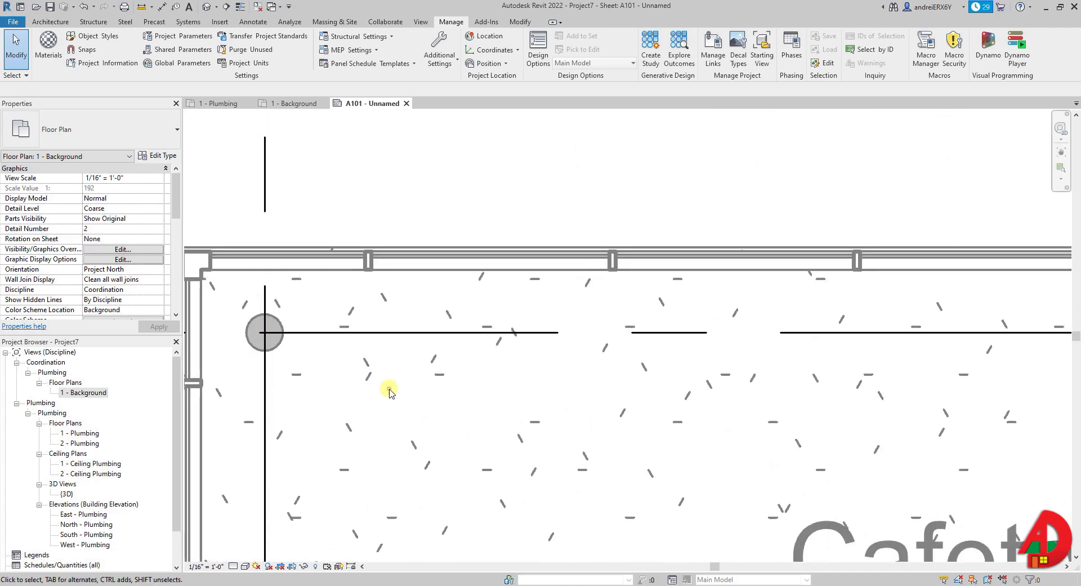
Draw a reference plane along the horizontal corner grid line, then activate the viewport
left_click(286, 334)
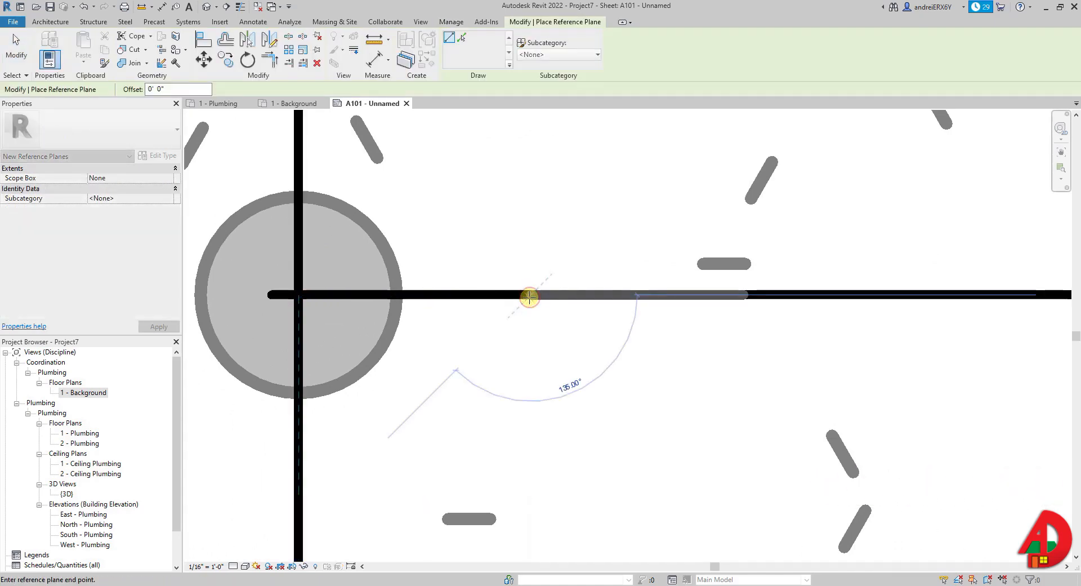
left_click(529, 296)
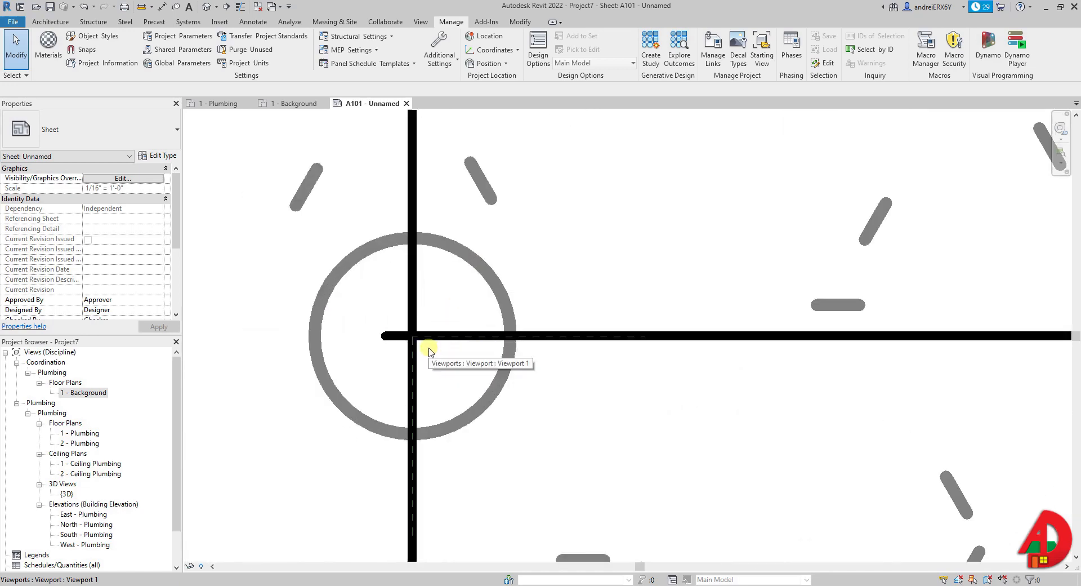
double_click(428, 352)
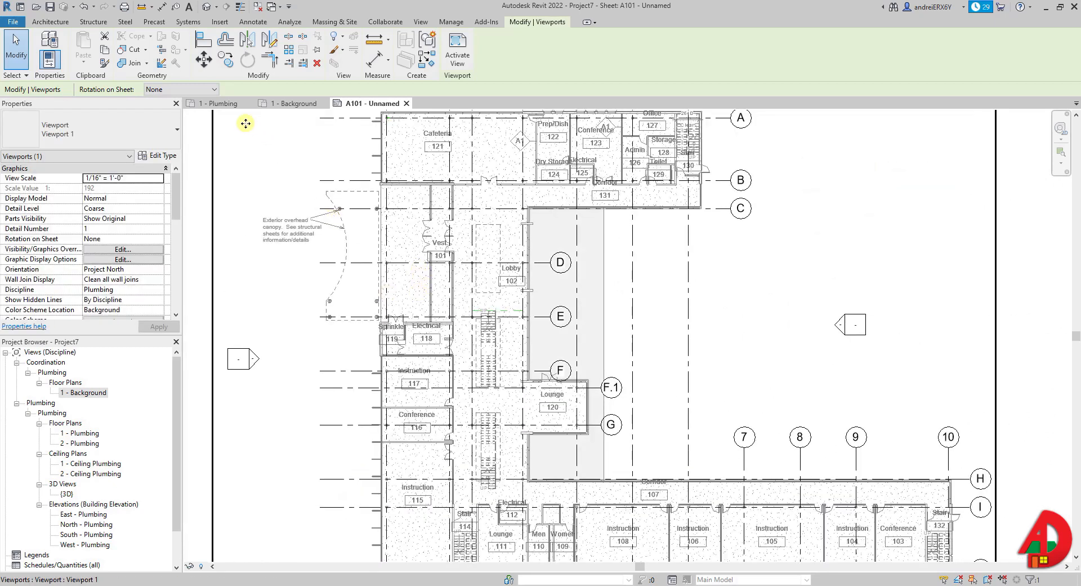
Turn on grid C's end bubble in 1 - Plumbing, then select the viewport on A101 for deletion
left_click(220, 103)
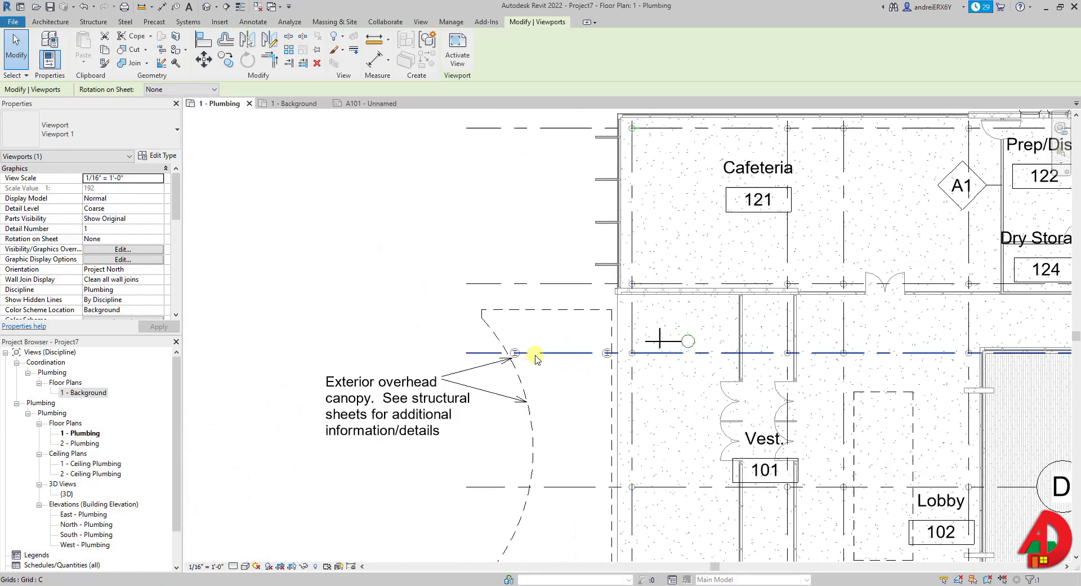
left_click(536, 352)
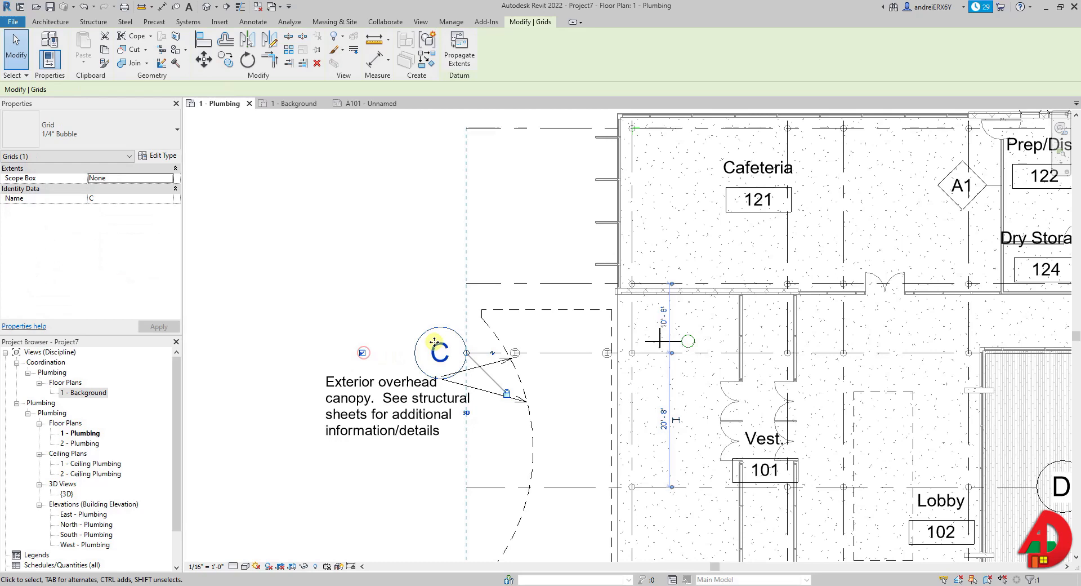
left_click(369, 102)
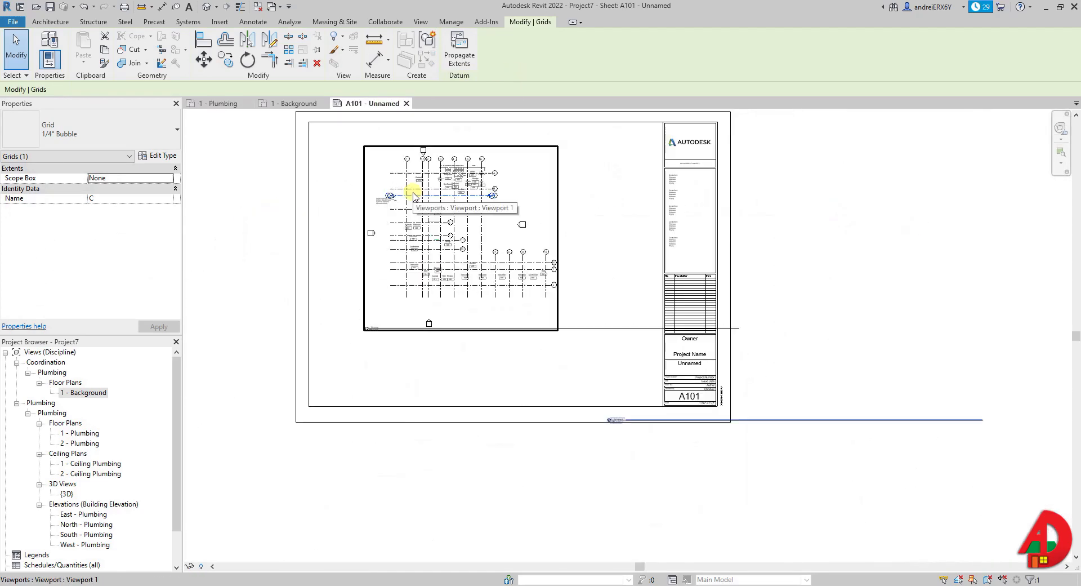
left_click(500, 265)
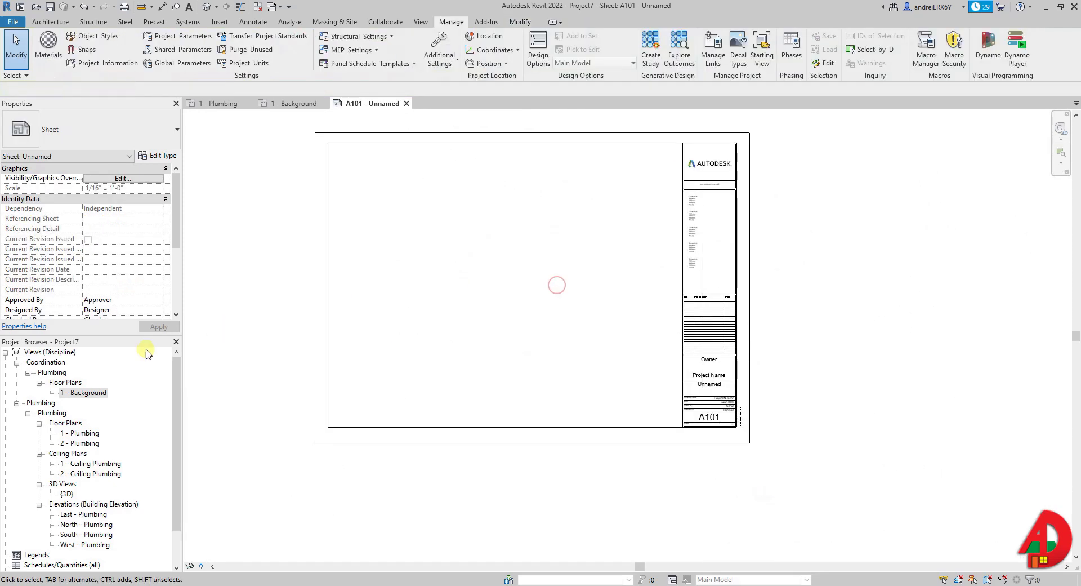
Place 1 - Background on A101 and move one viewport so its grid corner snaps onto the other's
left_click(84, 392)
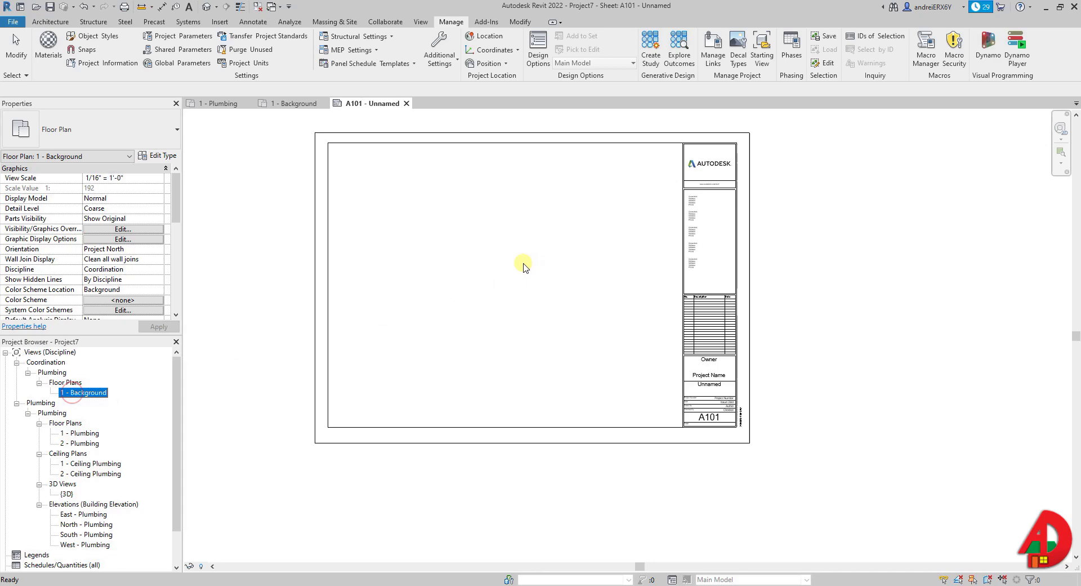
left_click(491, 279)
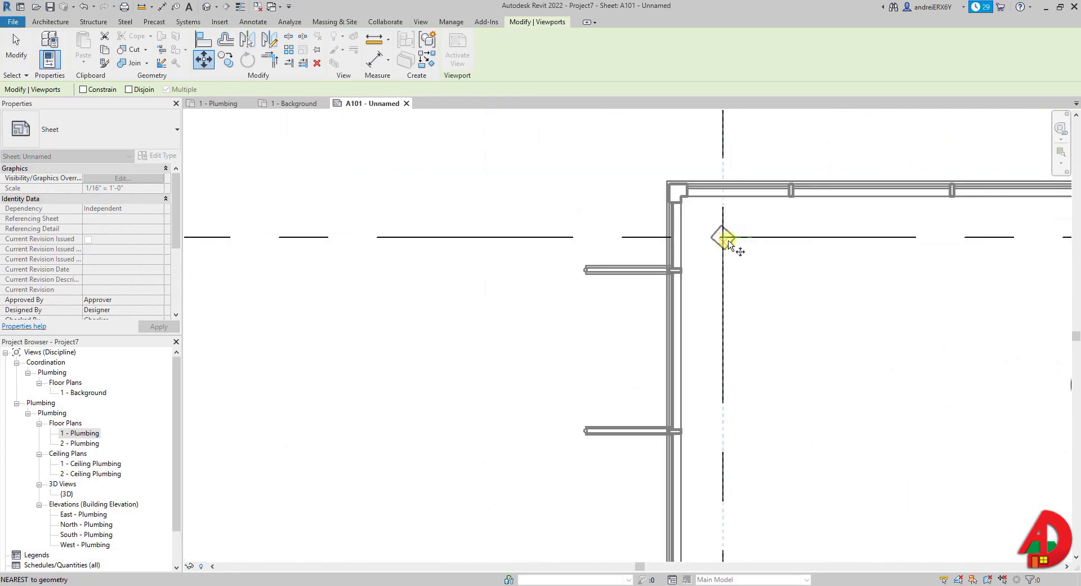
left_click_drag(727, 245, 810, 288)
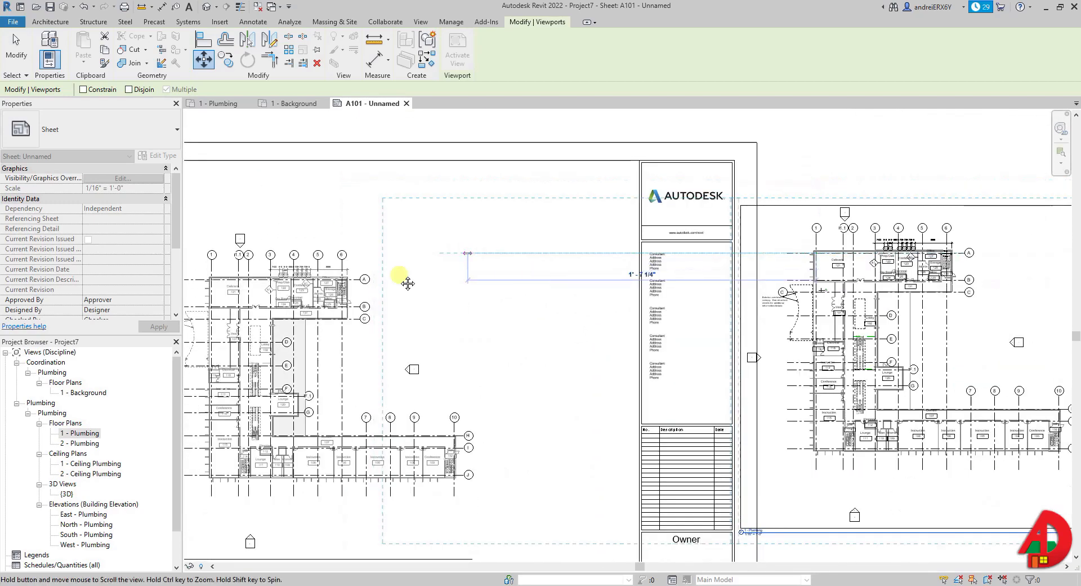
scroll("down", 3)
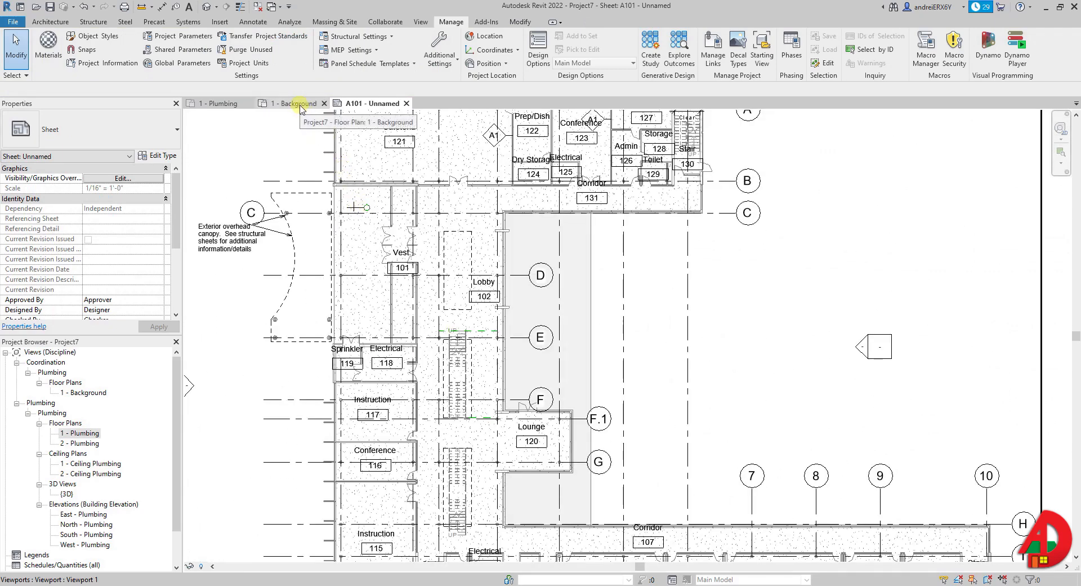
Hide the linked rac_advanced_sample_project.rvt in 1 - Plumbing via VG, then return to sheet A101
left_click(289, 102)
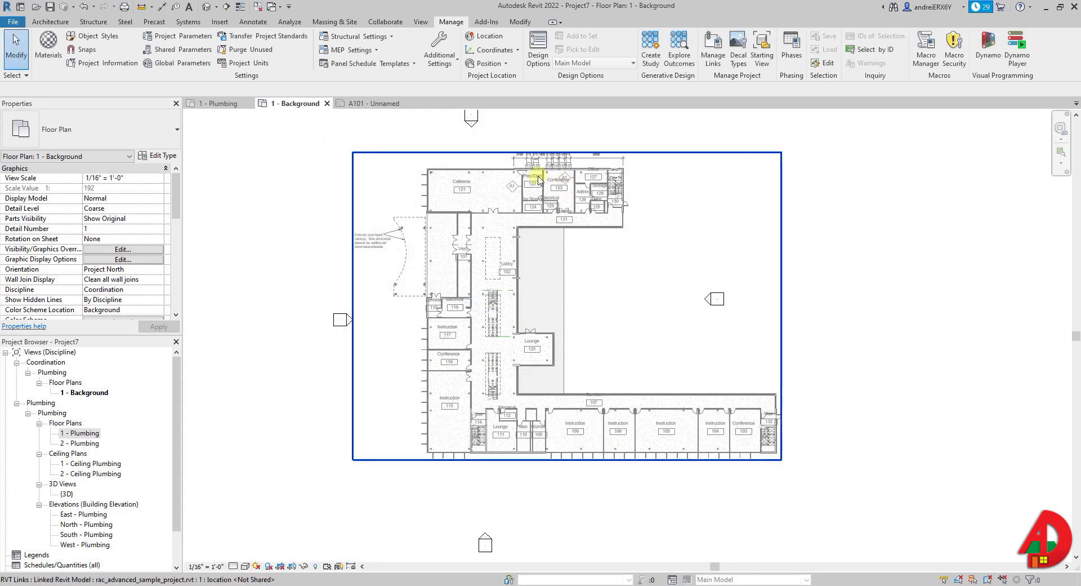
left_click(212, 102)
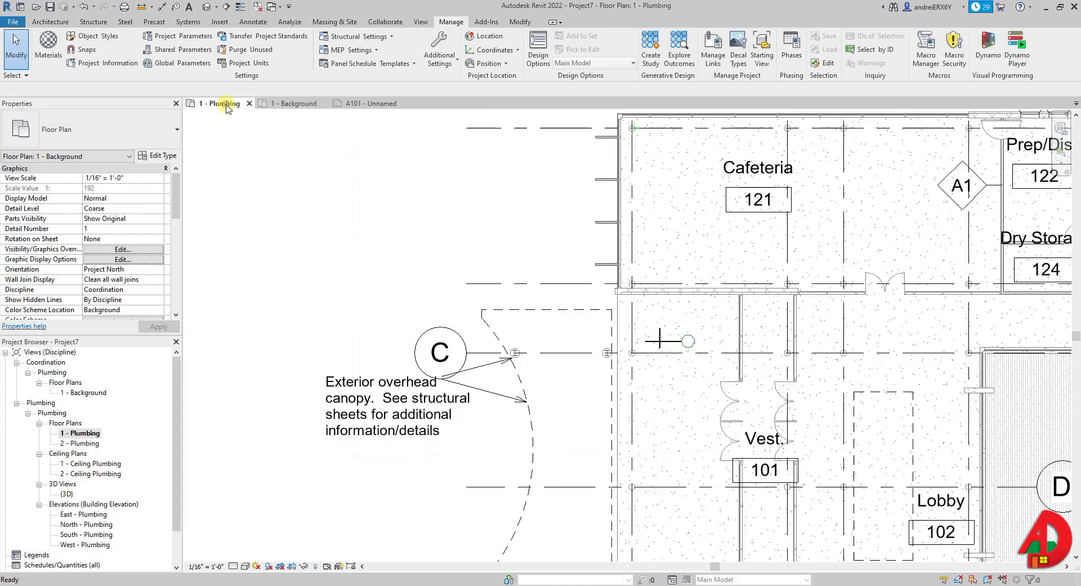
left_click(219, 103)
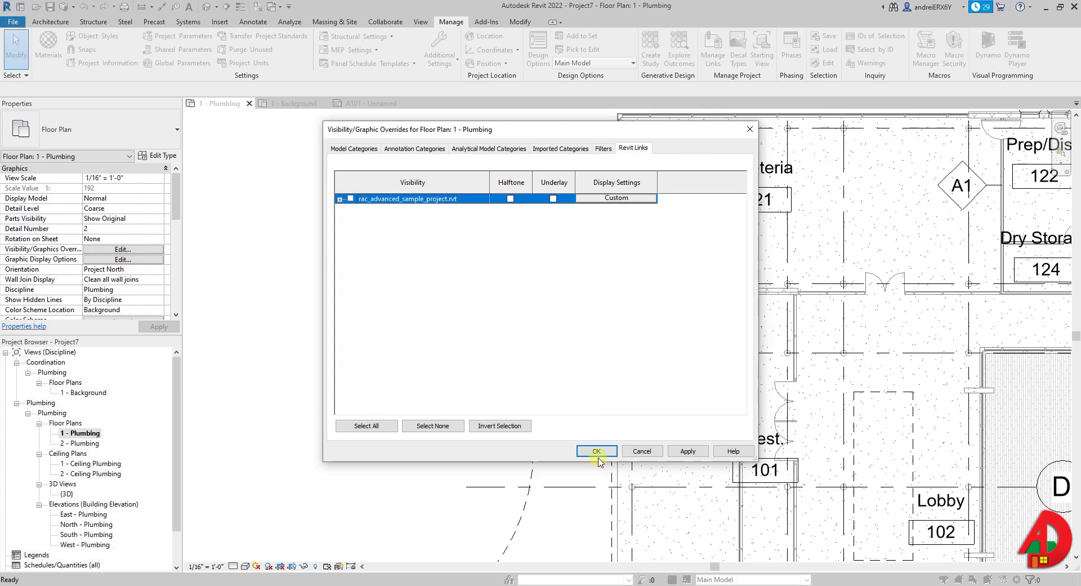
left_click(595, 450)
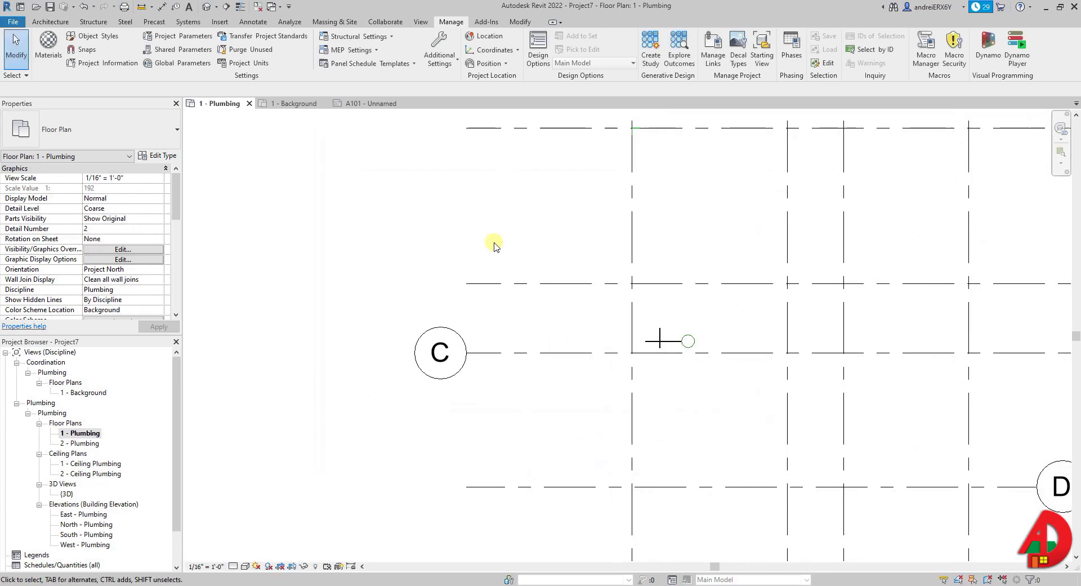
left_click(365, 102)
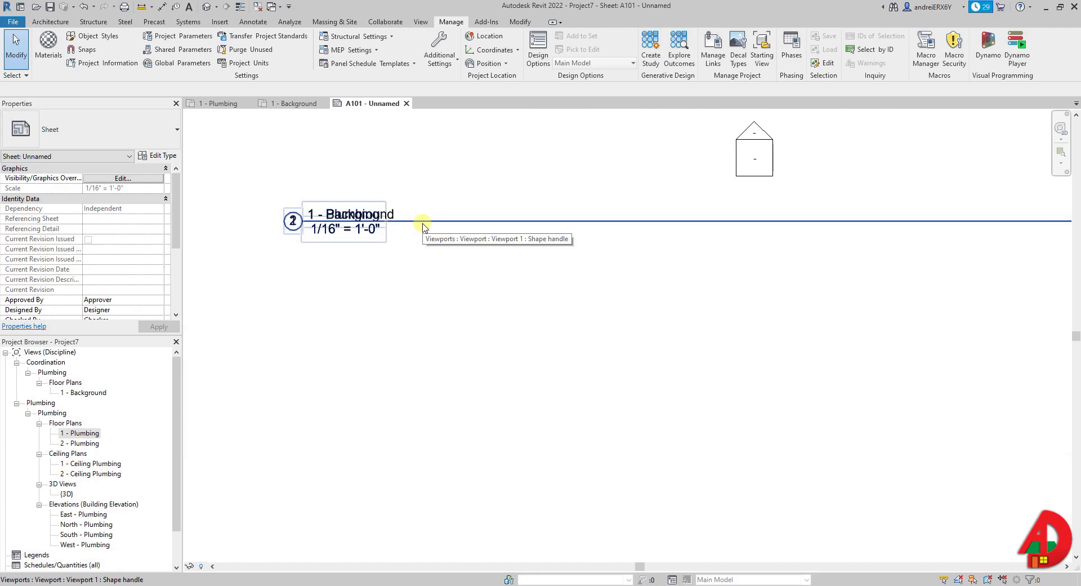
Move the Plumbing viewport title clear of the Background title and set its Detail Number to X
left_click(422, 224)
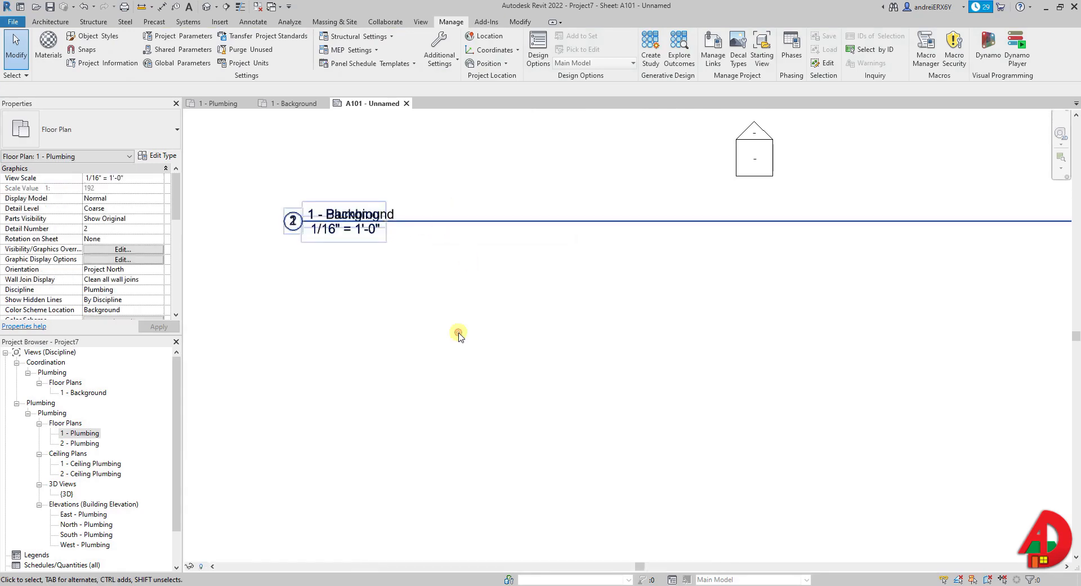
left_click_drag(459, 335, 462, 308)
type("1")
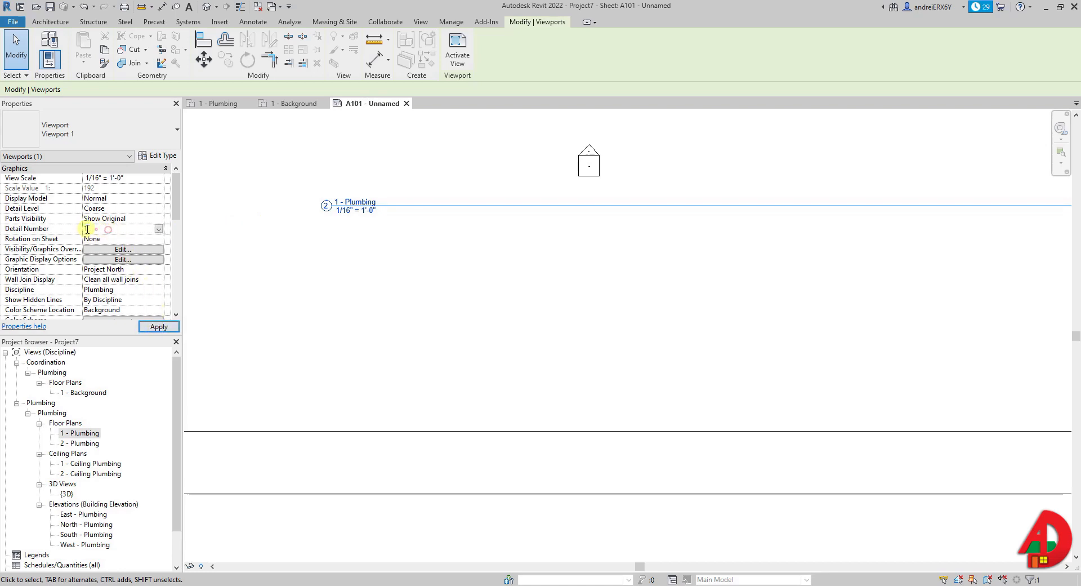
type("X")
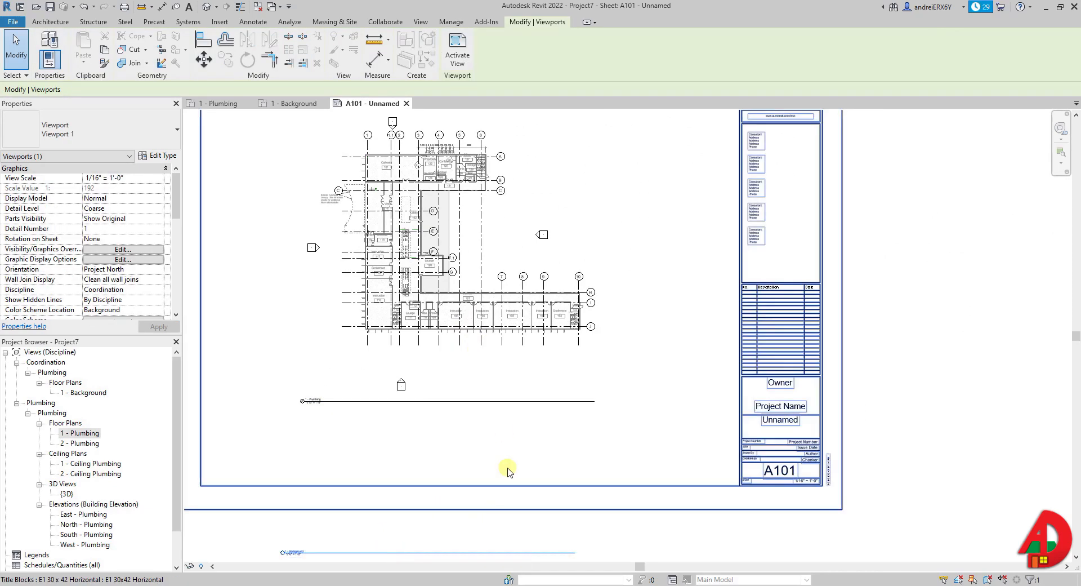
left_click(451, 22)
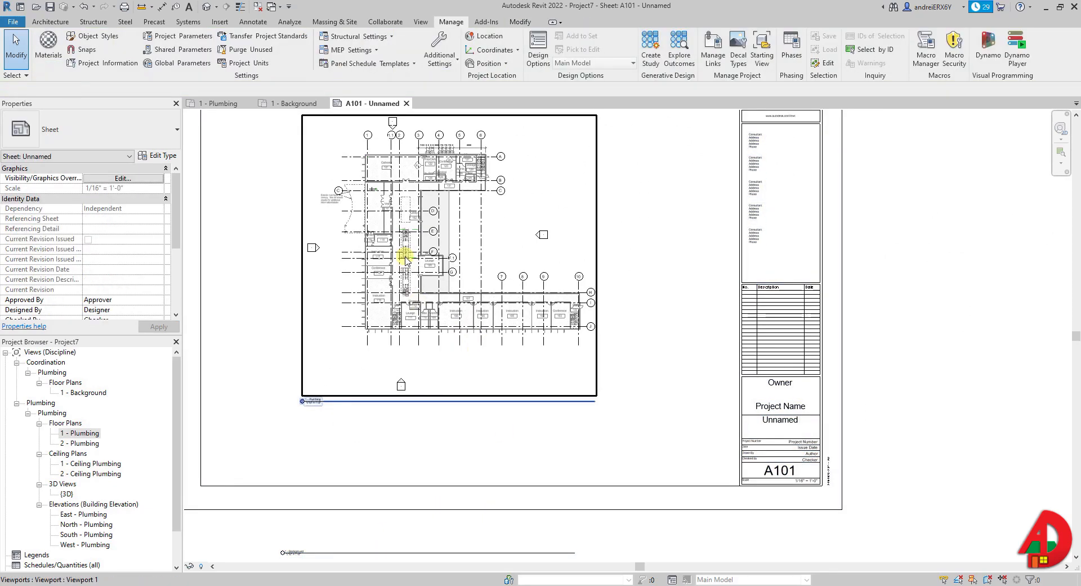
mouse_move(374, 217)
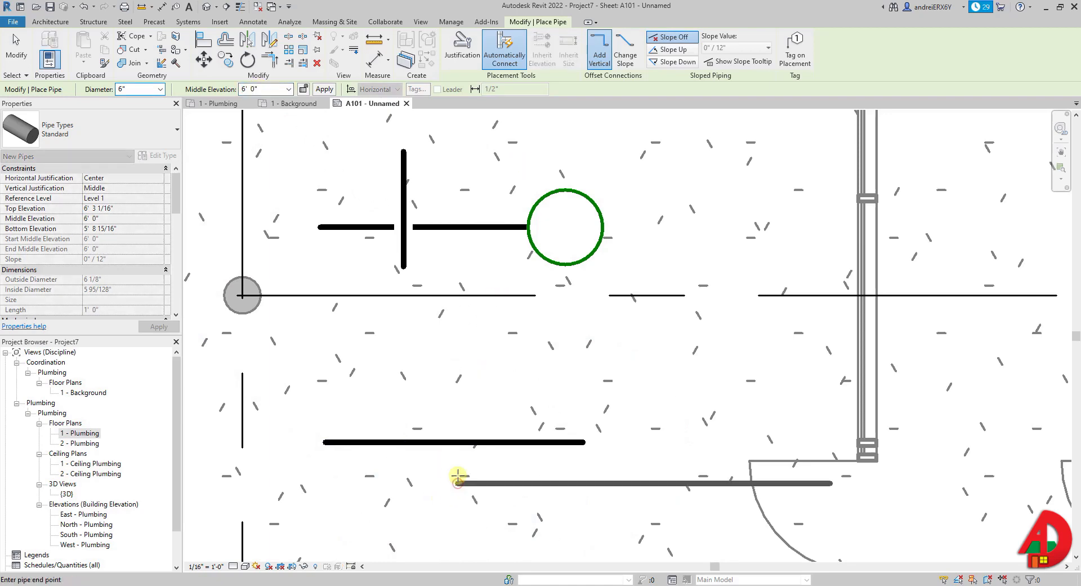
Set hidden line gaps and single line to 1/32", pipe rise/drop annotation size to 1/16", and confirm Mechanical Settings
left_click(451, 21)
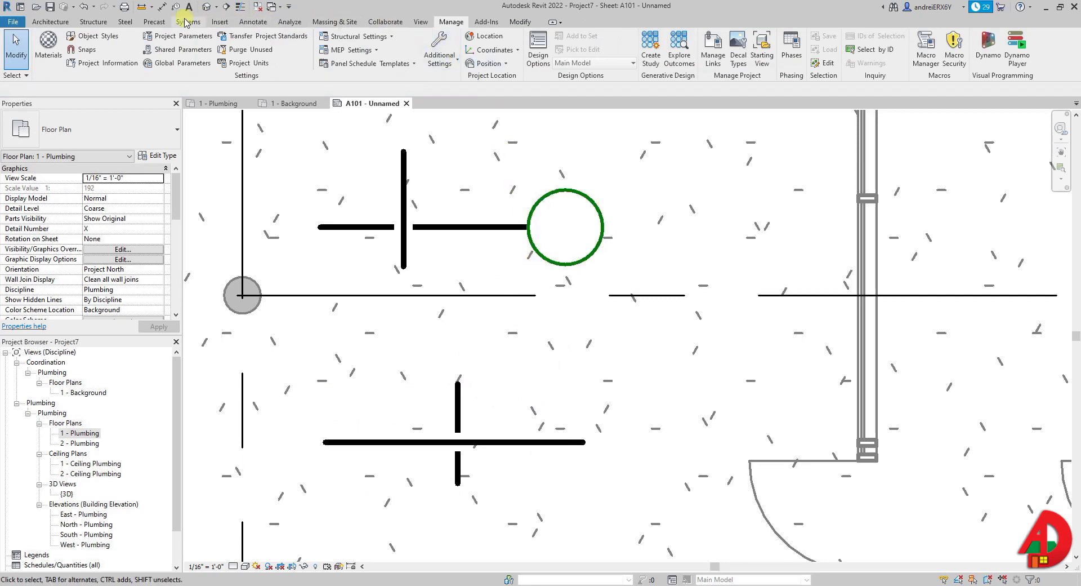
left_click(188, 22)
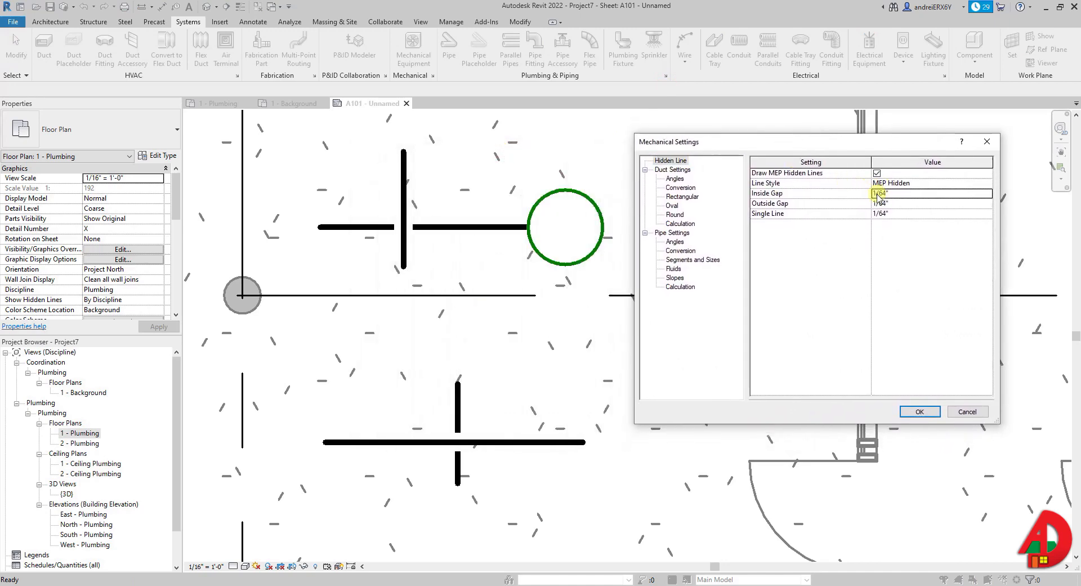
left_click(931, 202)
type("32")
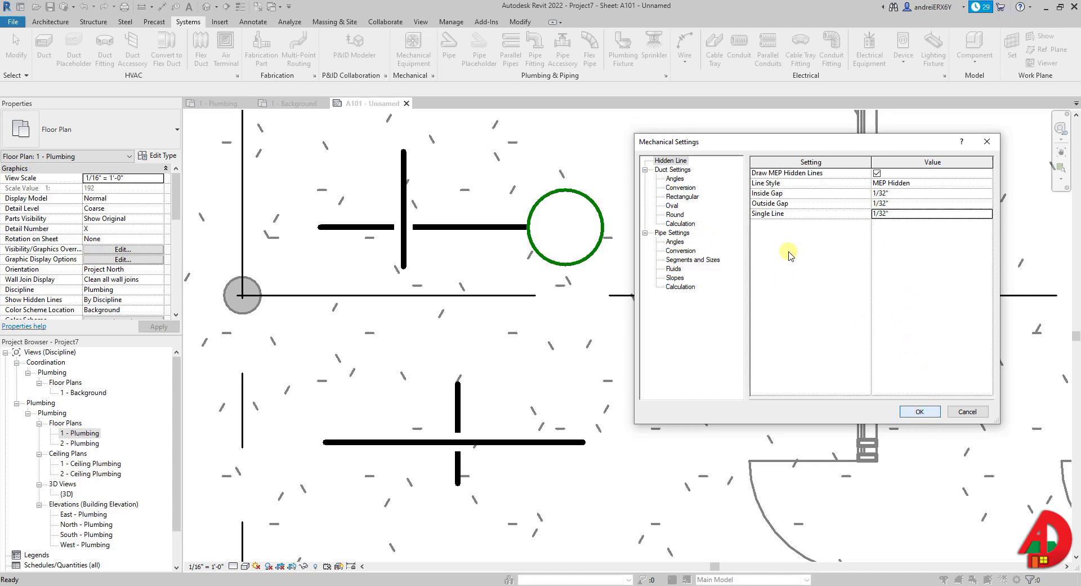
left_click(675, 232)
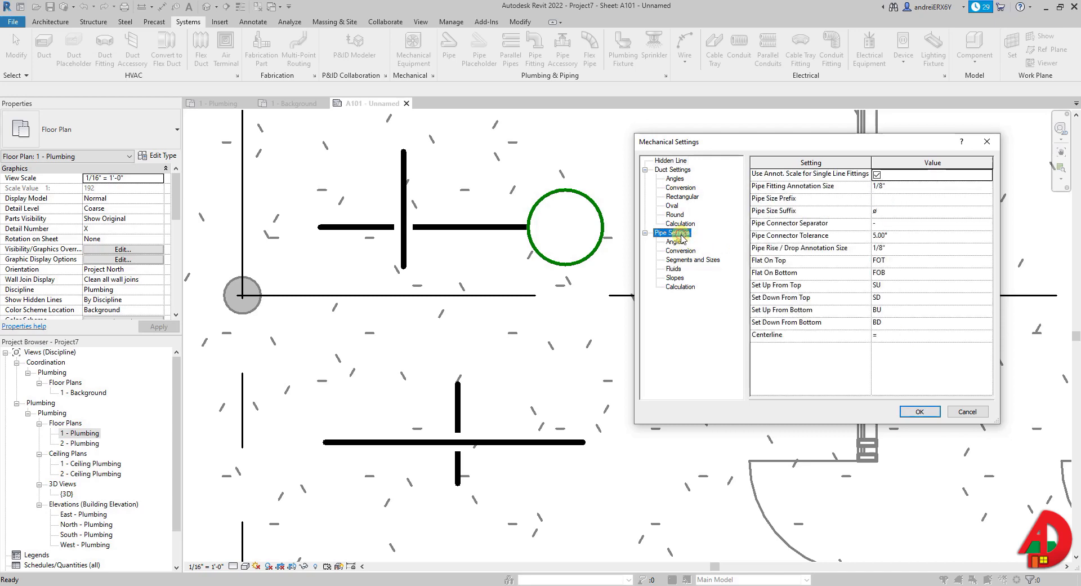
left_click(879, 247)
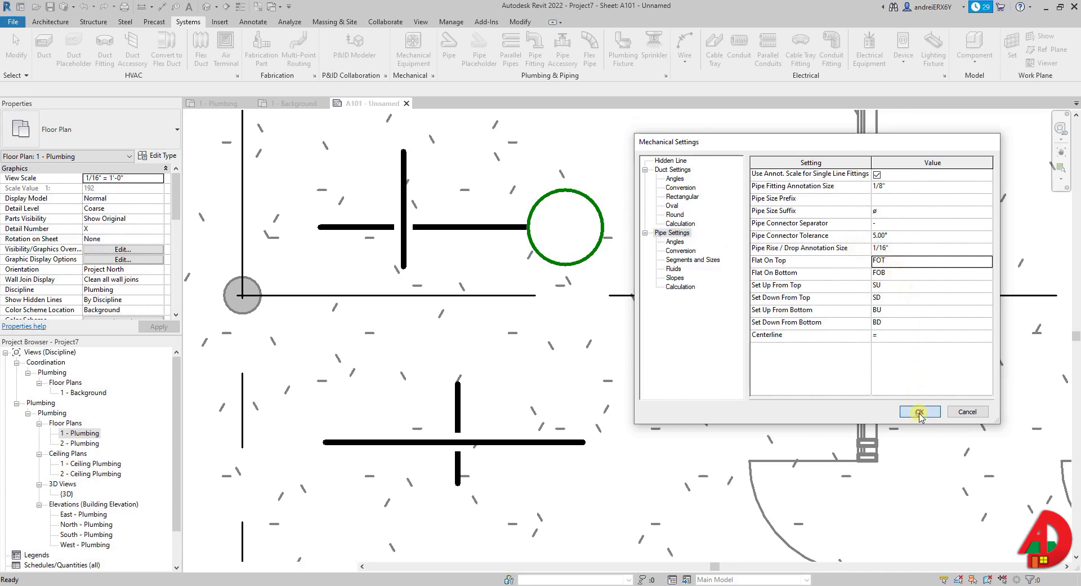
left_click(919, 411)
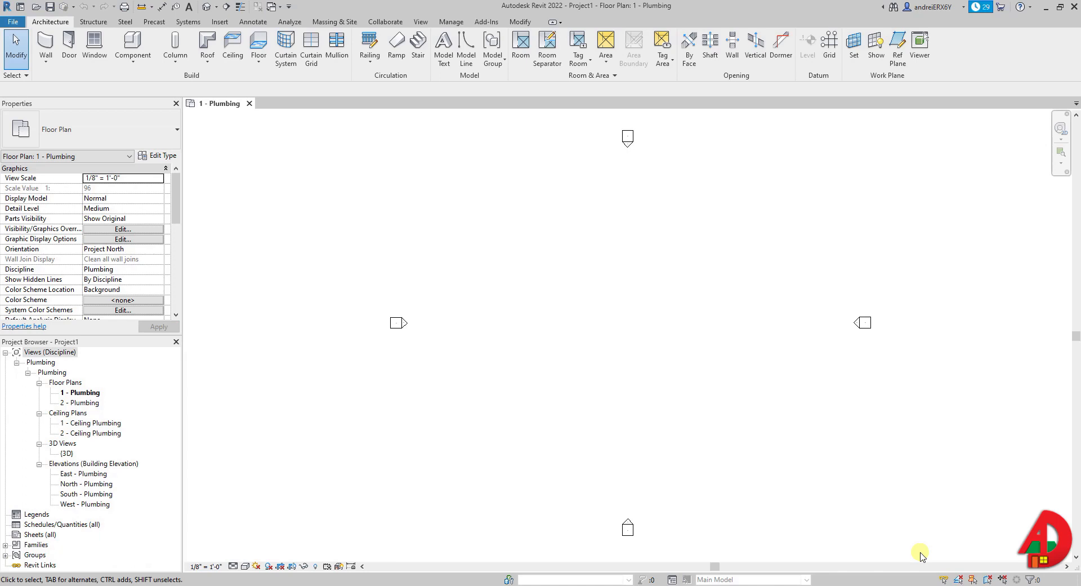
mouse_move(564, 462)
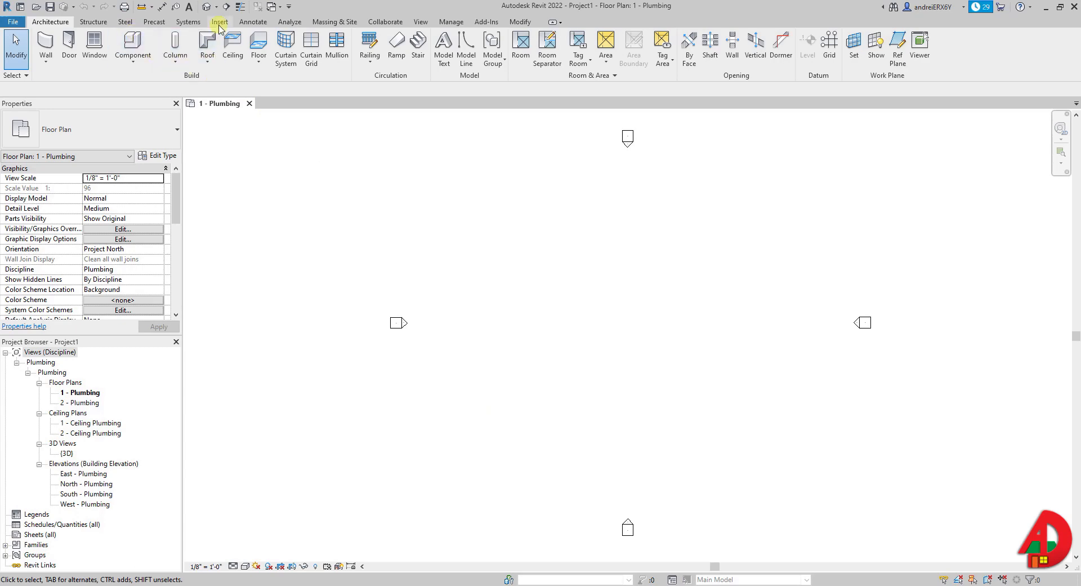
Show the Insert ribbon's linking and importing tools for Project1's 1 - Plumbing plan
left_click(220, 21)
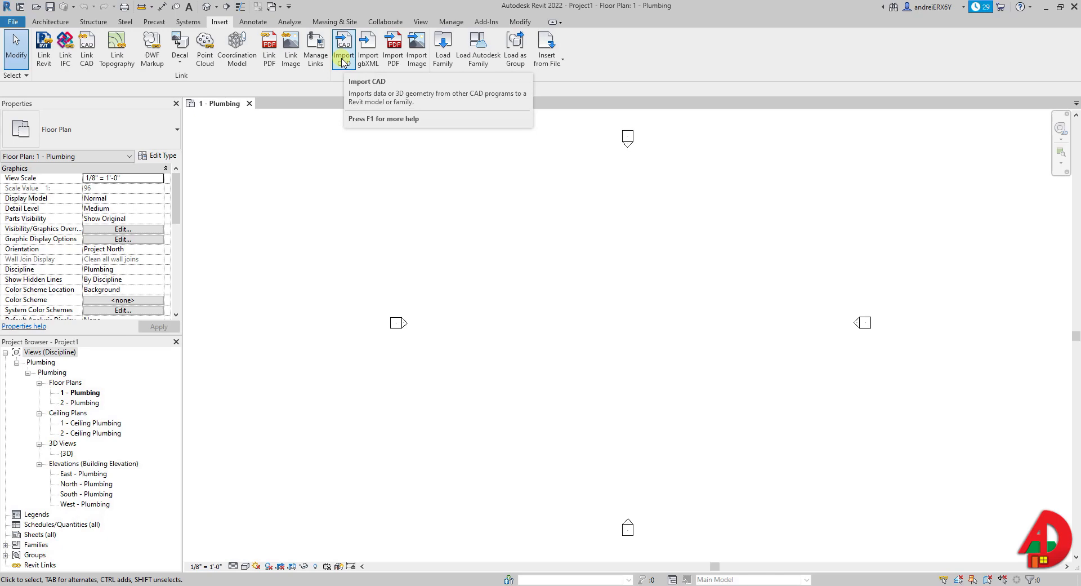
mouse_move(87, 49)
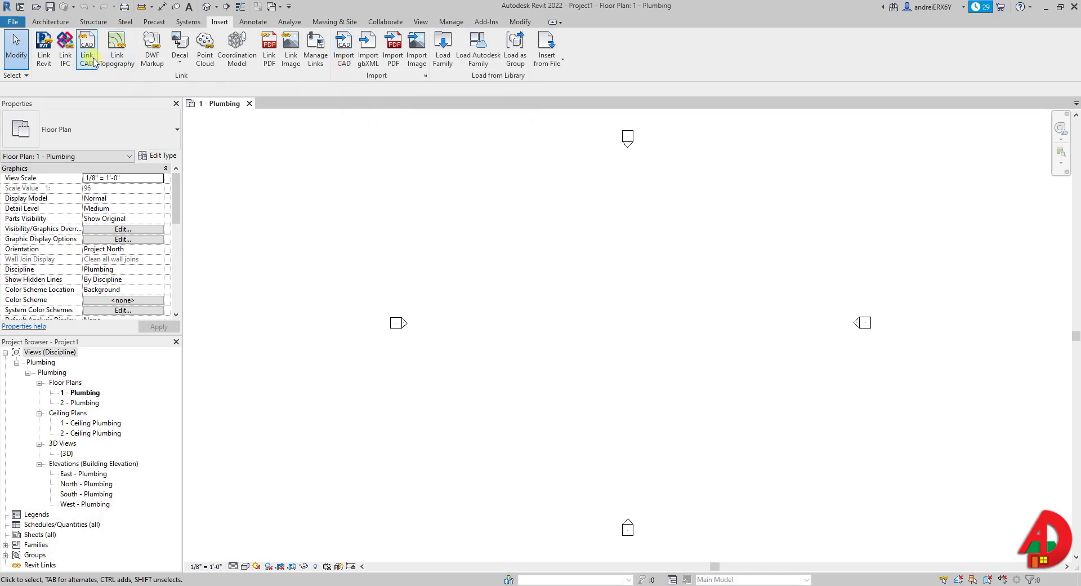
Link the Entry Level floor plan DWG from Documents into the plumbing plan in black and white
left_click(87, 48)
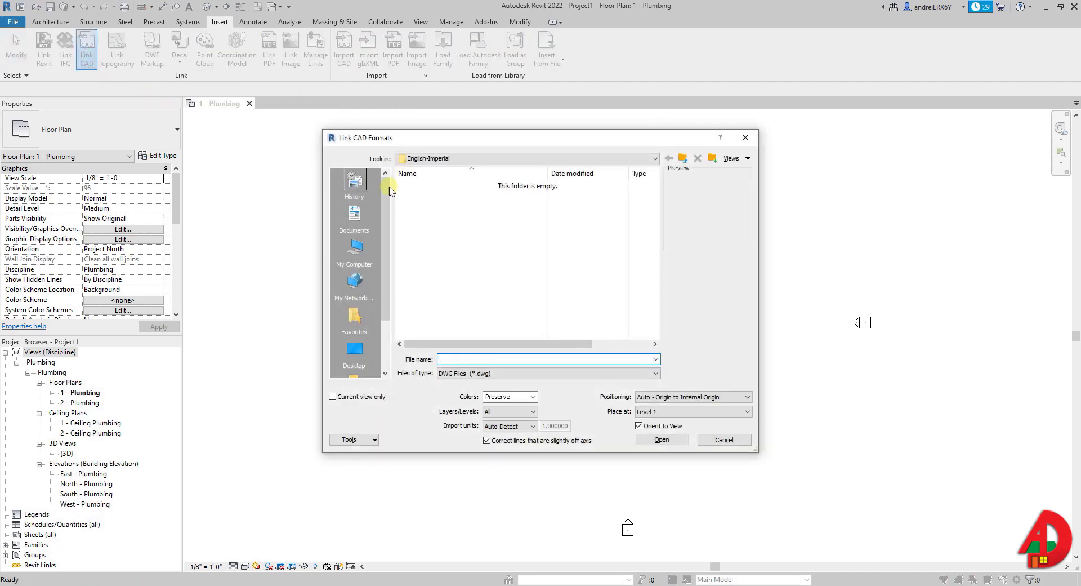
left_click(354, 244)
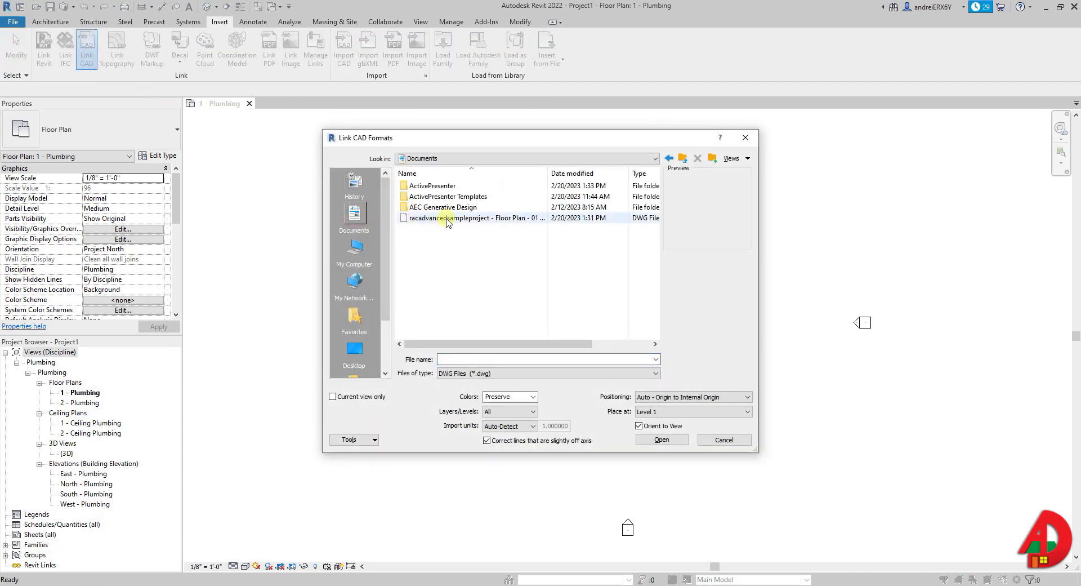
left_click(448, 217)
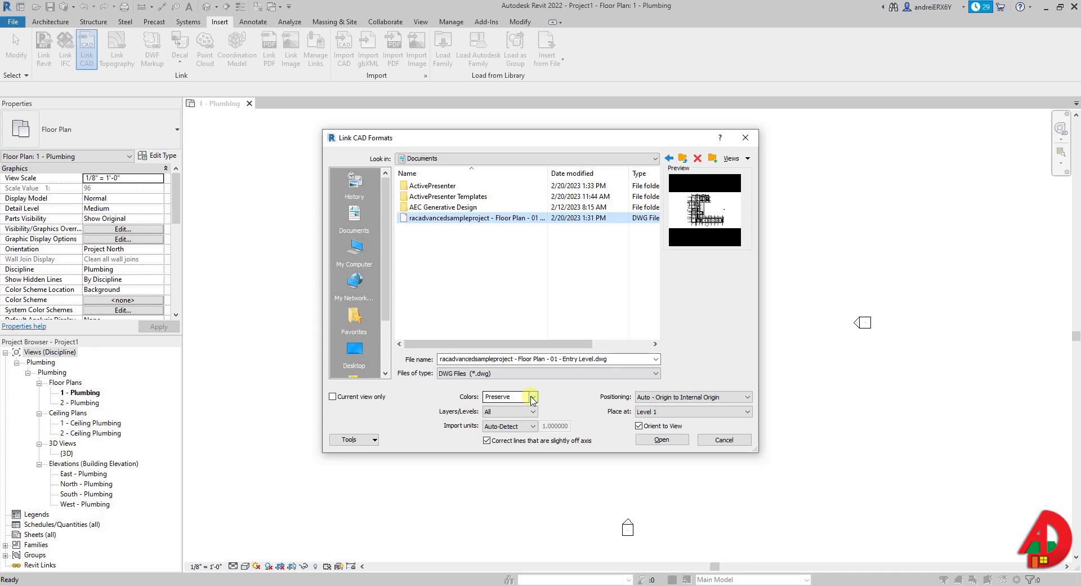
left_click(532, 396)
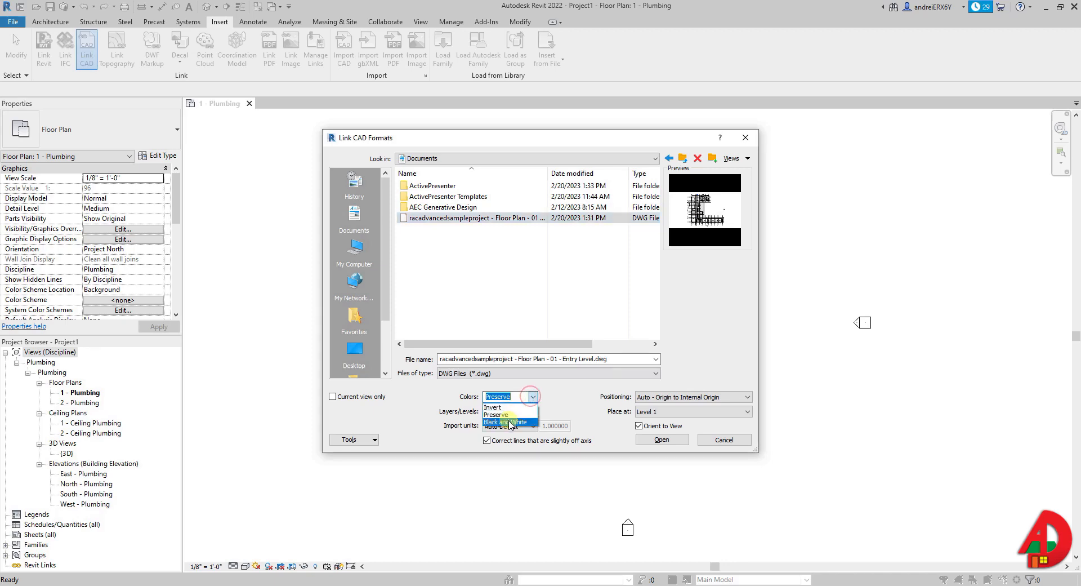
left_click(507, 421)
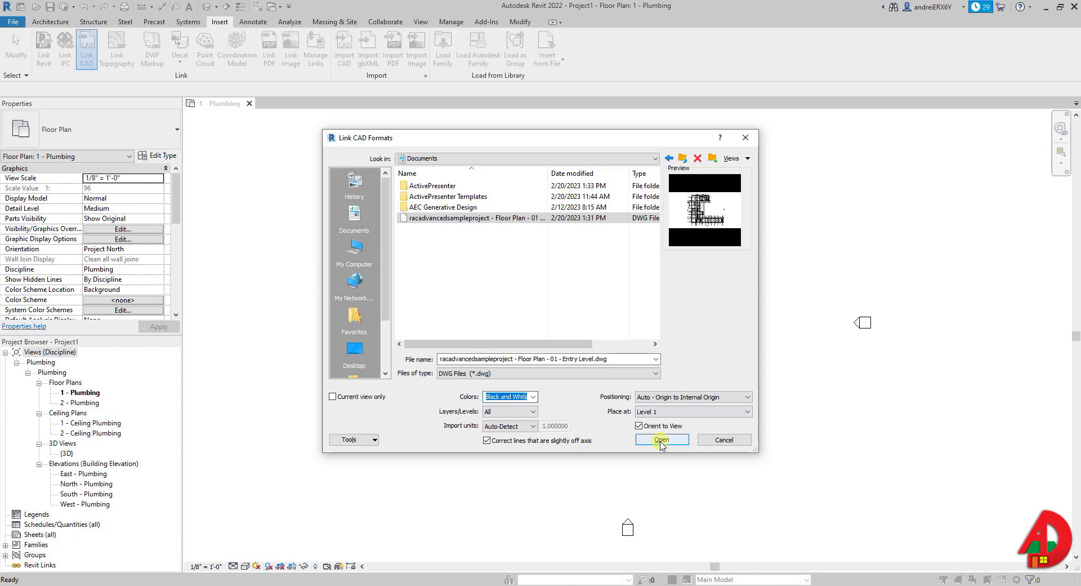
left_click(660, 439)
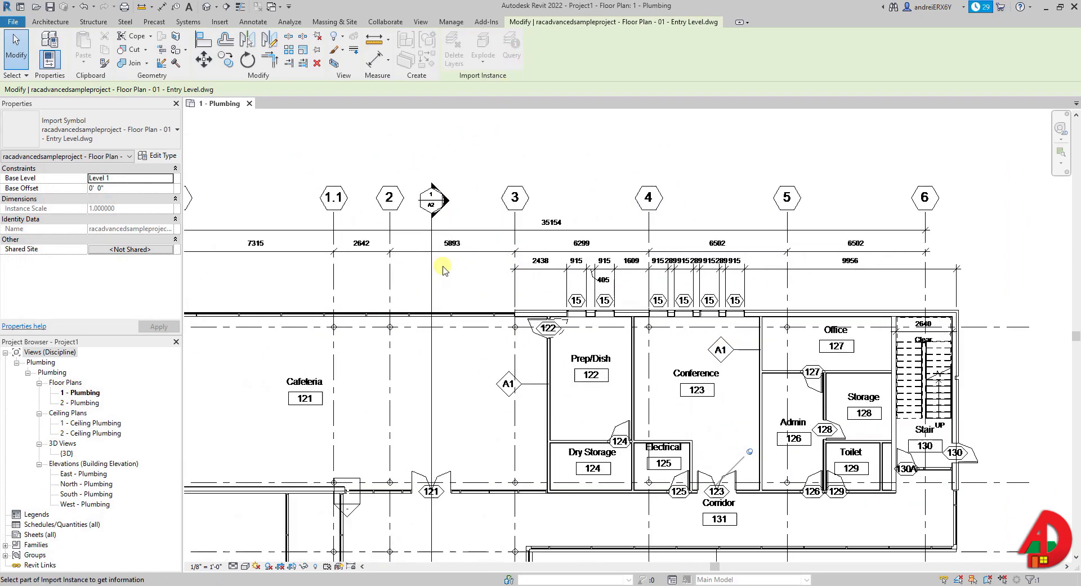
Query the section symbol and a door tag and hide their G-ANNO-SYMB and A-DOOR-IDEN layers in the view
left_click(443, 269)
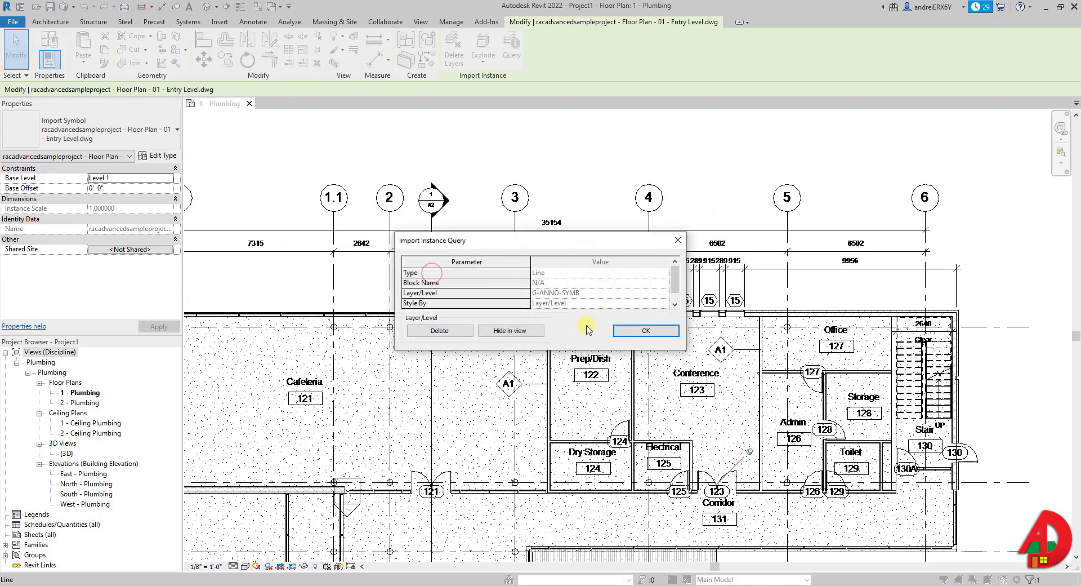
mouse_move(526, 338)
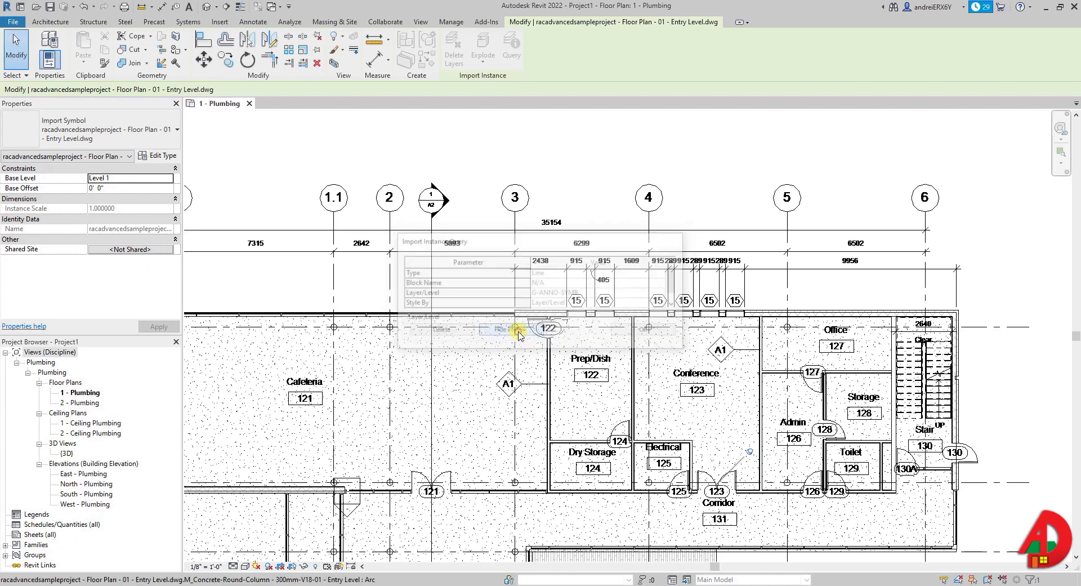
left_click(496, 329)
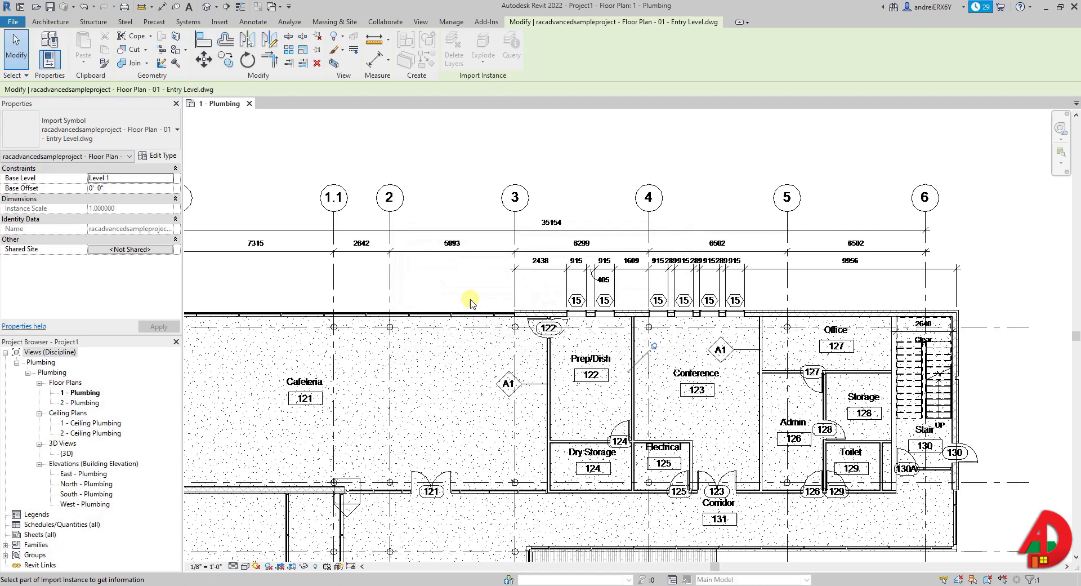
scroll("down", 3)
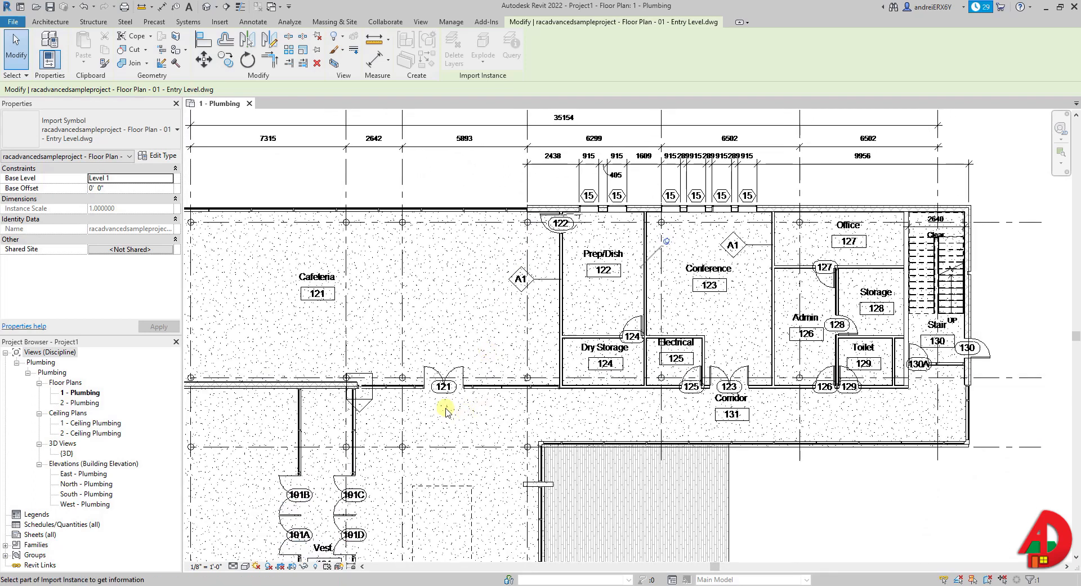
left_click(446, 407)
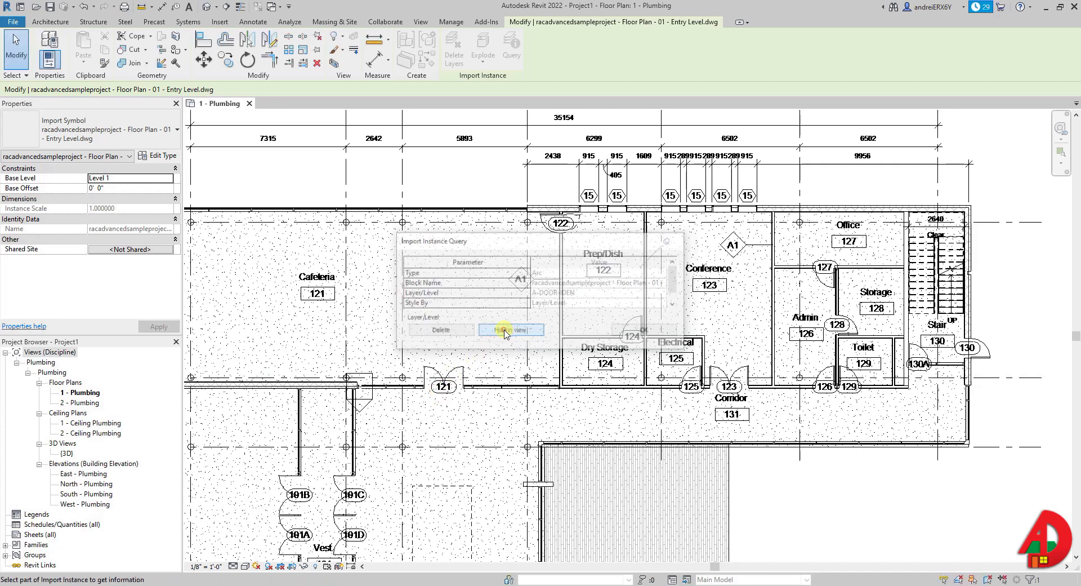
left_click(510, 330)
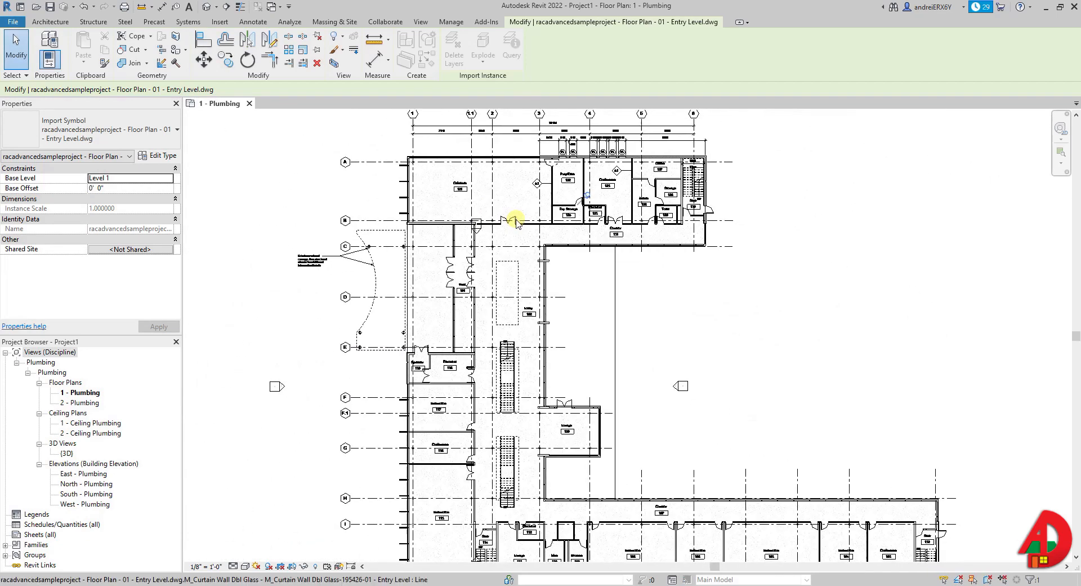
Query grid bubble D of the linked DWG and hide its S-GRID-IDEN layer in the view
left_click(220, 22)
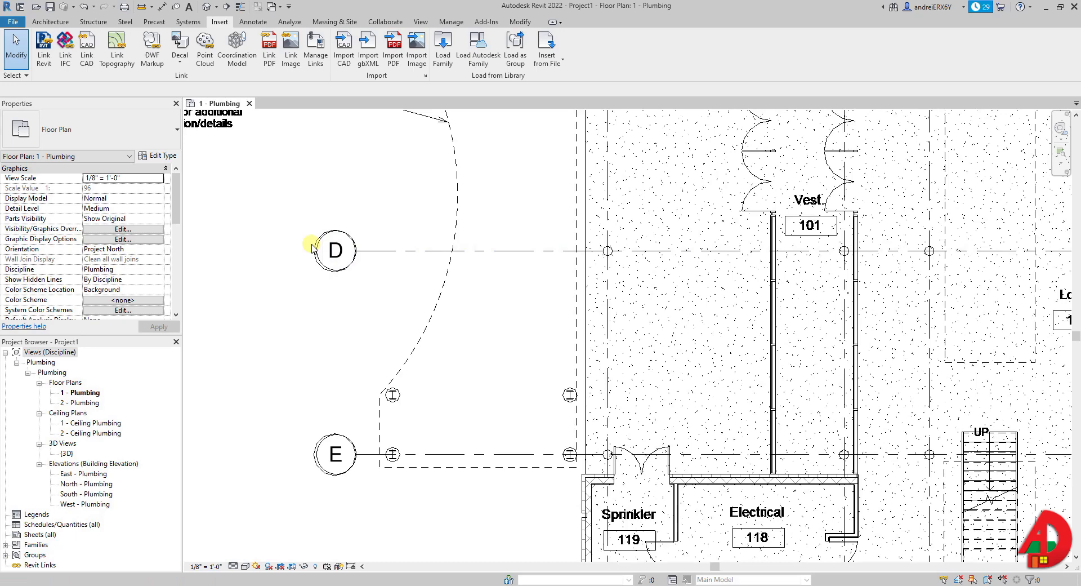
left_click(333, 250)
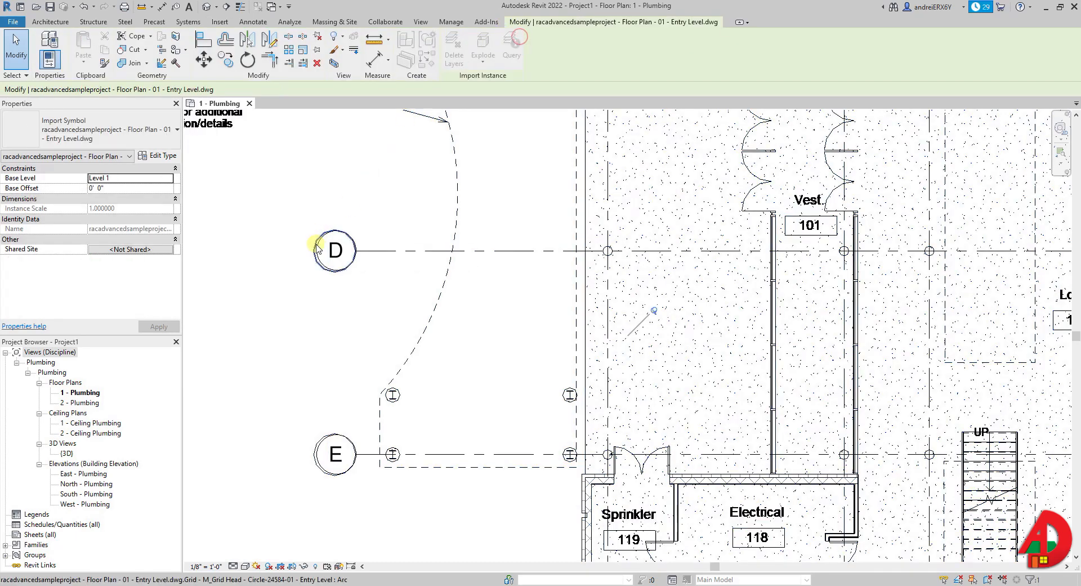
left_click(317, 250)
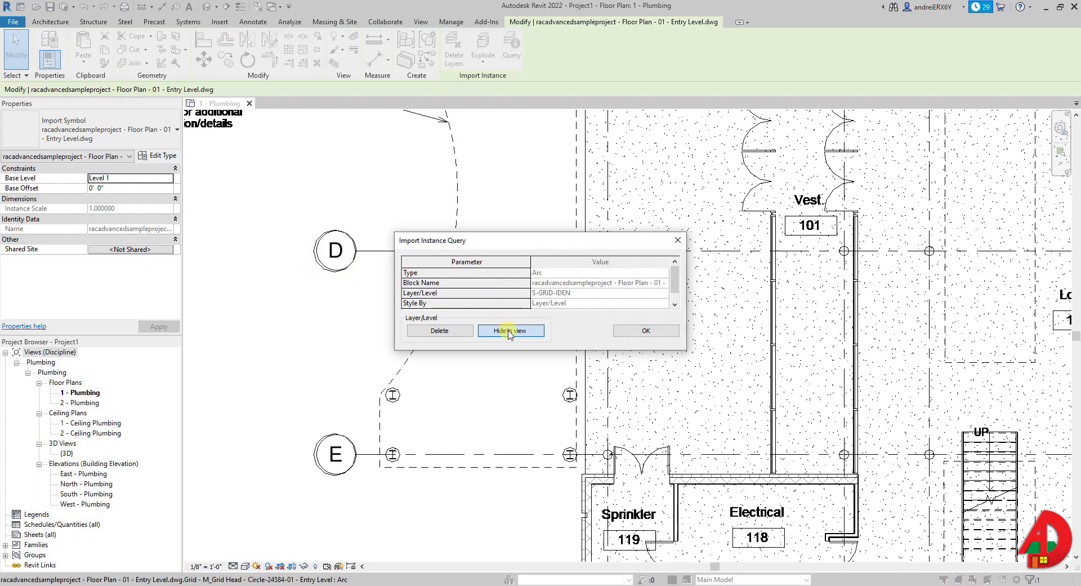
left_click(511, 330)
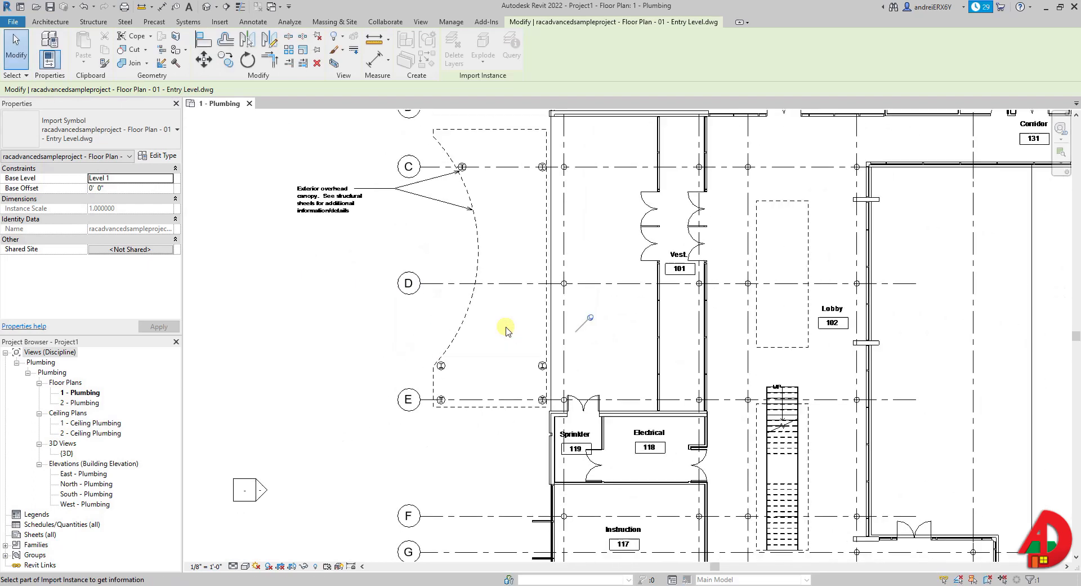
scroll("down", 3)
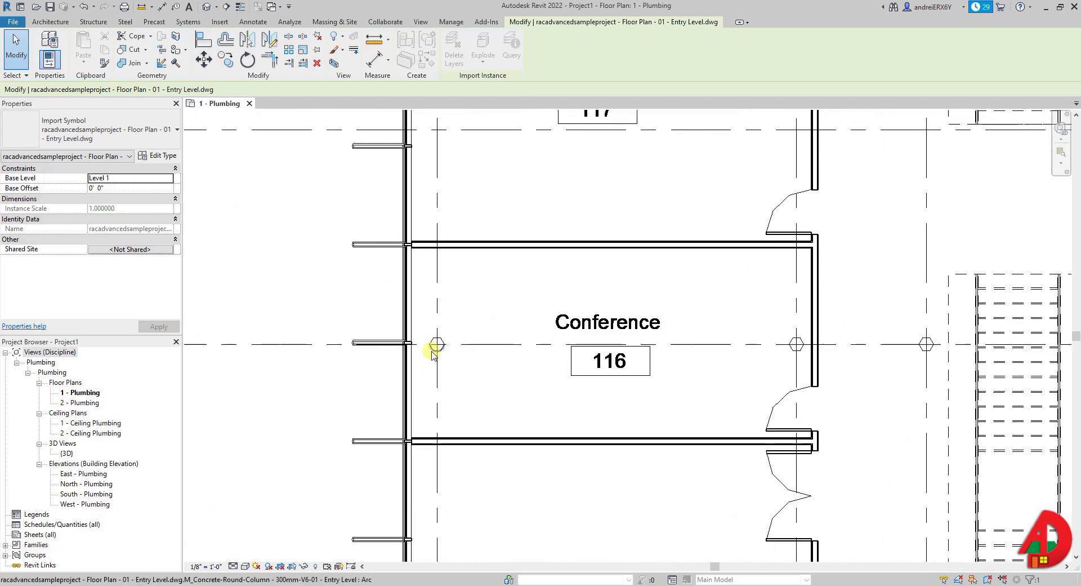
left_click(437, 345)
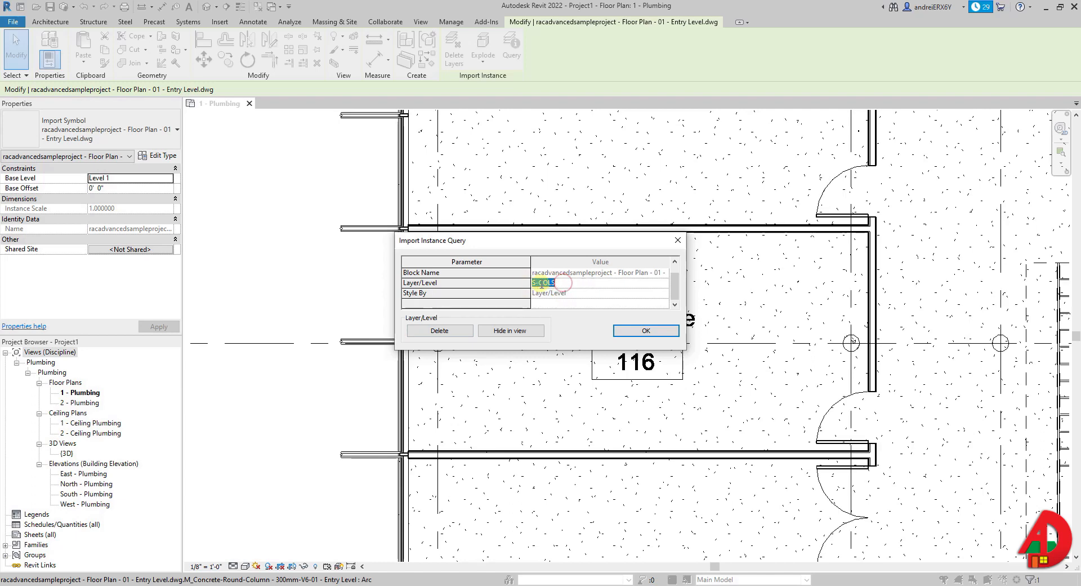
left_click(644, 330)
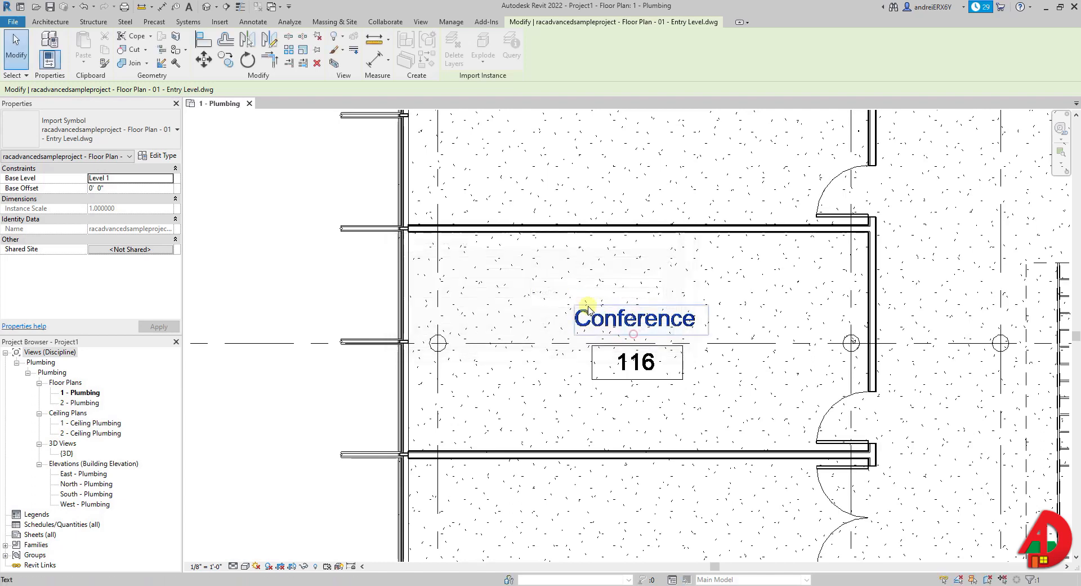
left_click(220, 21)
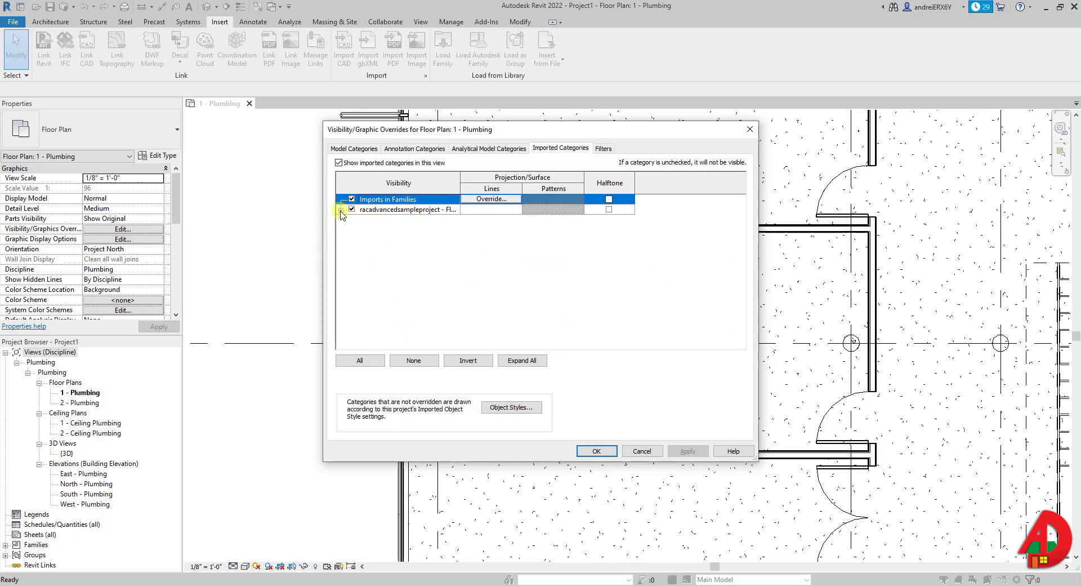
Override the S-COLS layer lines to grey, halftone the linked DWG, and confirm the visibility overrides
left_click(342, 210)
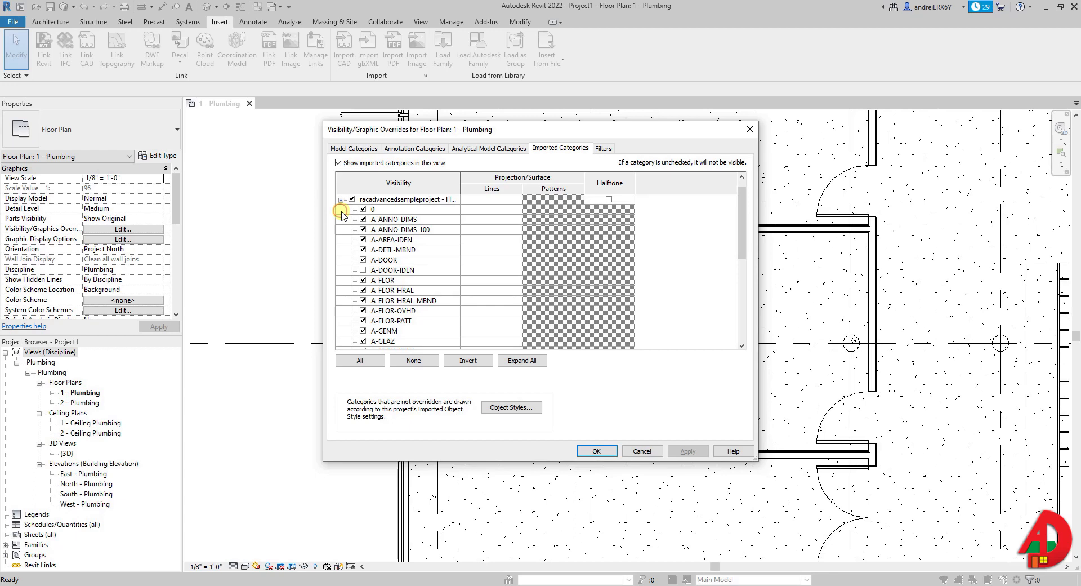
left_click(381, 330)
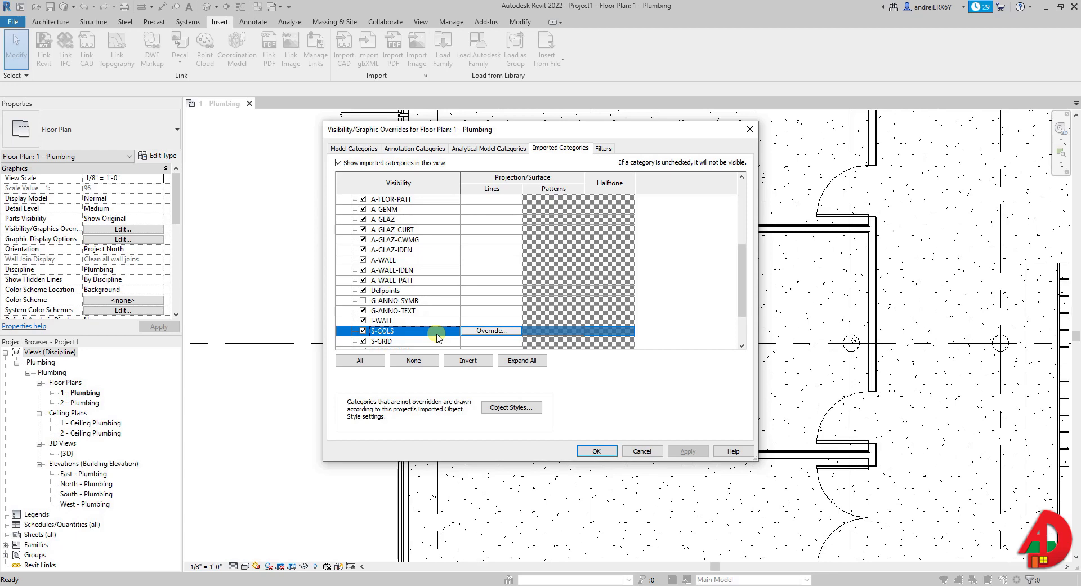
left_click(489, 330)
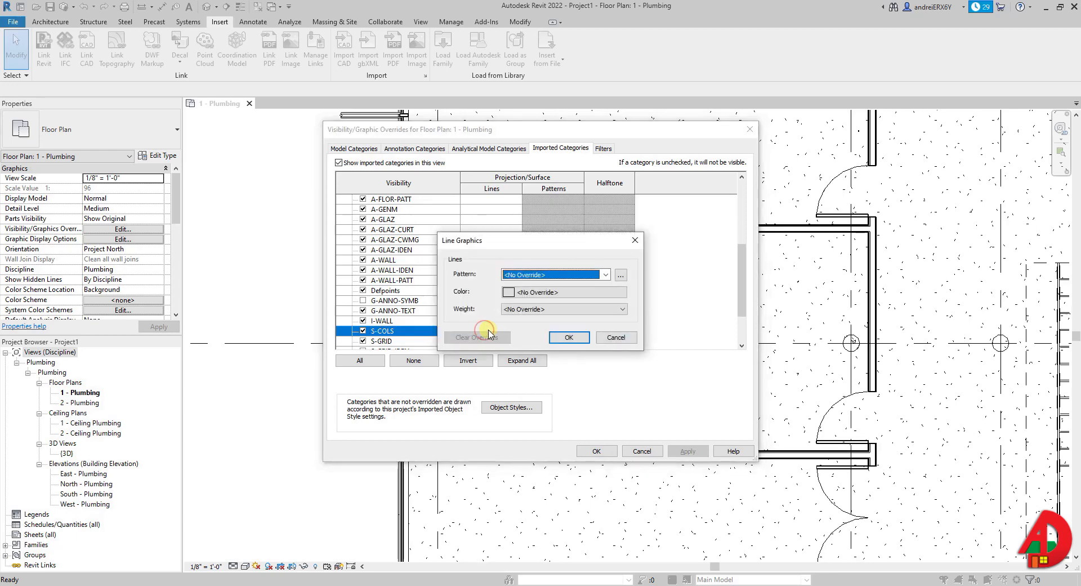
left_click(509, 292)
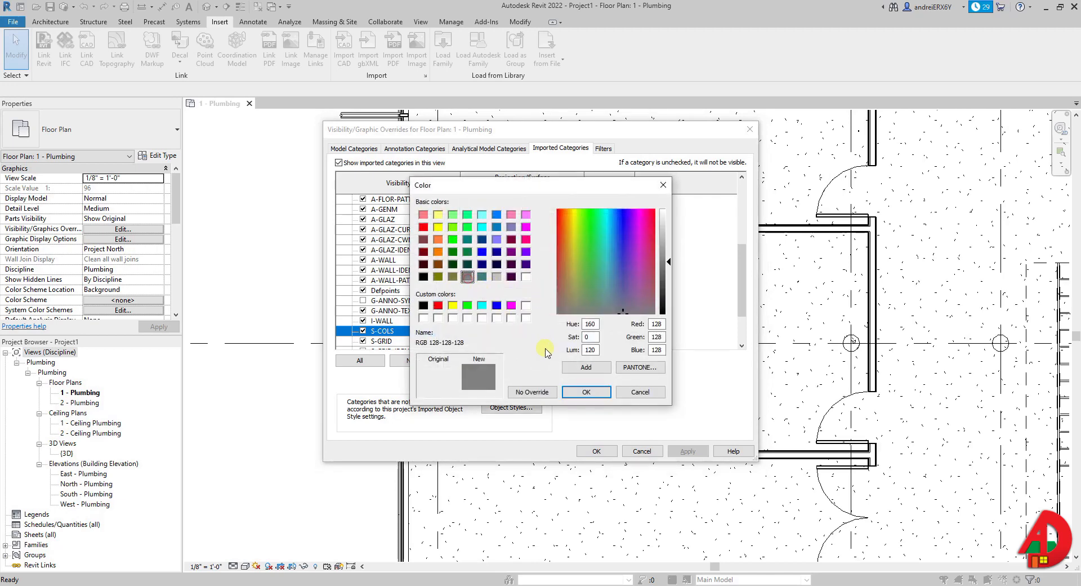
left_click(597, 275)
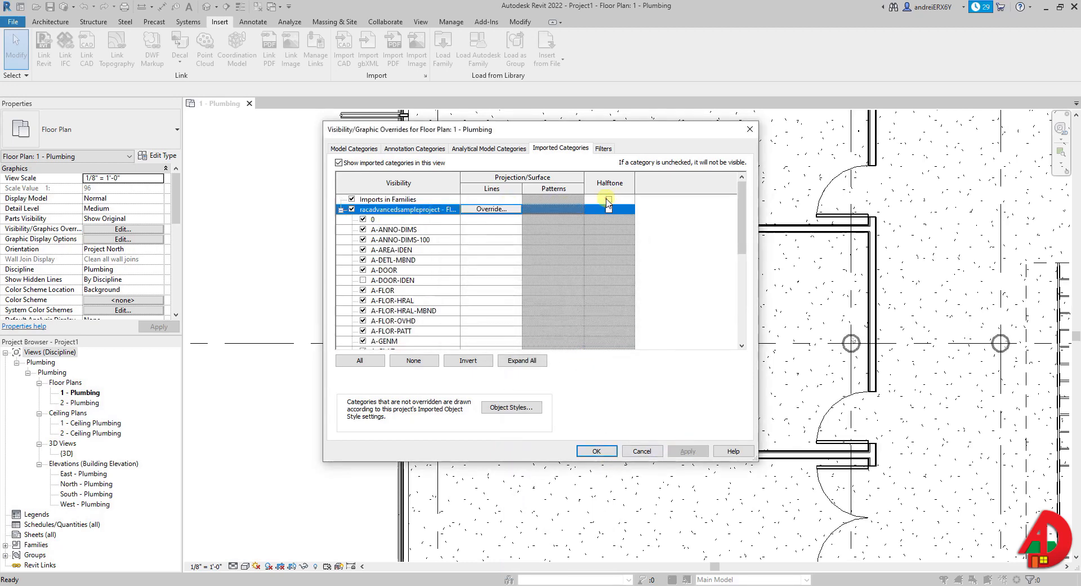
left_click(609, 199)
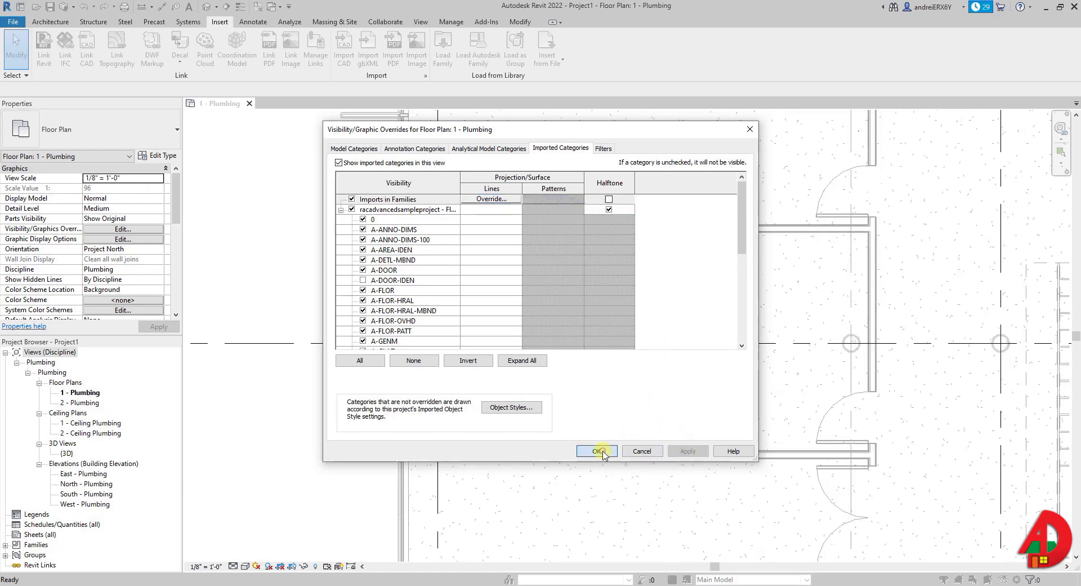
left_click(595, 450)
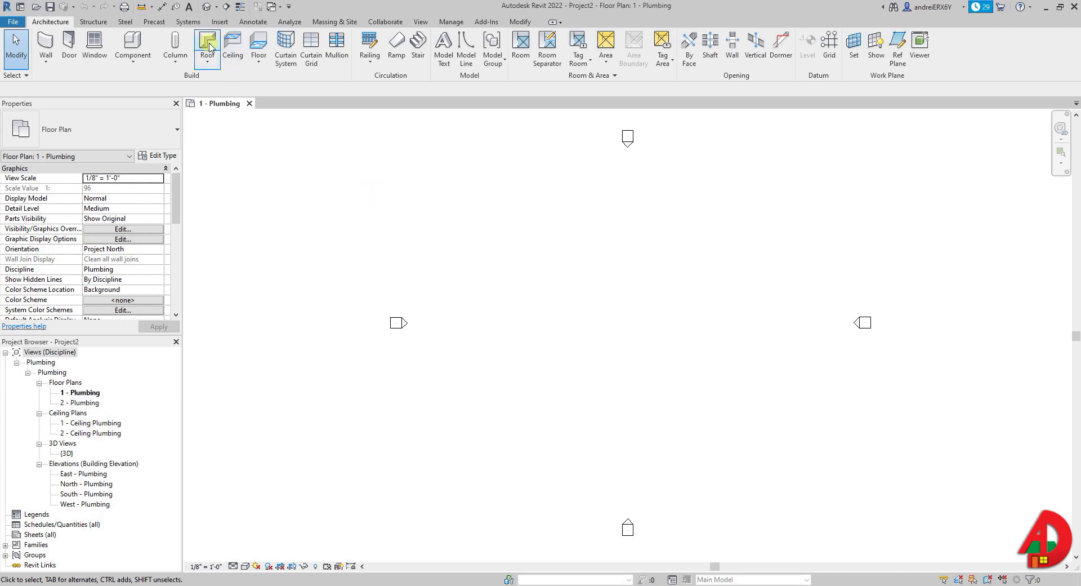
Link sample.pdf into Project2's plumbing plan at 300 DPI resolution
left_click(219, 21)
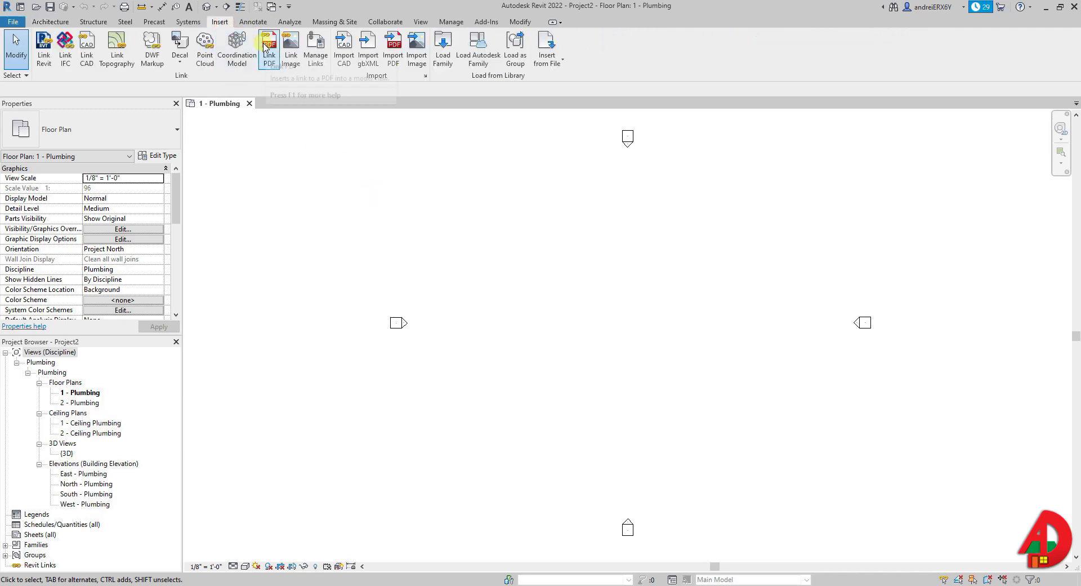
mouse_move(269, 49)
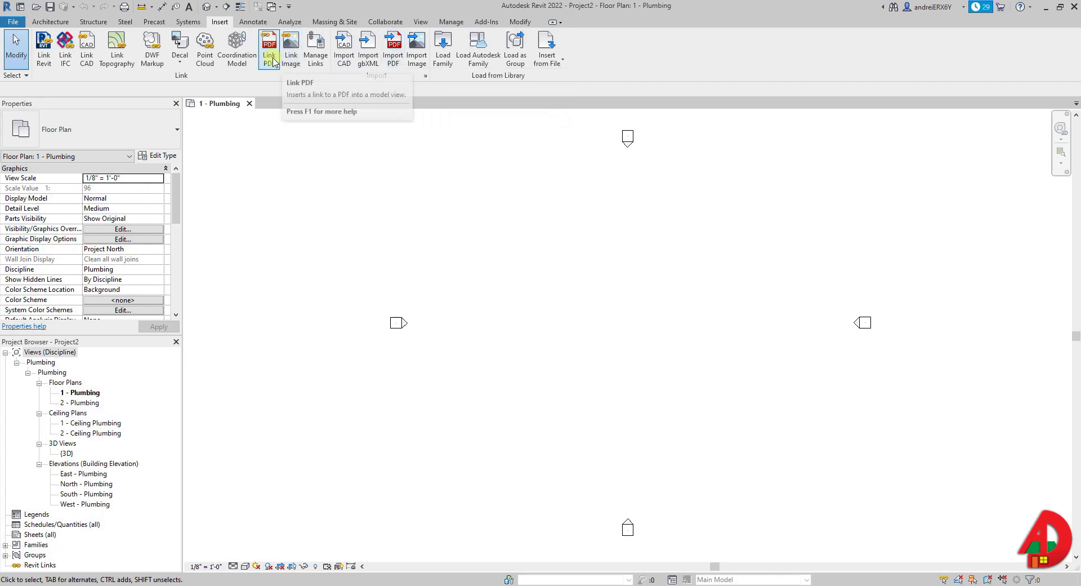
left_click(269, 43)
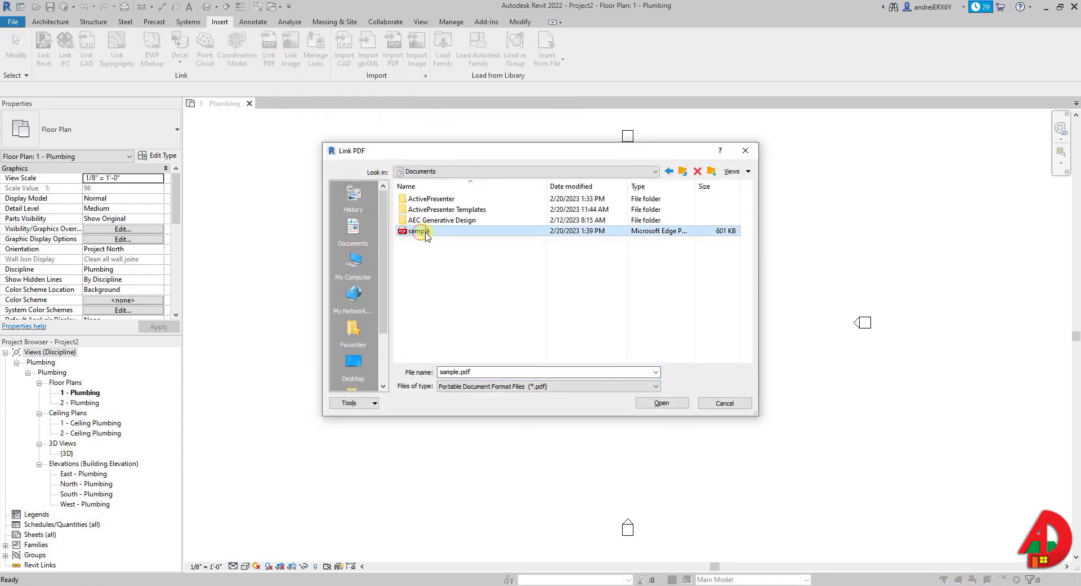
left_click(660, 402)
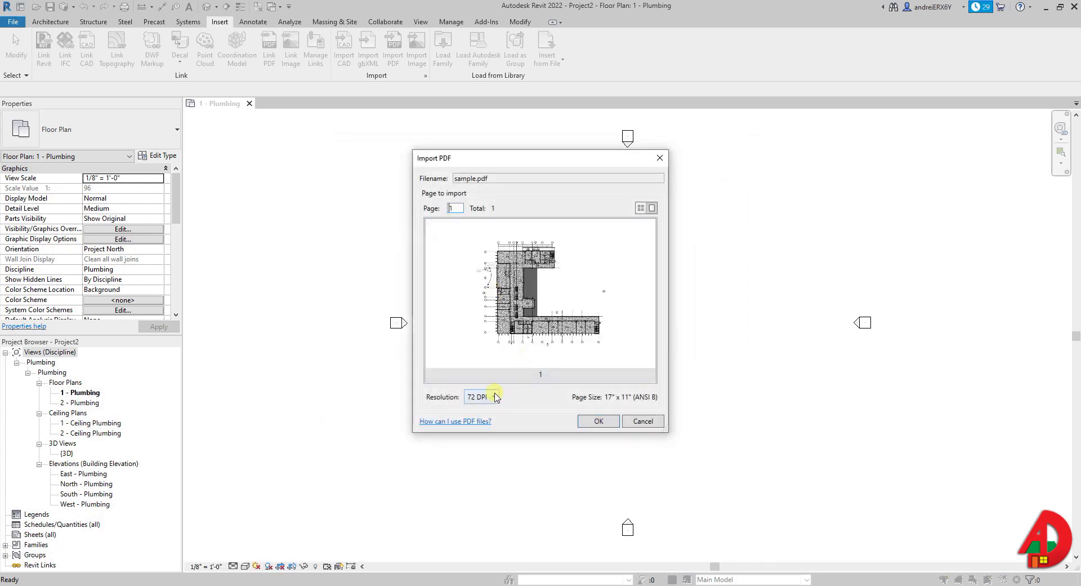
left_click(483, 397)
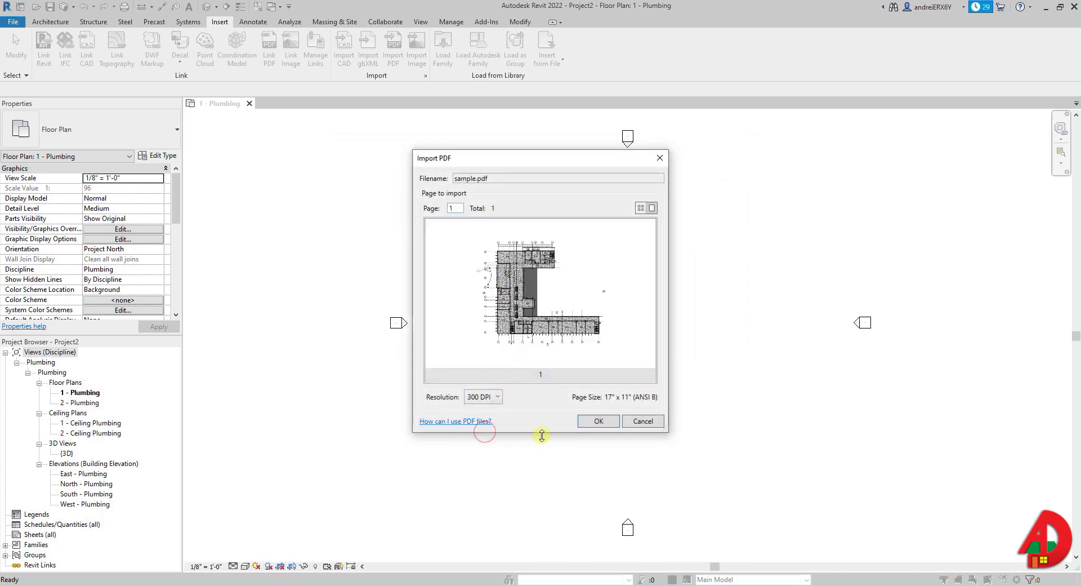
left_click(640, 421)
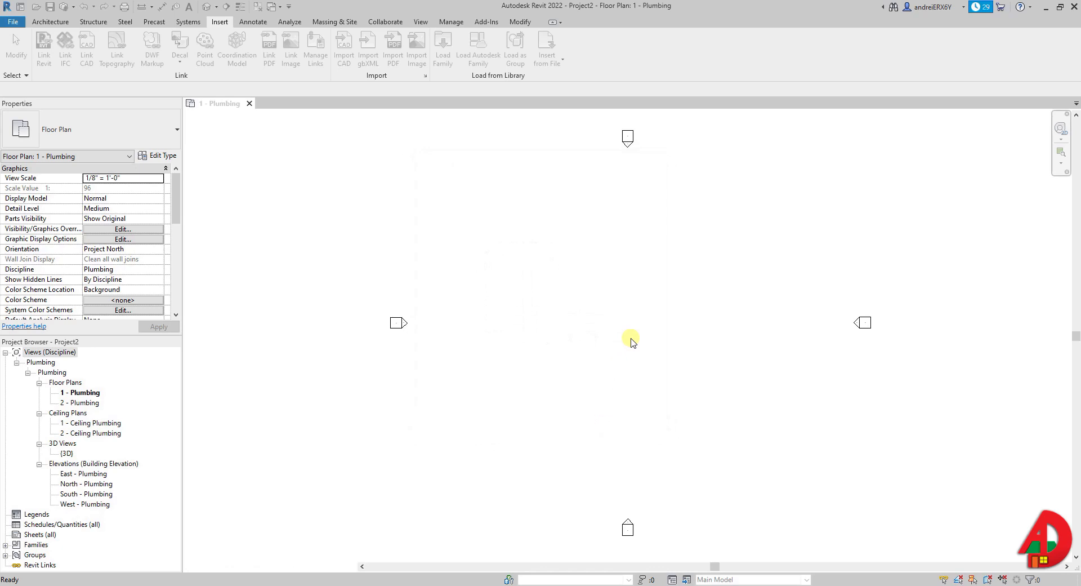
left_click(268, 48)
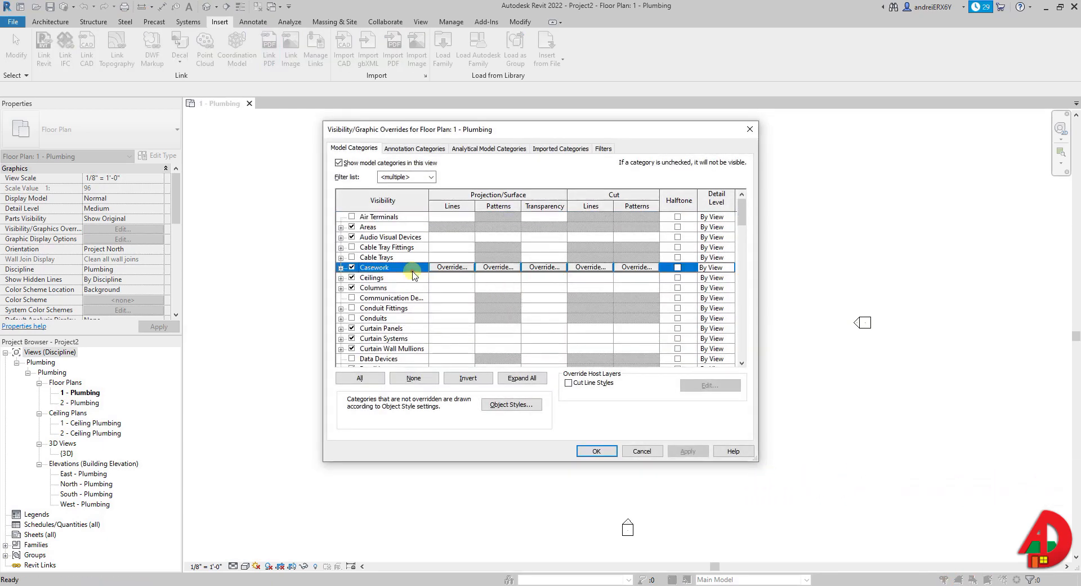
Link sample.pdf again, accepting page 1 at 300 DPI to get the placement preview
scroll("down", 3)
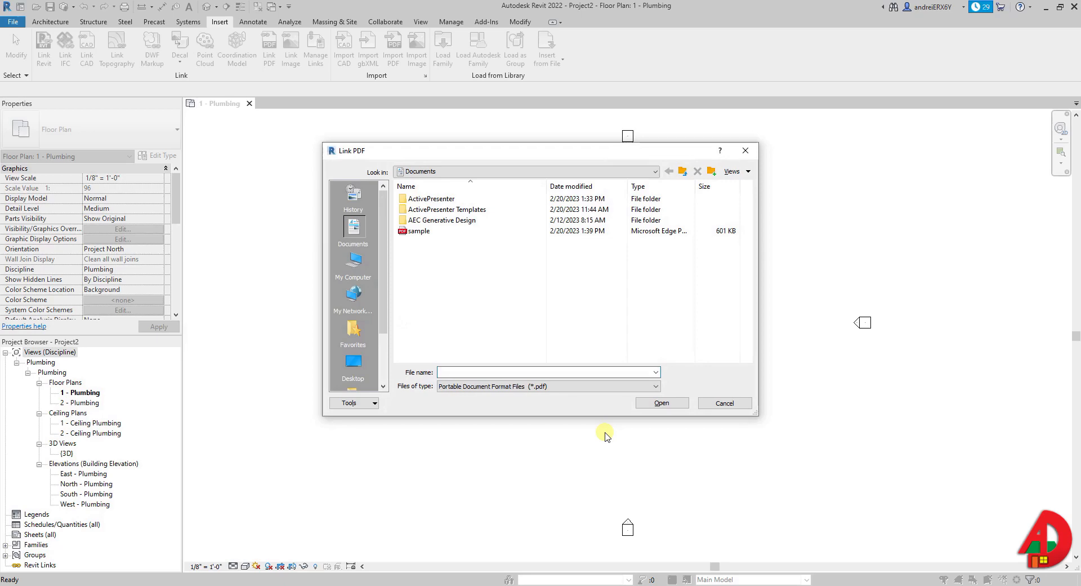
double_click(417, 231)
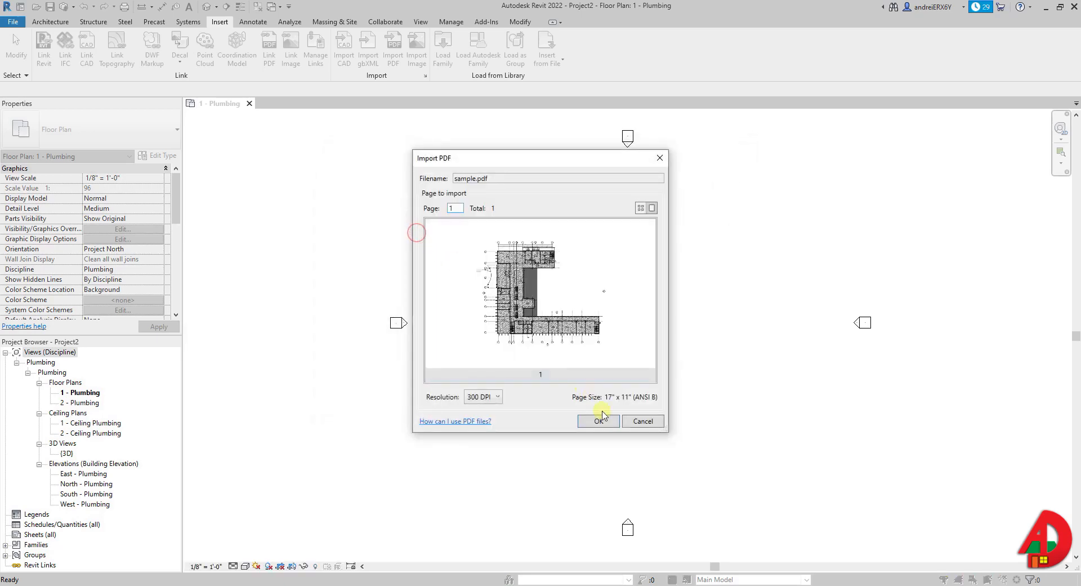
left_click(598, 422)
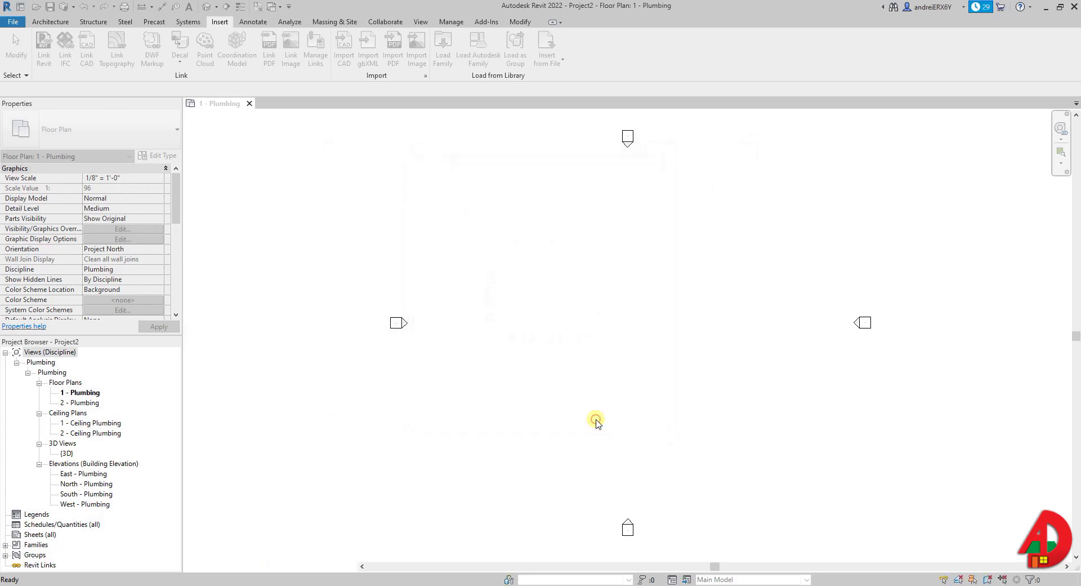
left_click(269, 47)
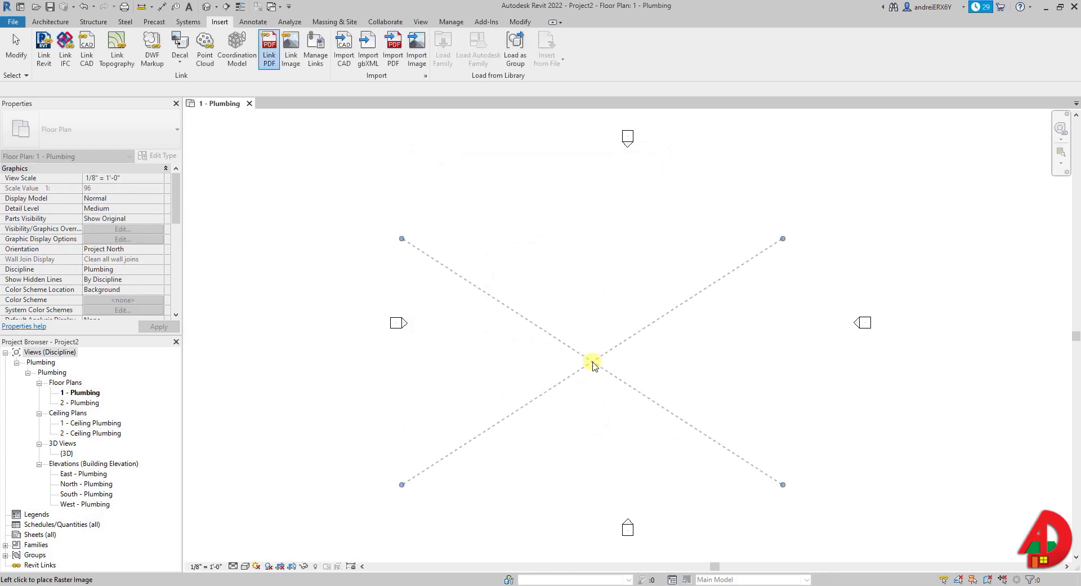
Place the PDF at the plan centre, enable snaps to its vector lines, and begin rescaling it
left_click(591, 364)
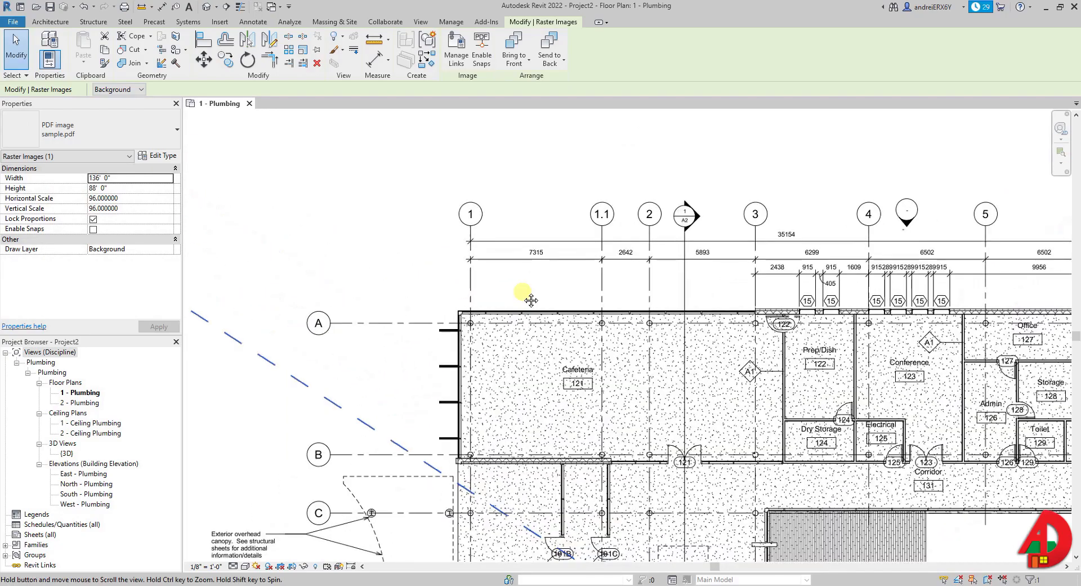
left_click_drag(530, 299, 551, 306)
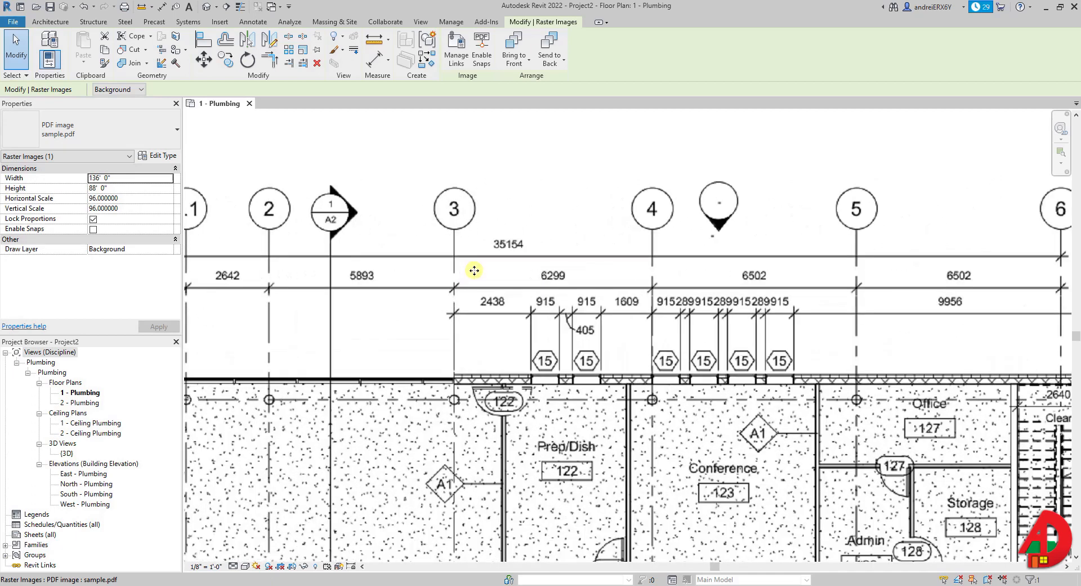
mouse_move(474, 269)
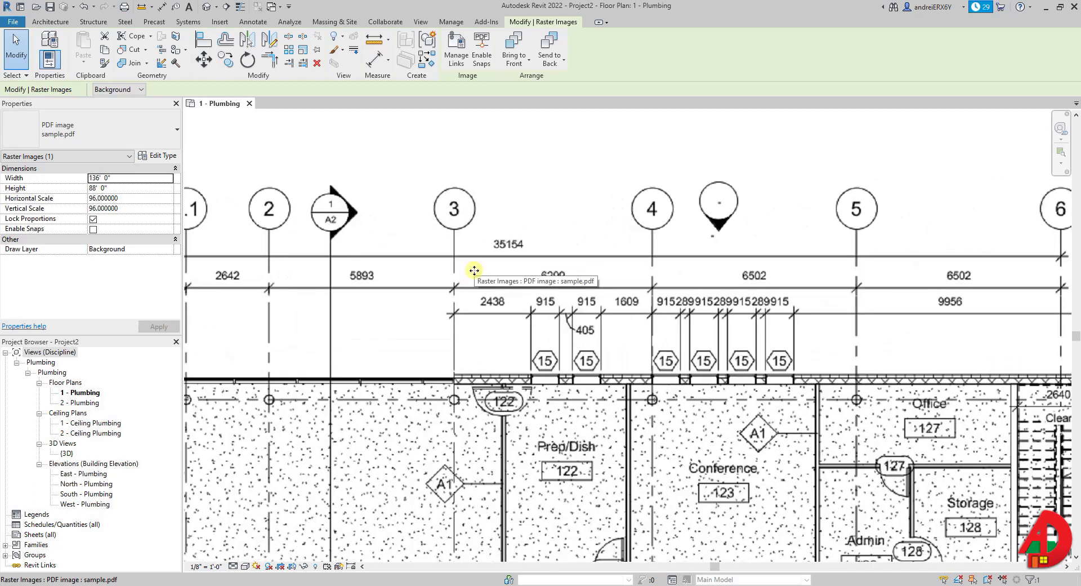
mouse_move(481, 48)
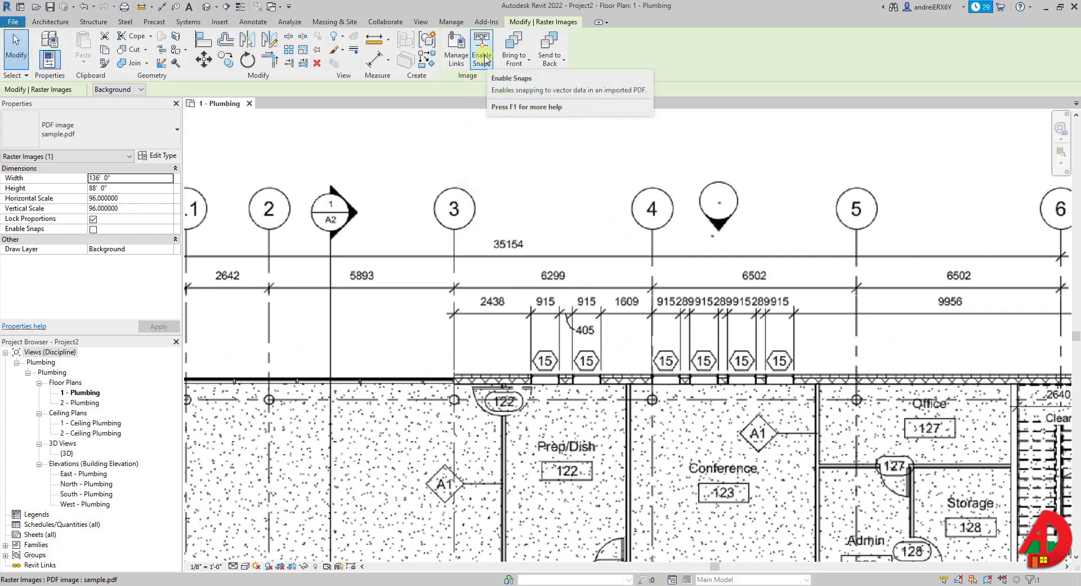
left_click(481, 49)
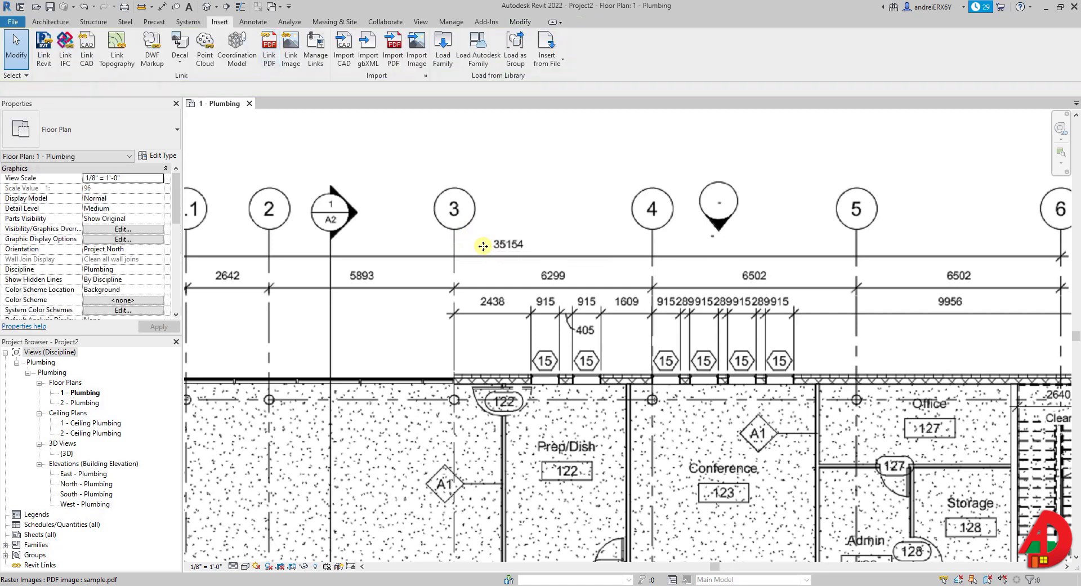
left_click(483, 245)
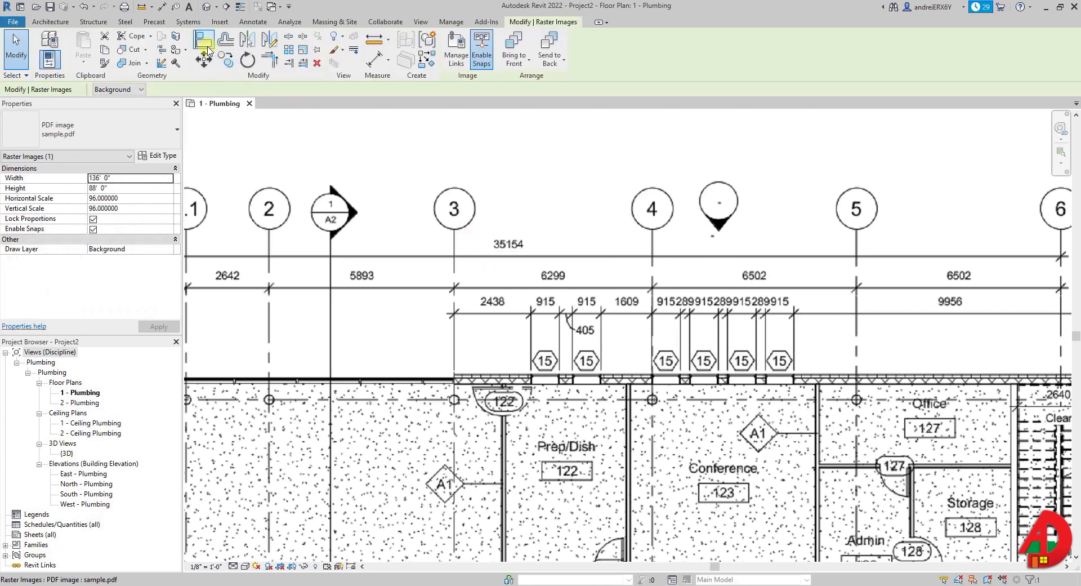
left_click(446, 244)
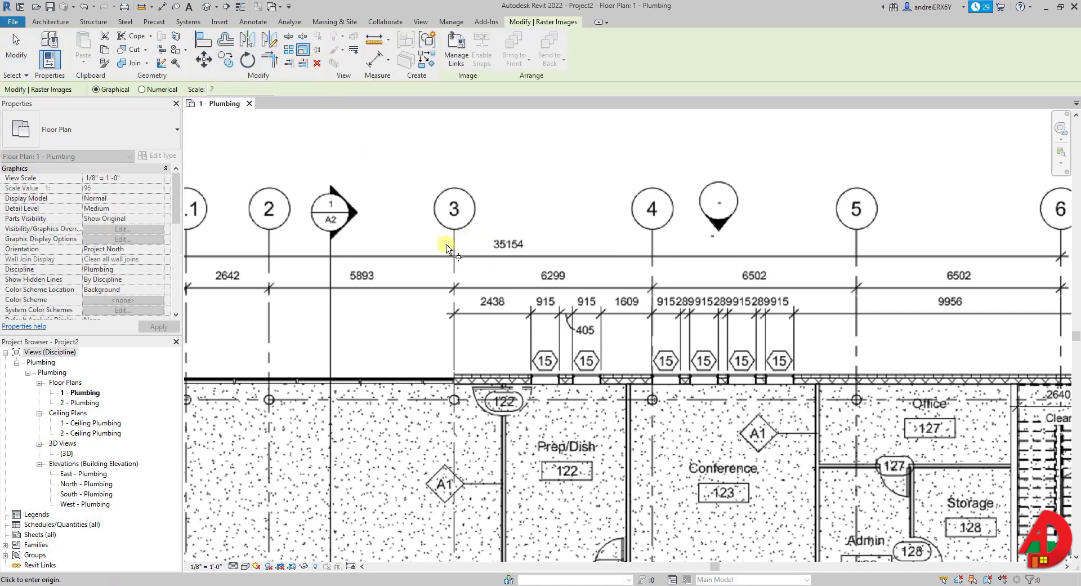
mouse_move(455, 363)
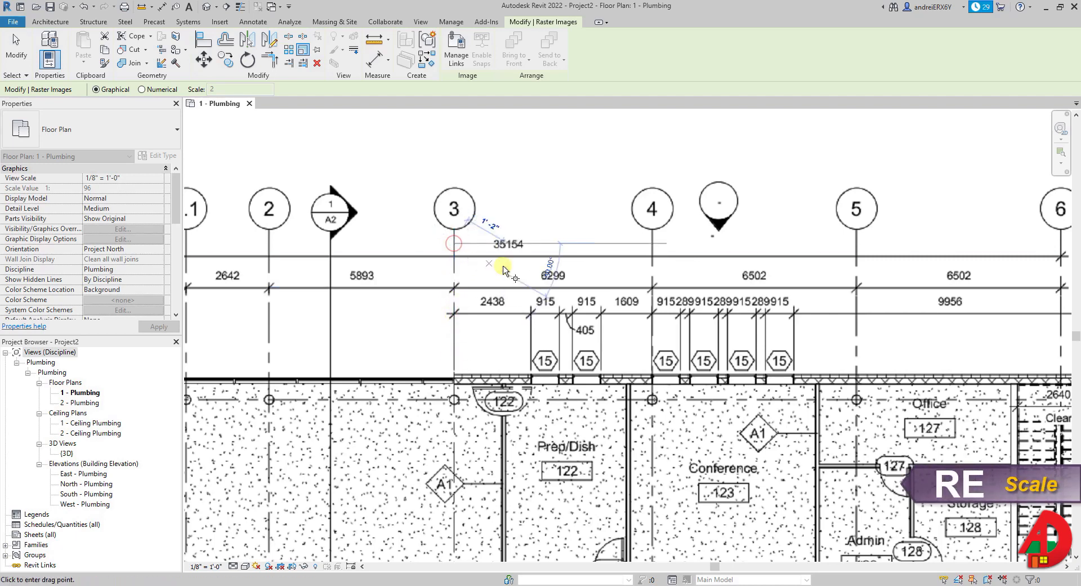
Rescale the linked PDF so the grid 3 to grid 4 span measures 6299 mm
left_click_drag(504, 269, 652, 245)
type("6")
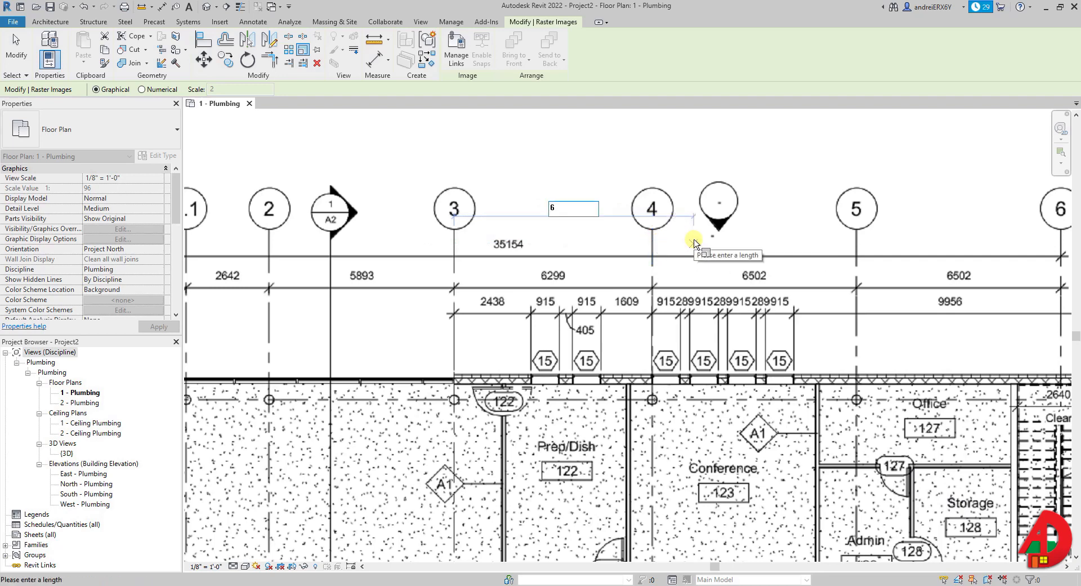
type("299")
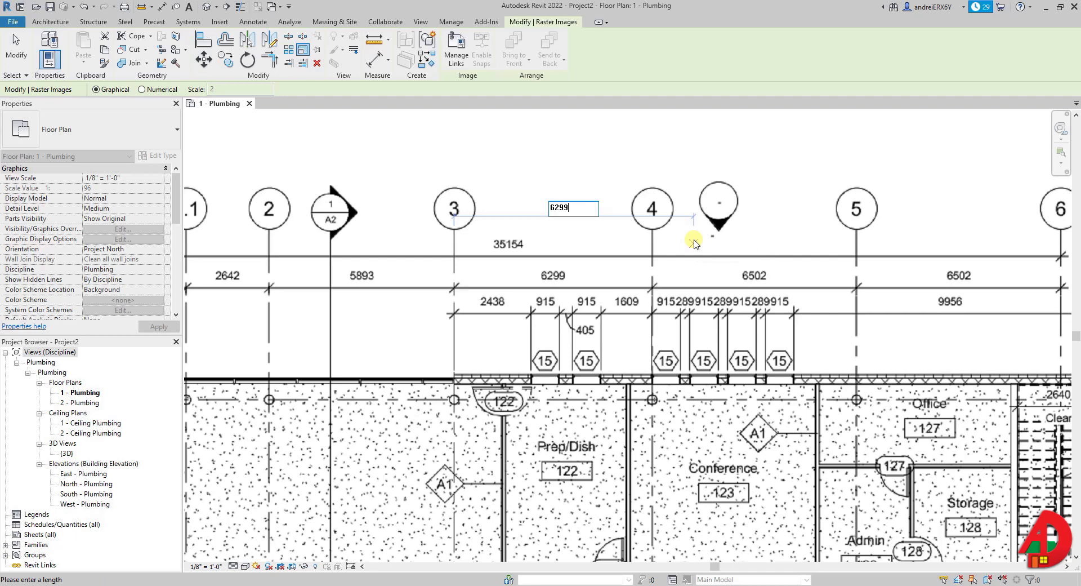
type("mm")
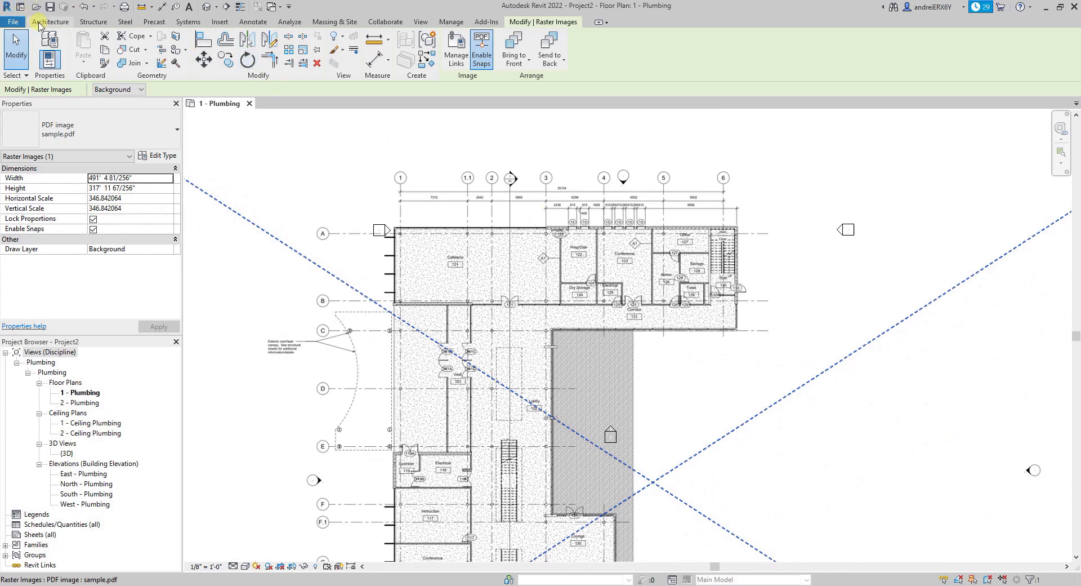
Start the Grid tool from Architecture to trace grid lines over the PDF
left_click(48, 21)
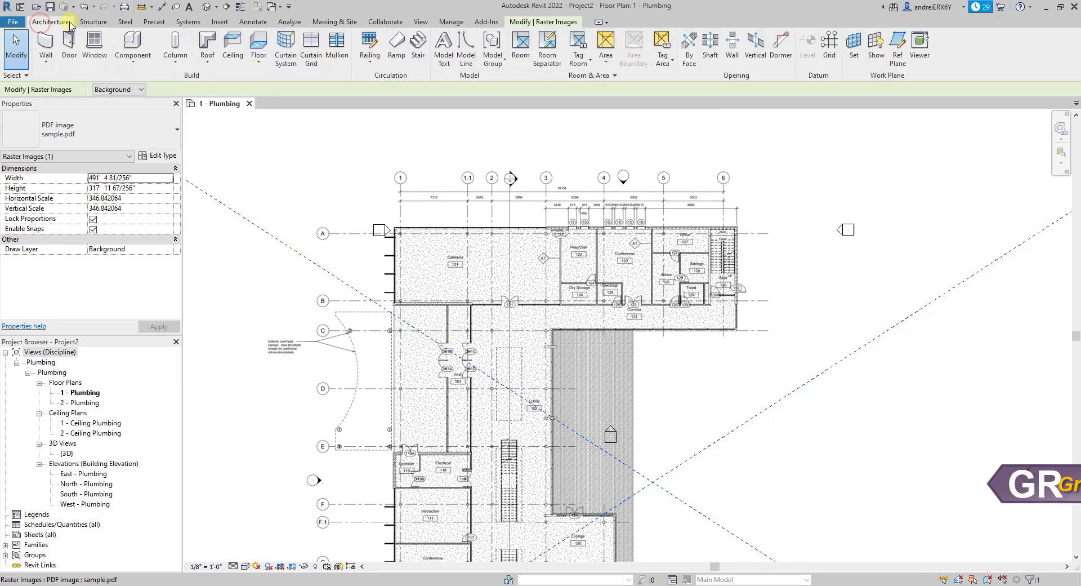
left_click(829, 45)
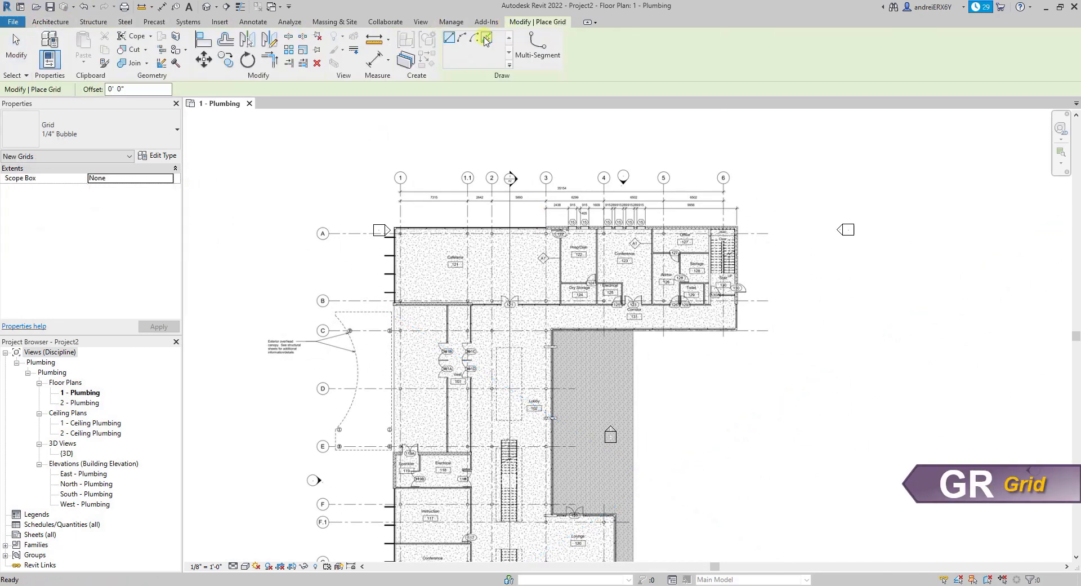